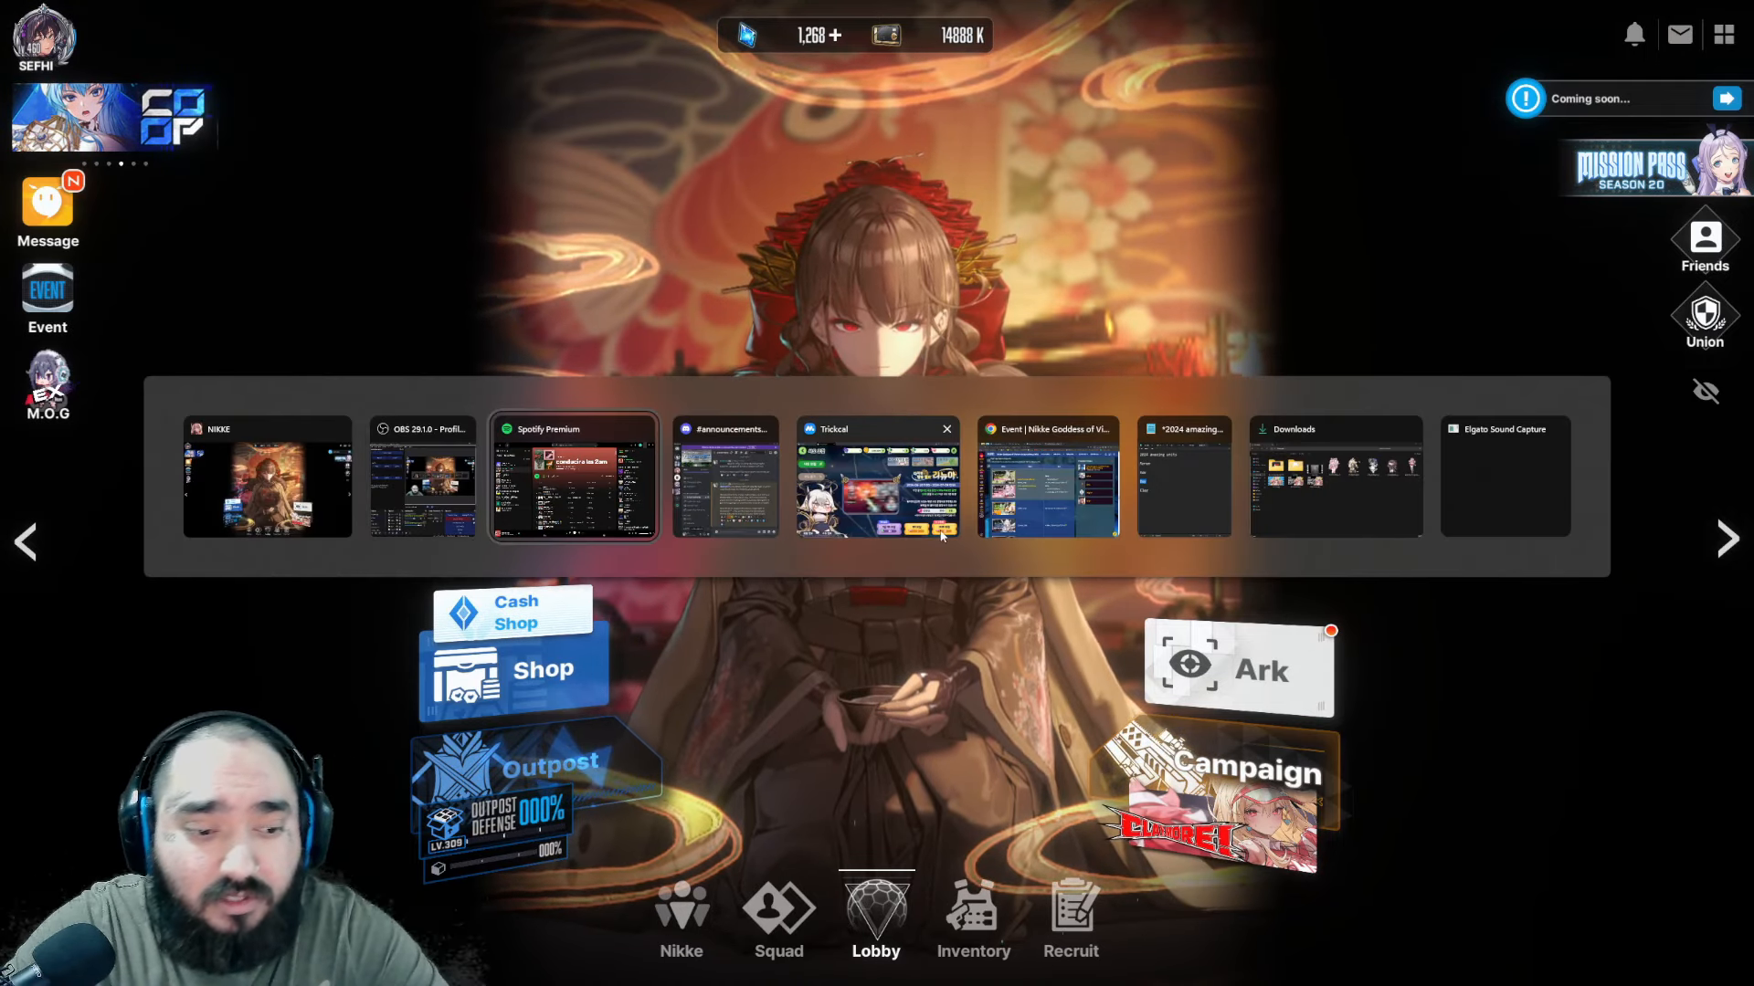
- Scroll the wiki's Pick Up Recruitments table down through the 2024 banners to March
{"action": "left_click", "coordinate": [1049, 475]}
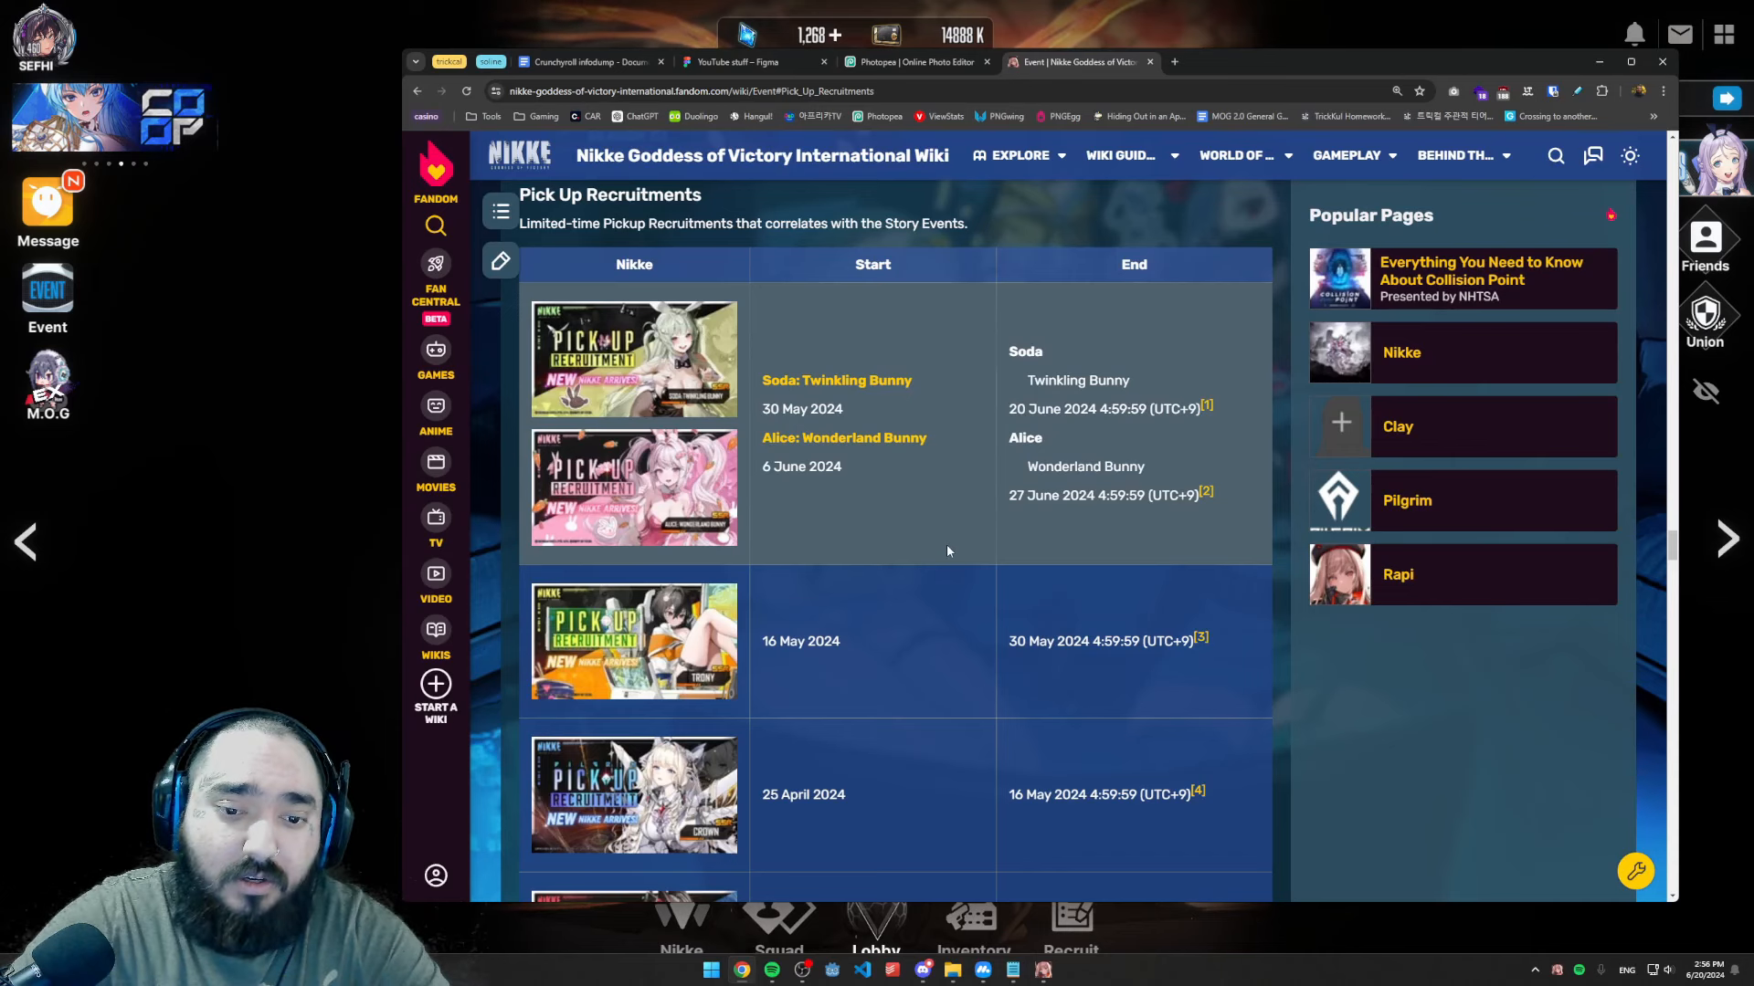
{"action": "left_click", "coordinate": [1236, 155]}
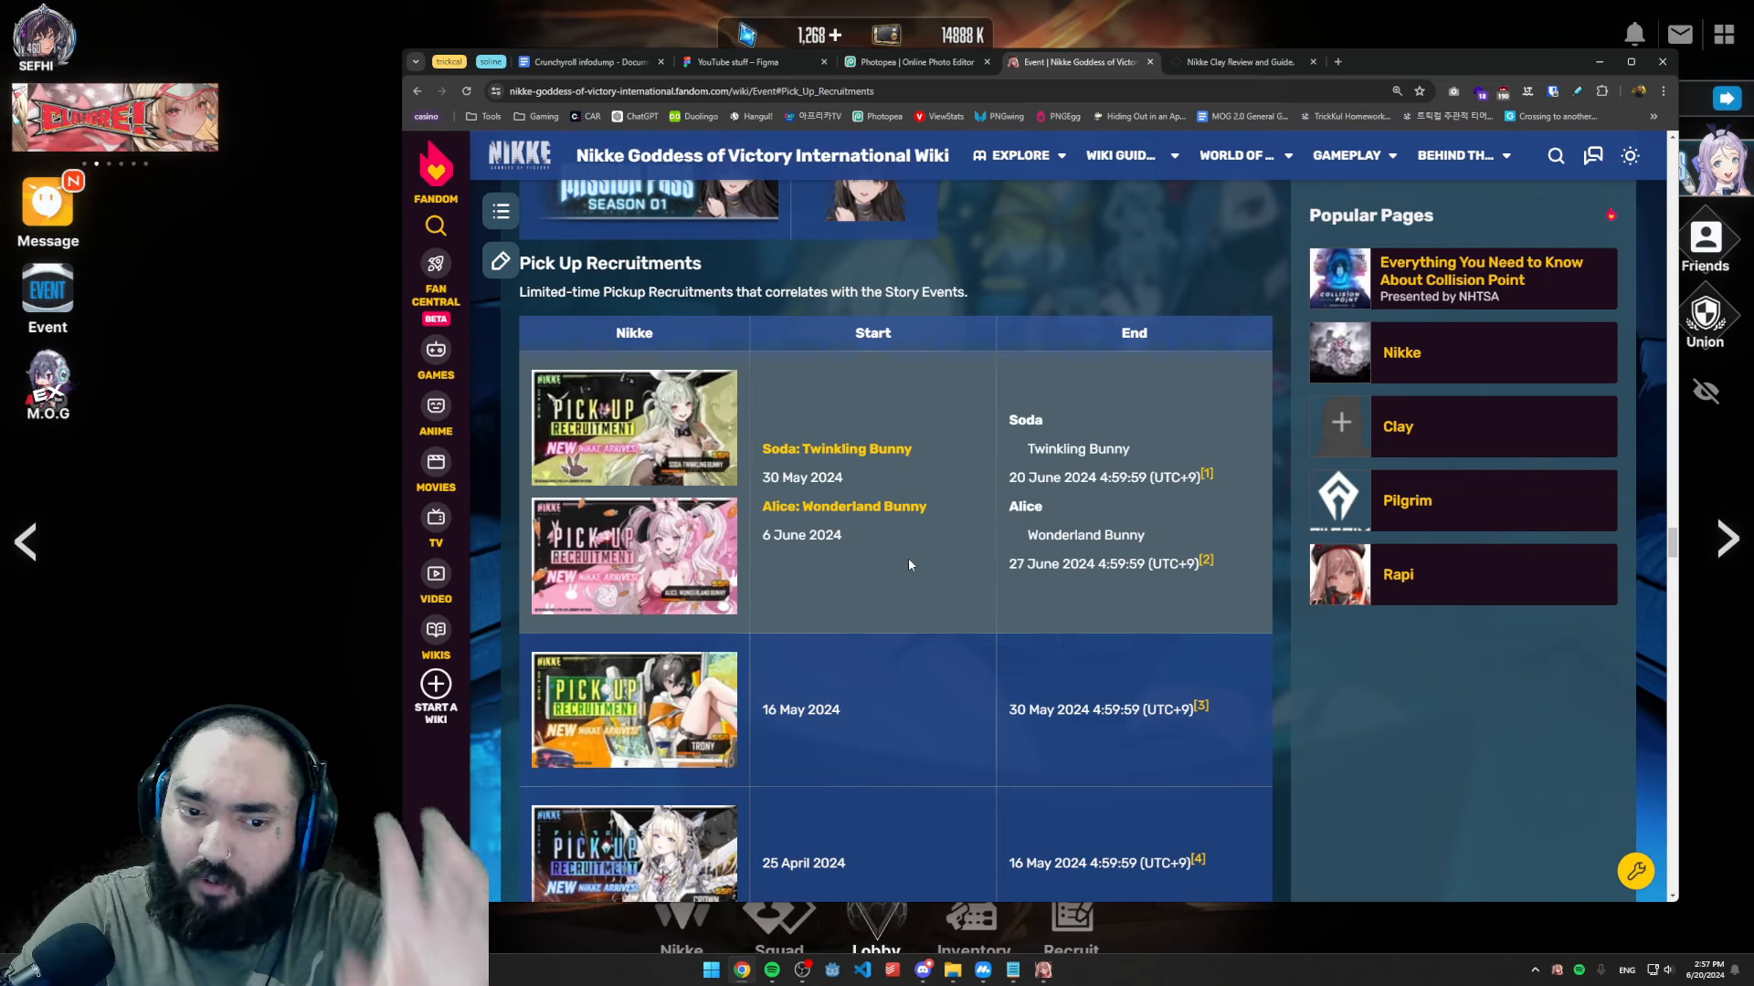
{"action": "scroll", "scroll_direction": "down", "scroll_amount": 3}
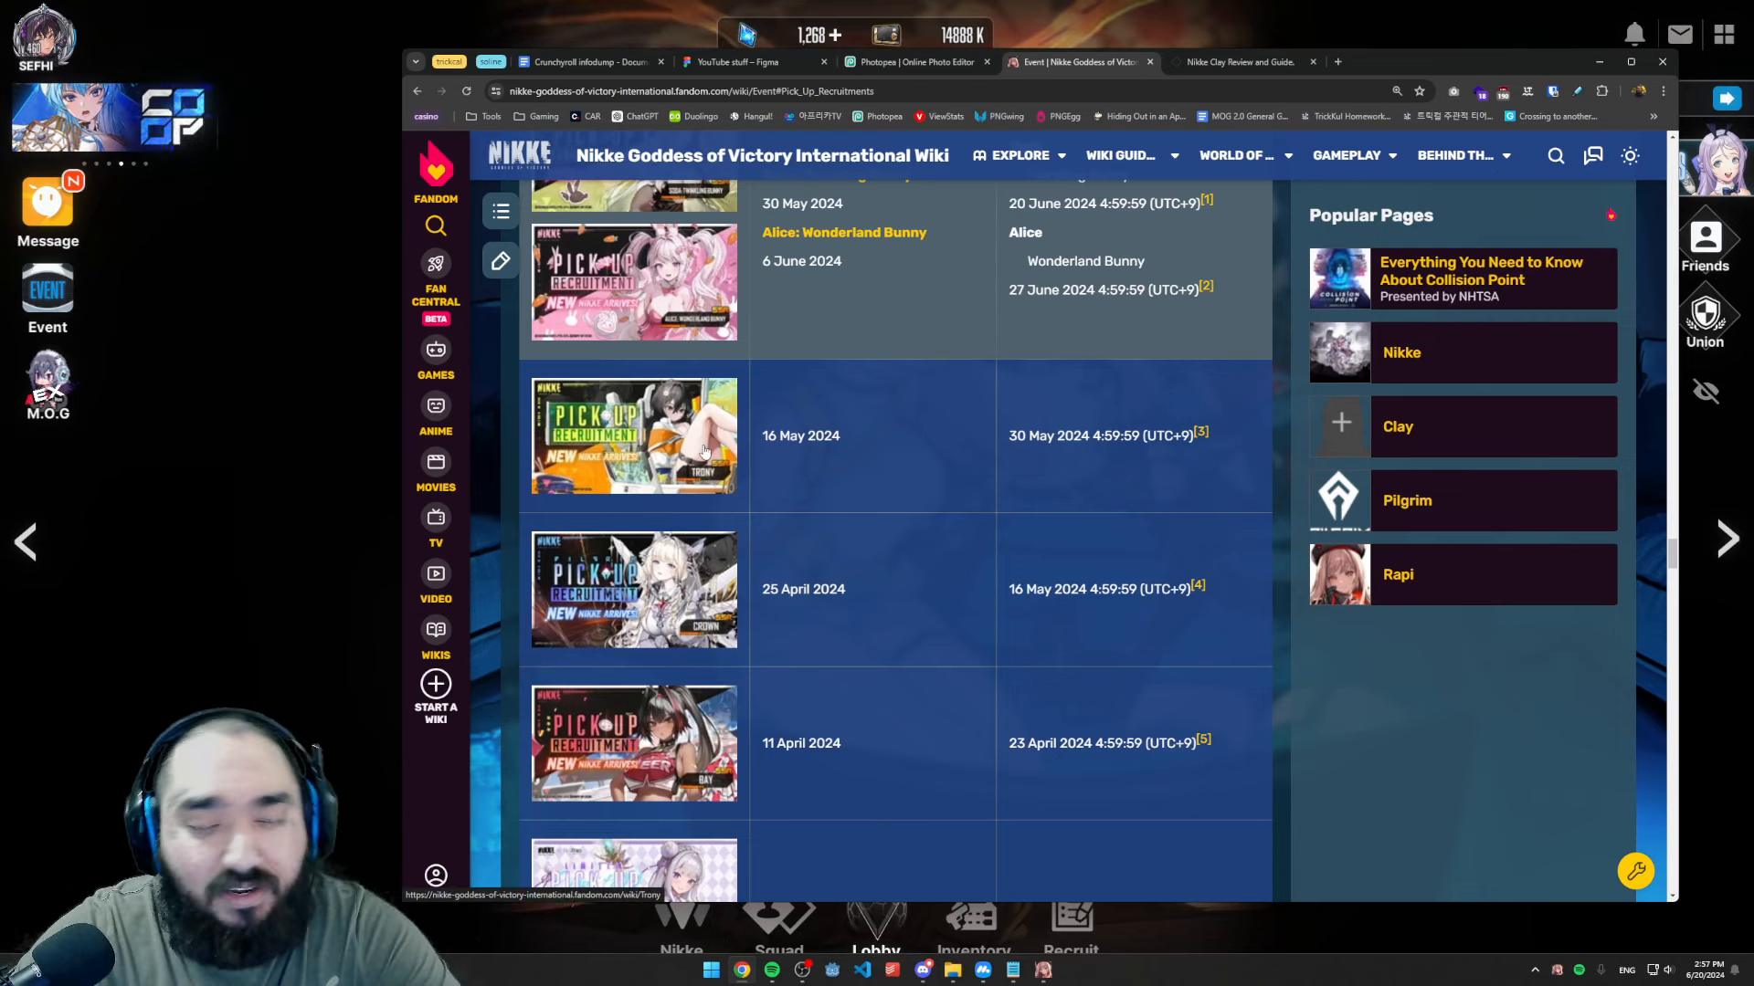
{"action": "mouse_move", "coordinate": [660, 601]}
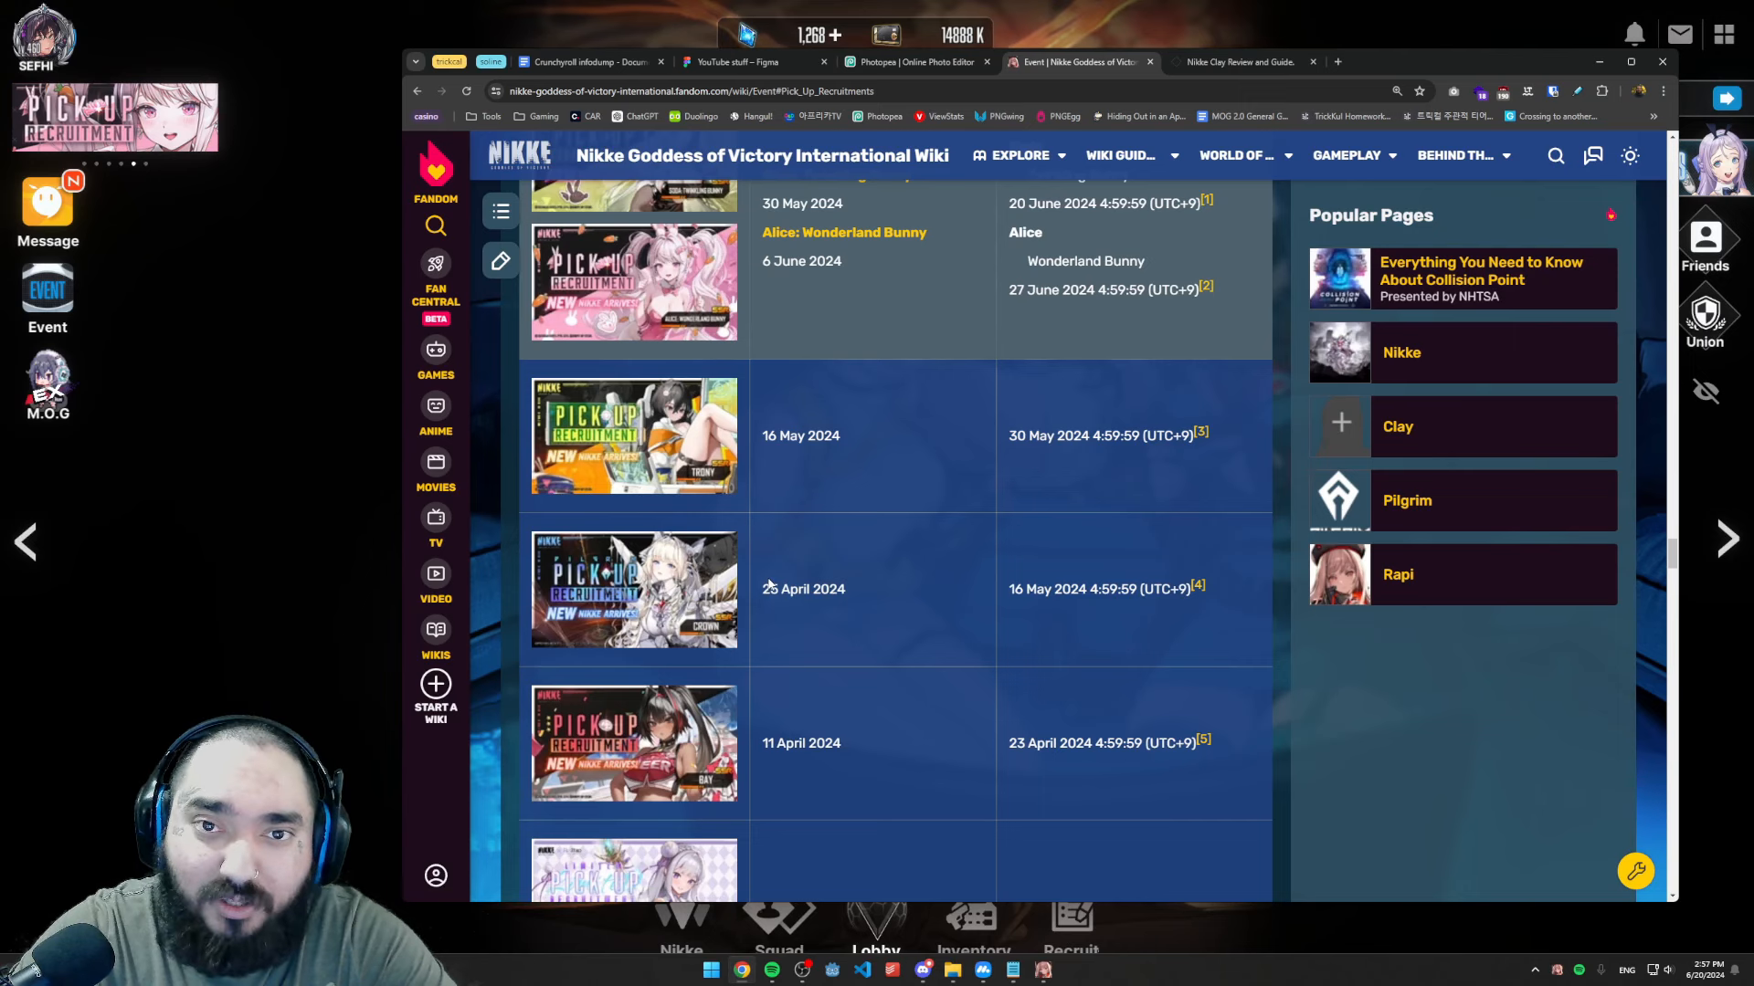
{"action": "scroll", "scroll_direction": "down", "scroll_amount": 3}
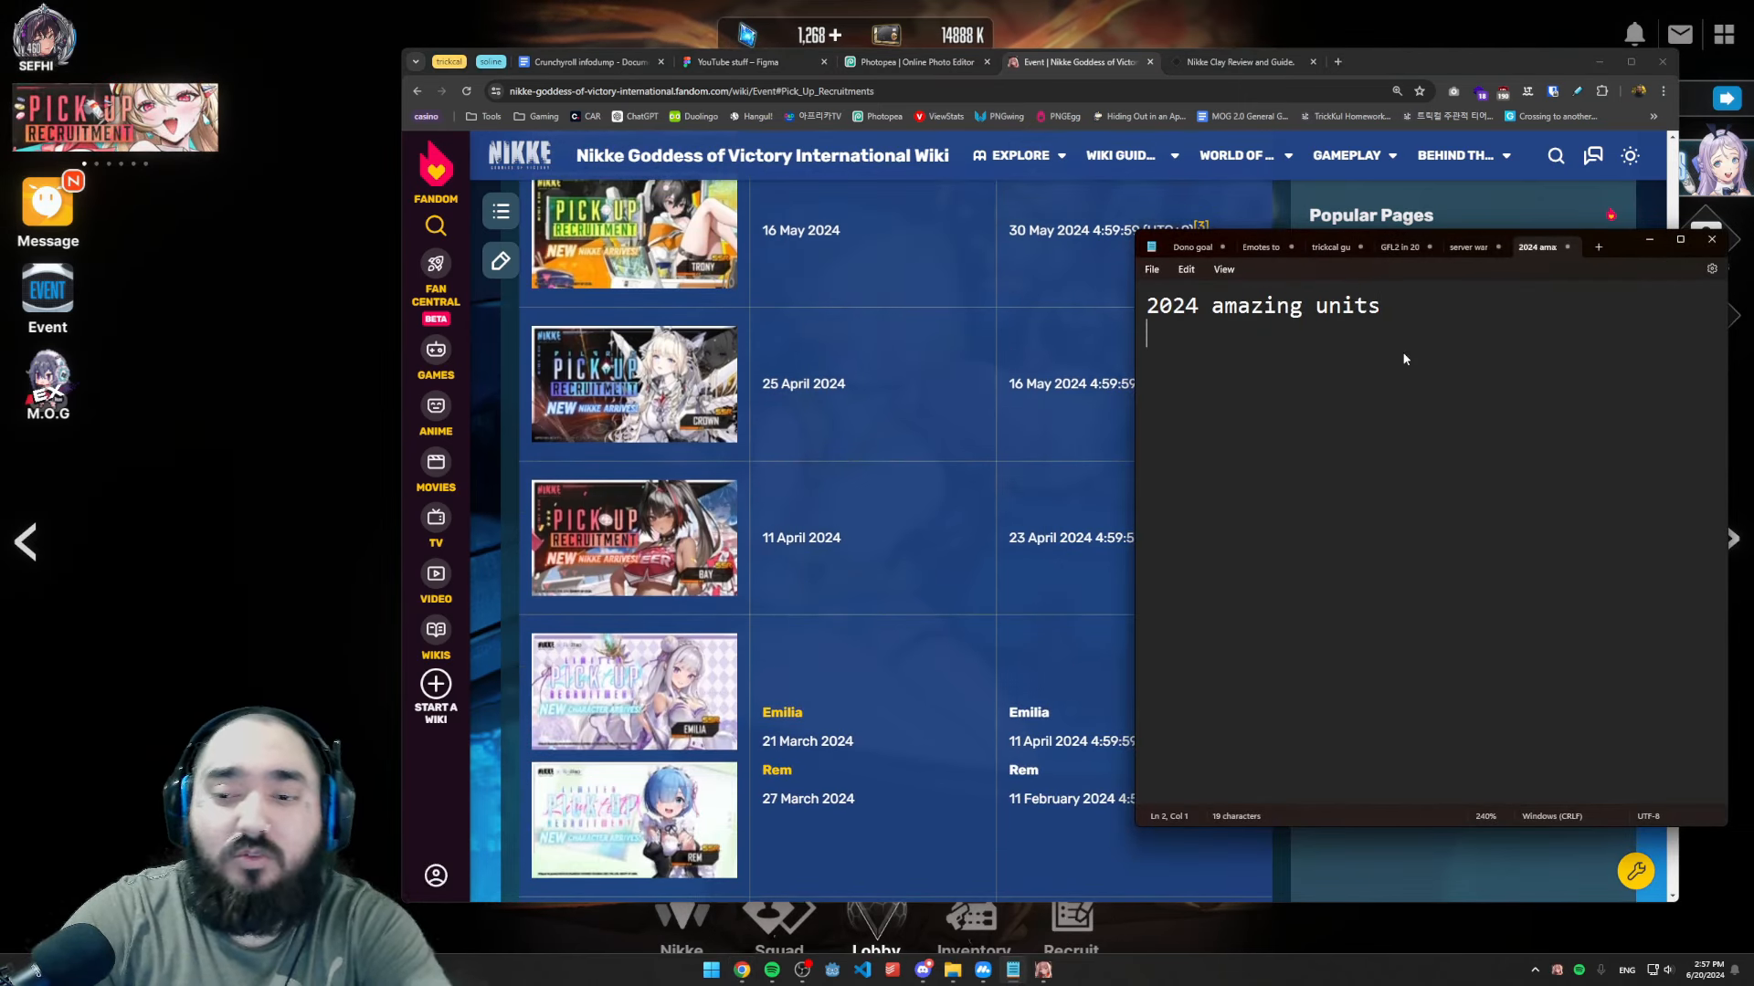
- List Bay under '2024 amazing units', then move the table down to the February 2024 banners
{"action": "type", "text": "Bay"}
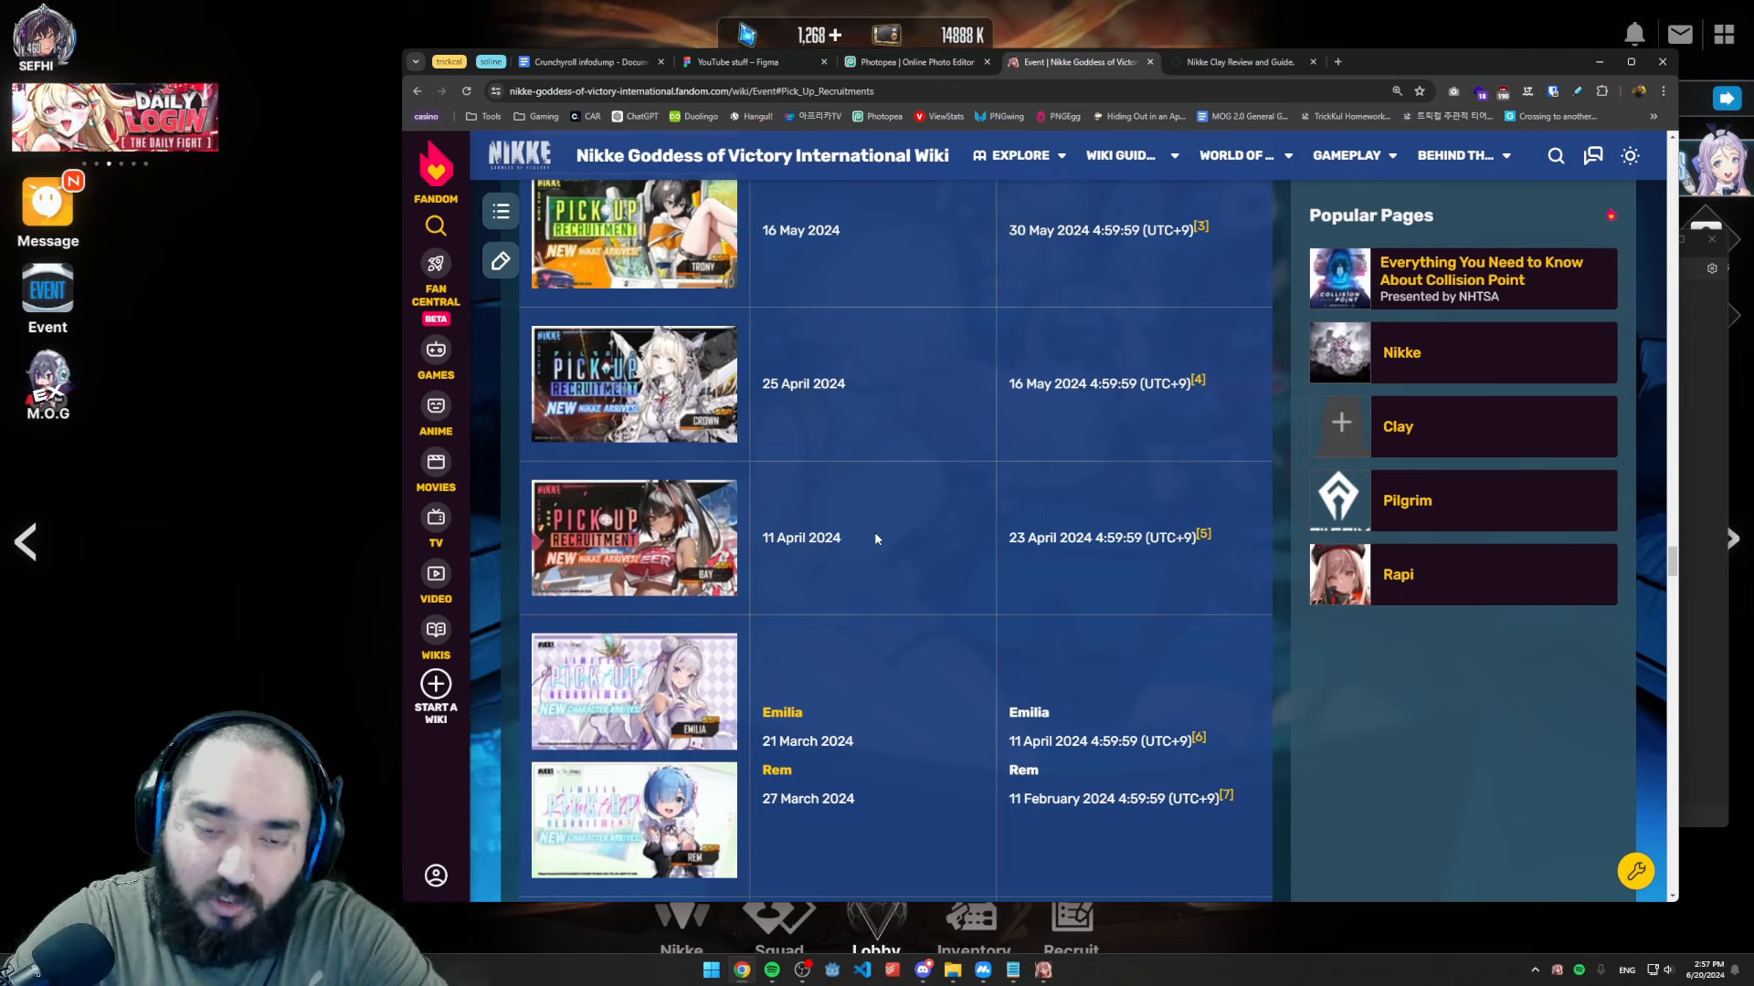
{"action": "scroll", "scroll_direction": "down", "scroll_amount": 3}
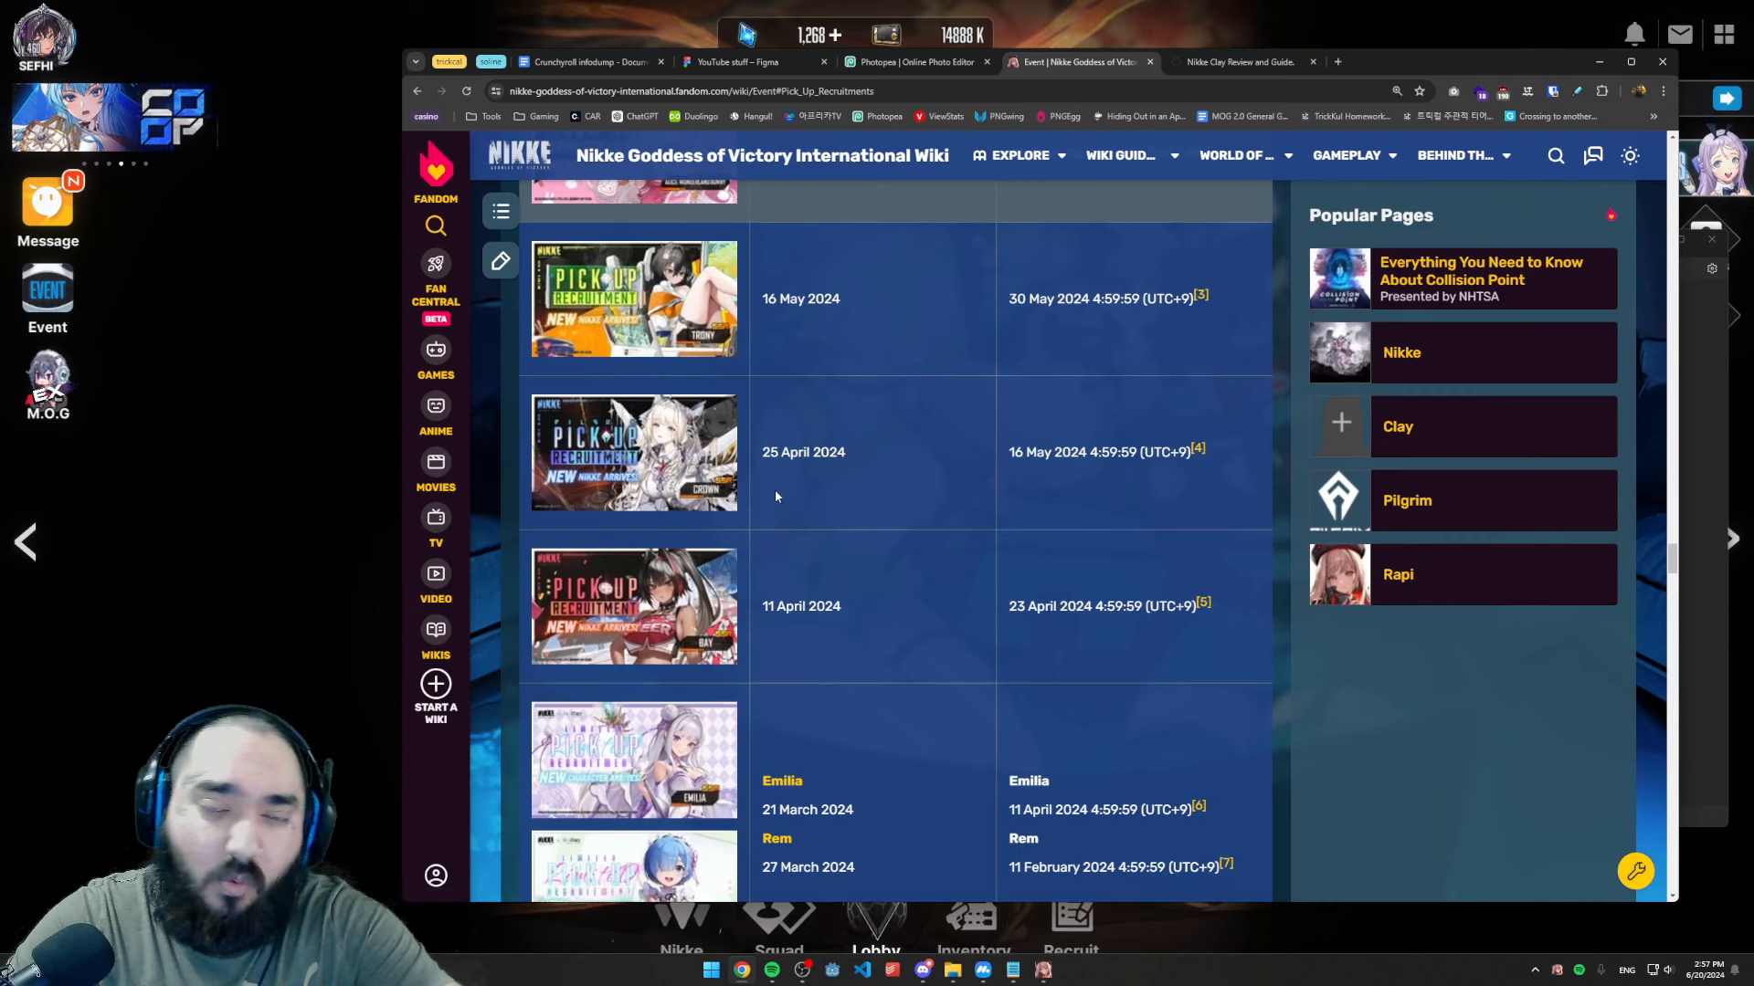
{"action": "scroll", "scroll_direction": "down", "scroll_amount": 3}
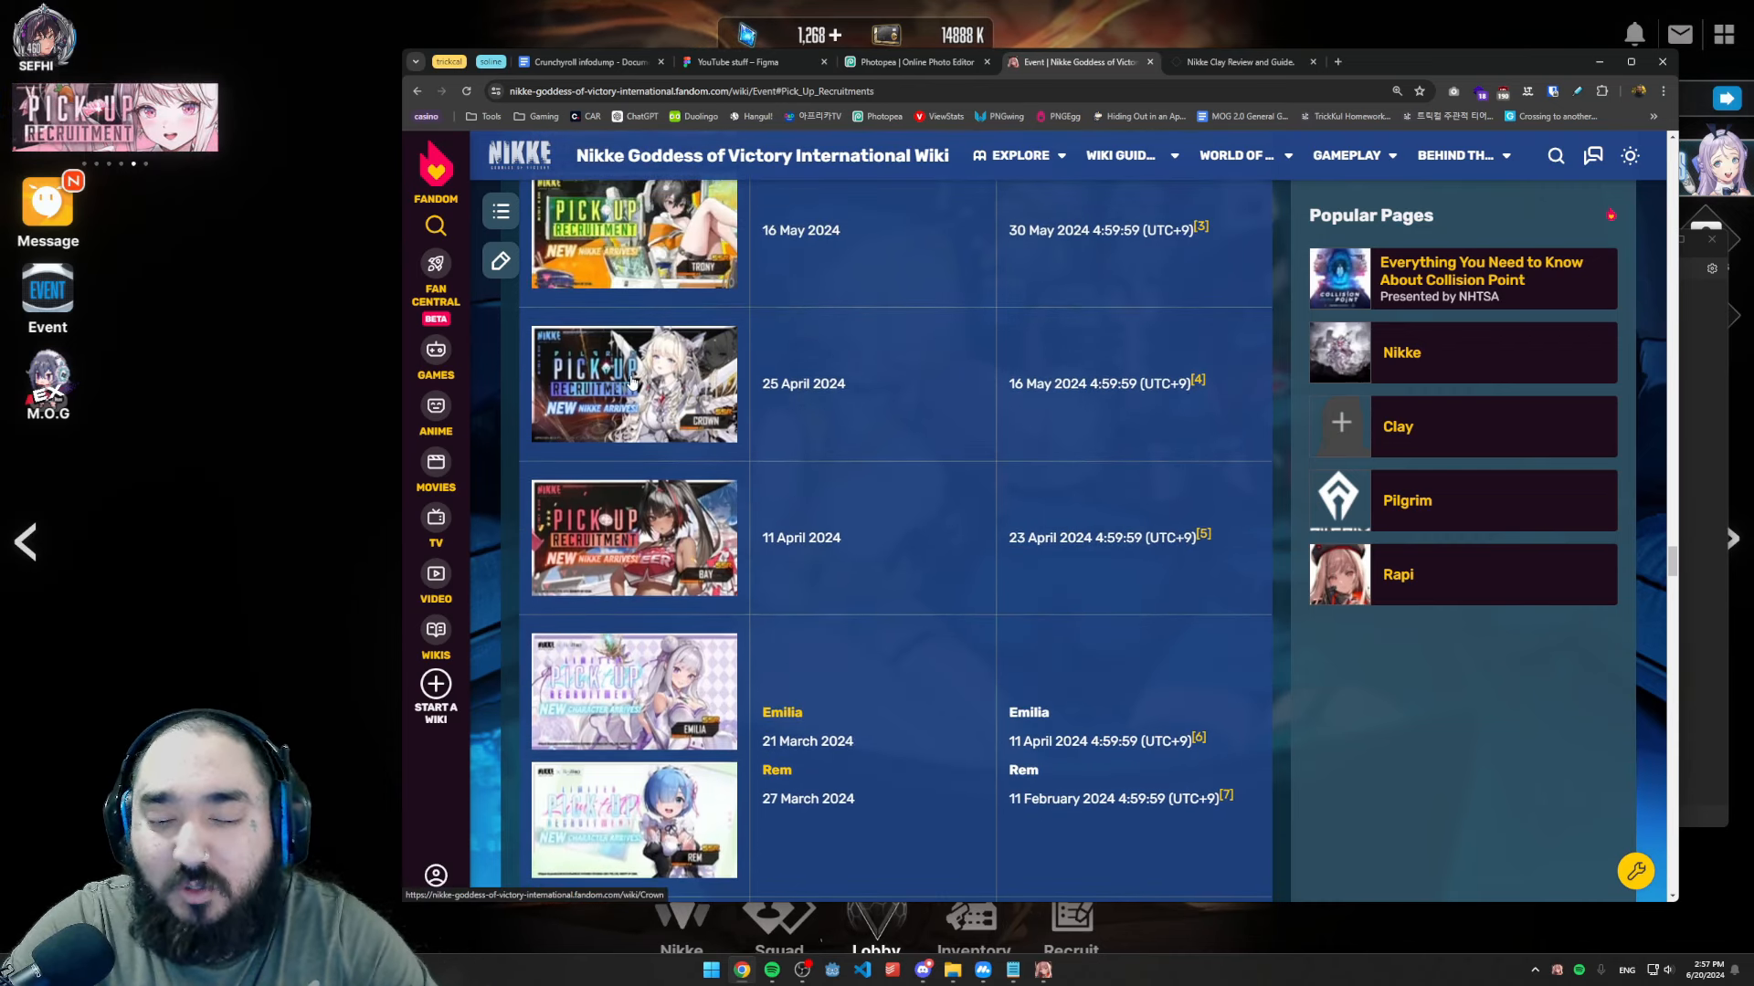
{"action": "scroll", "scroll_direction": "down", "scroll_amount": 3}
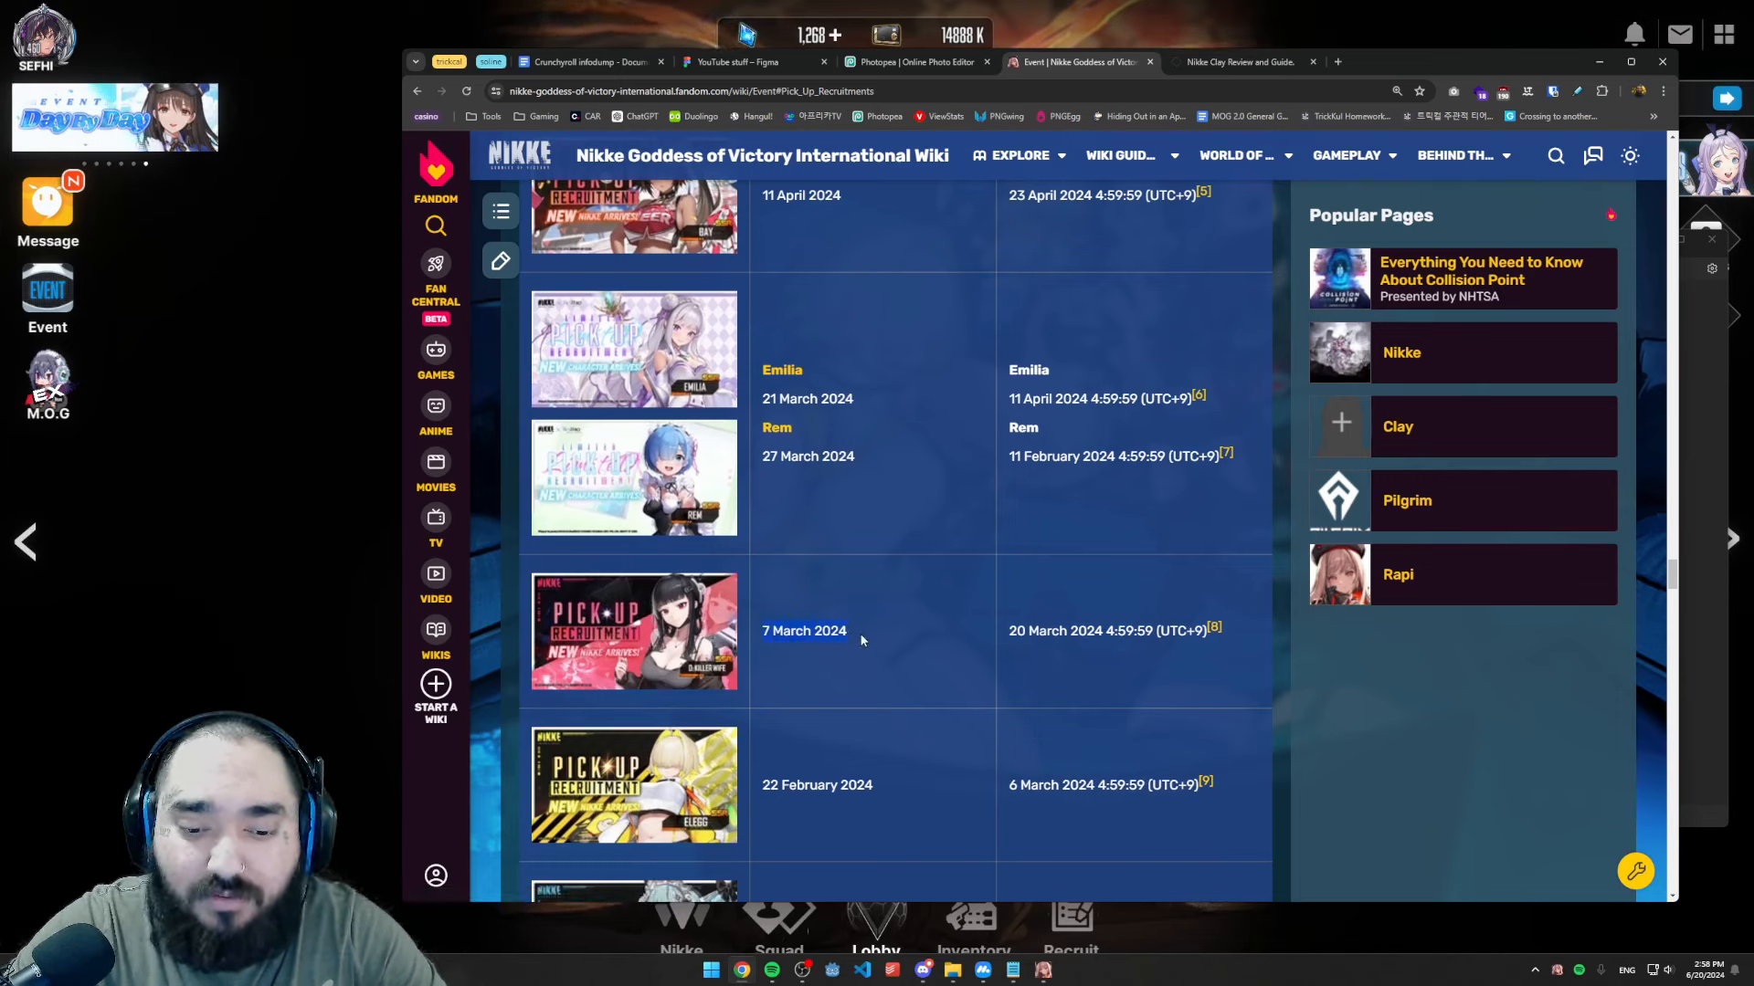
{"action": "mouse_move", "coordinate": [844, 669]}
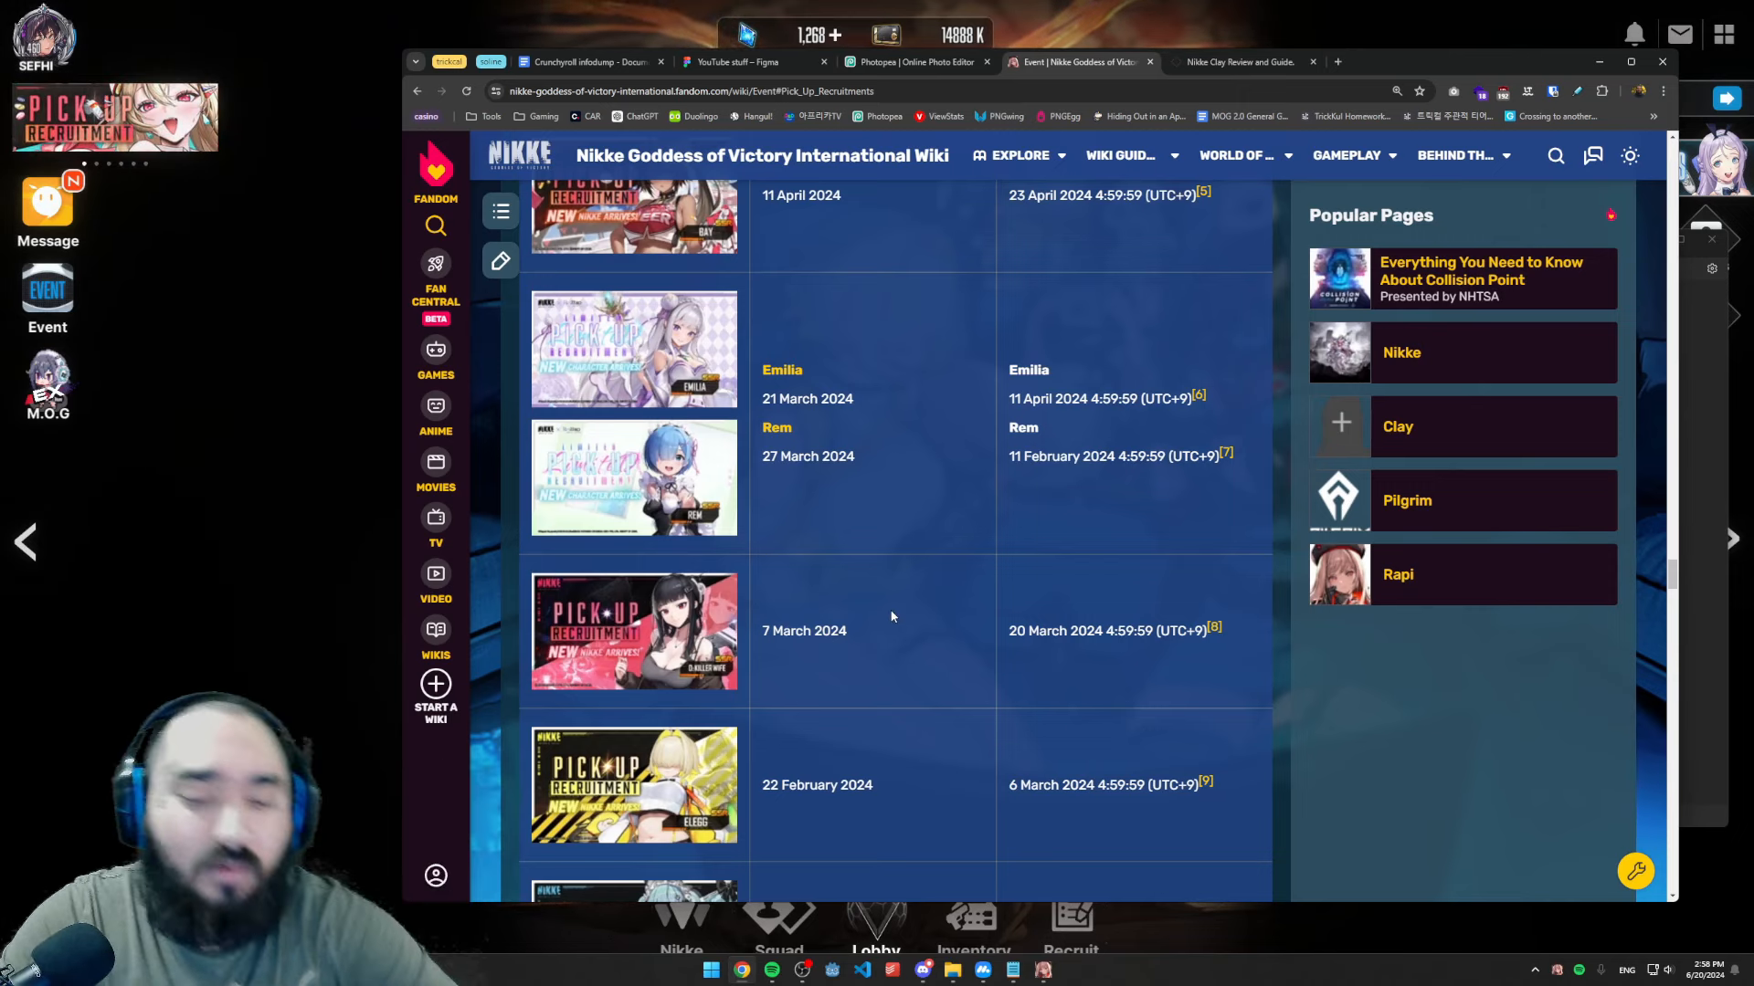
- Scroll to the February 2024 rows with Privaty: Unkind Maid and Ade
{"action": "scroll", "scroll_direction": "down", "scroll_amount": 3}
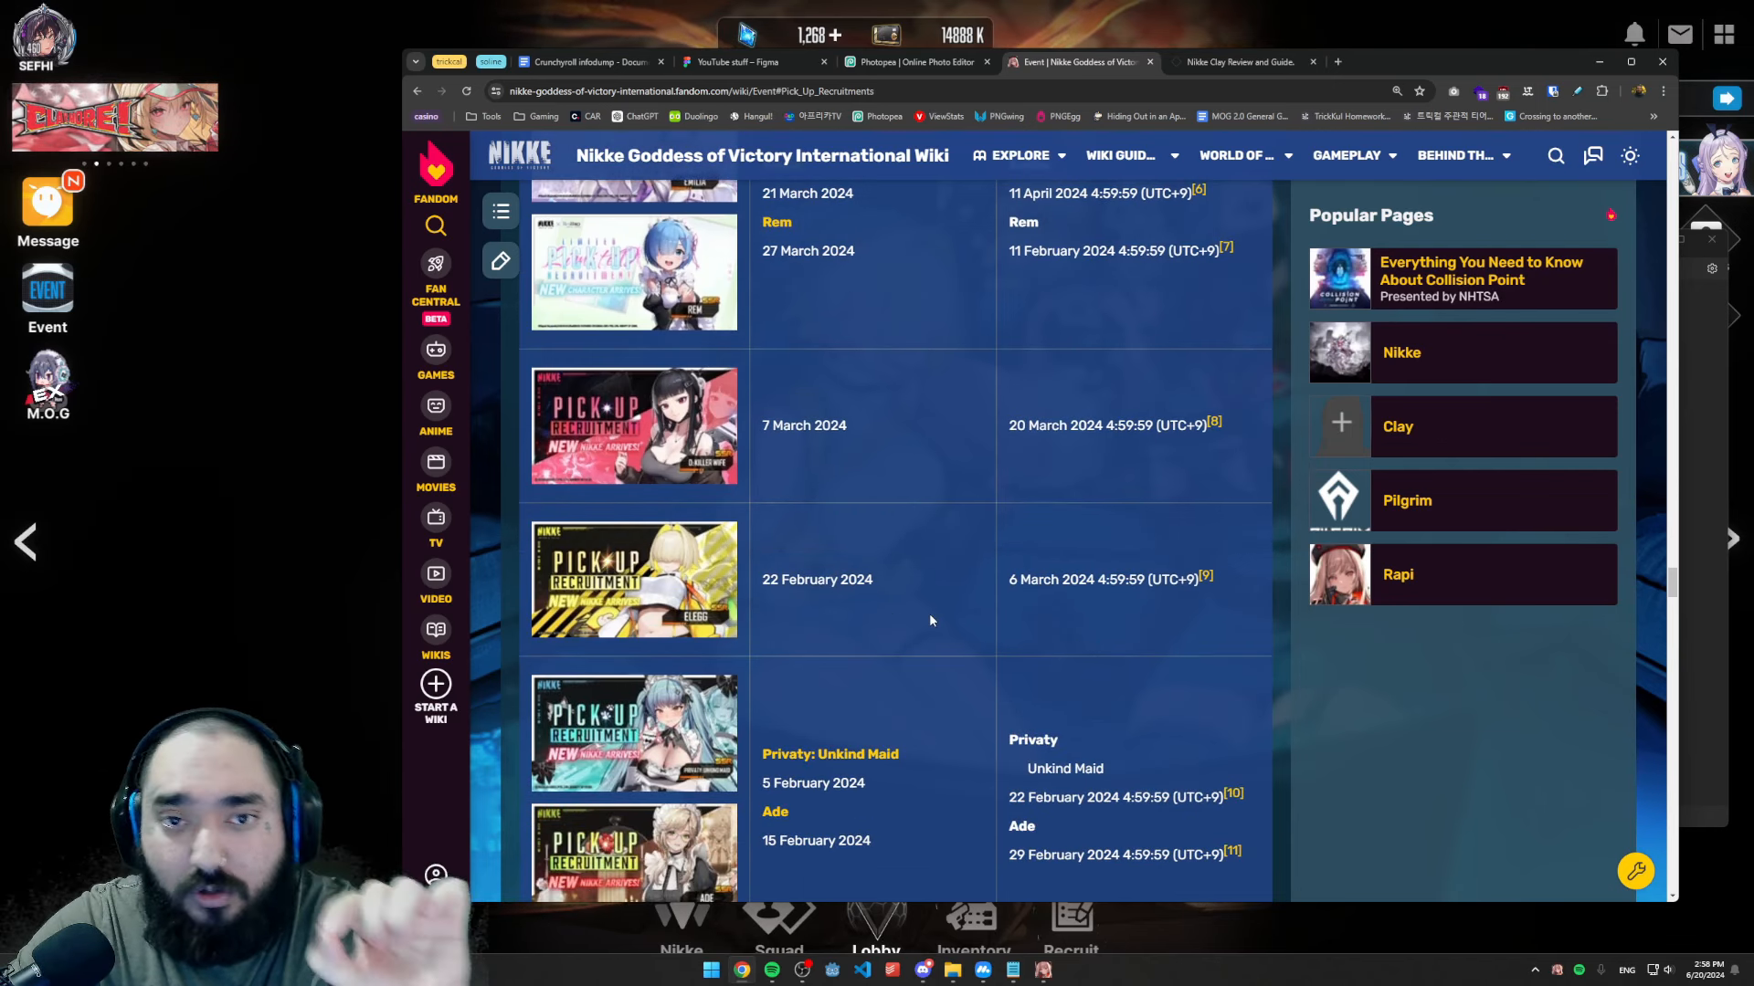
{"action": "mouse_move", "coordinate": [864, 599]}
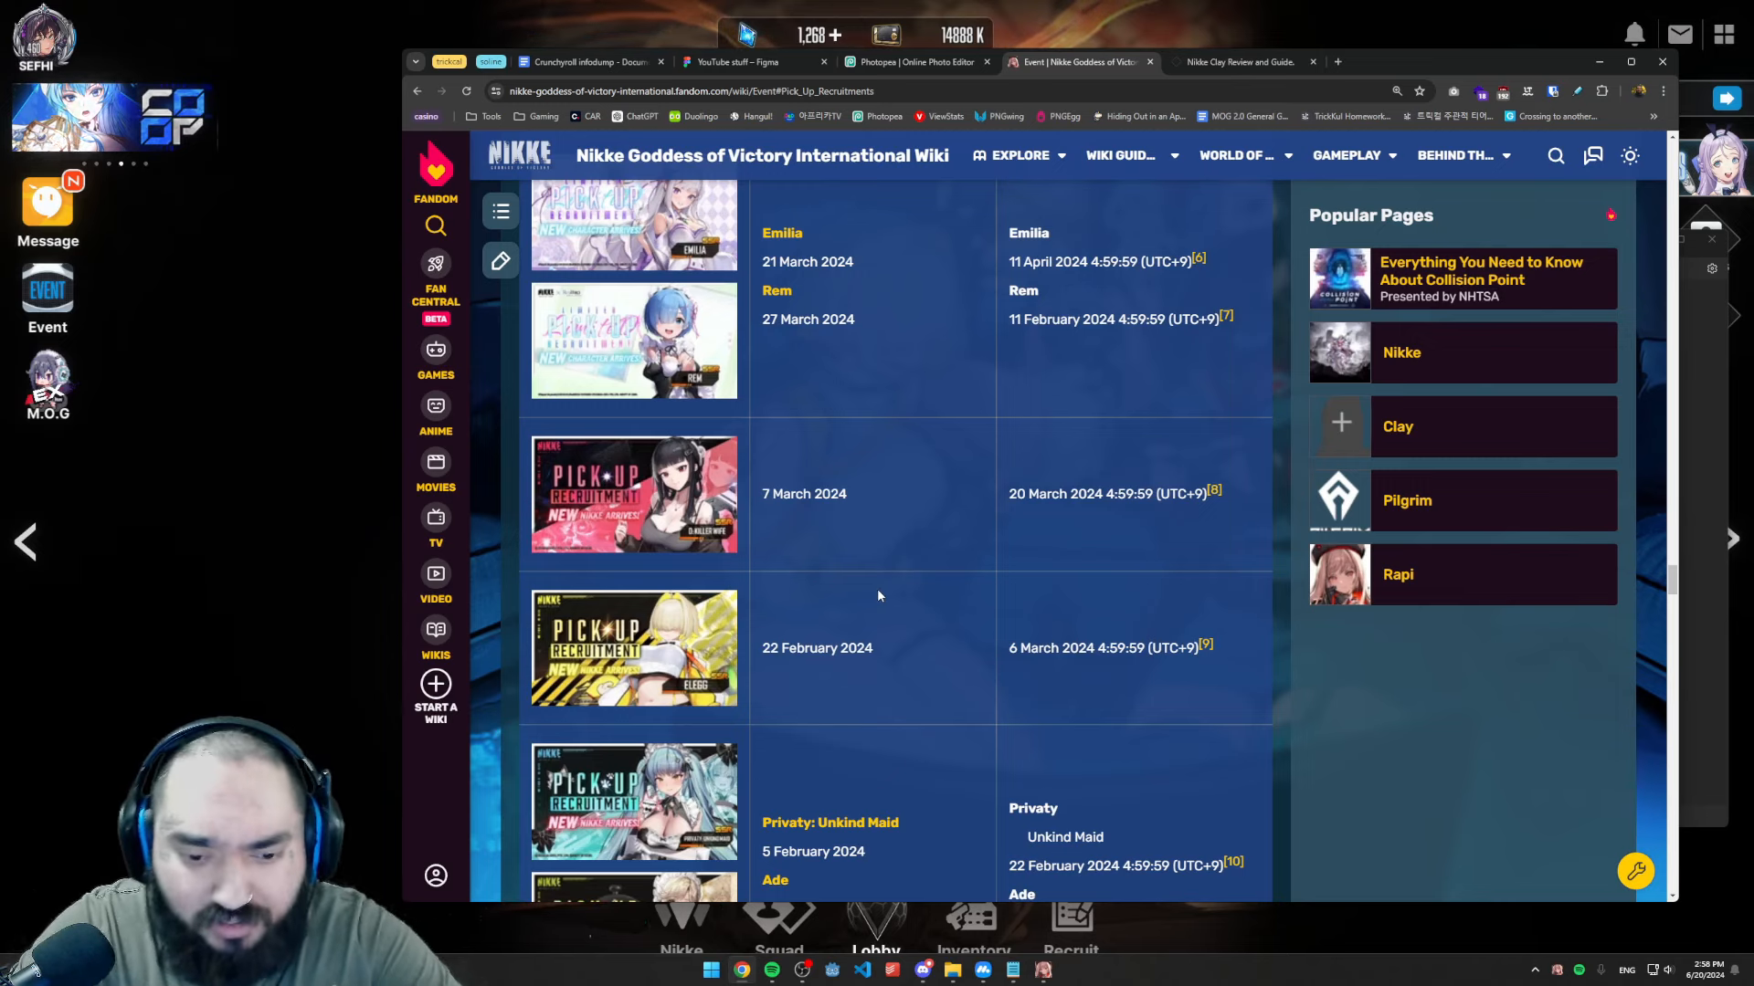
{"action": "mouse_move", "coordinate": [870, 616]}
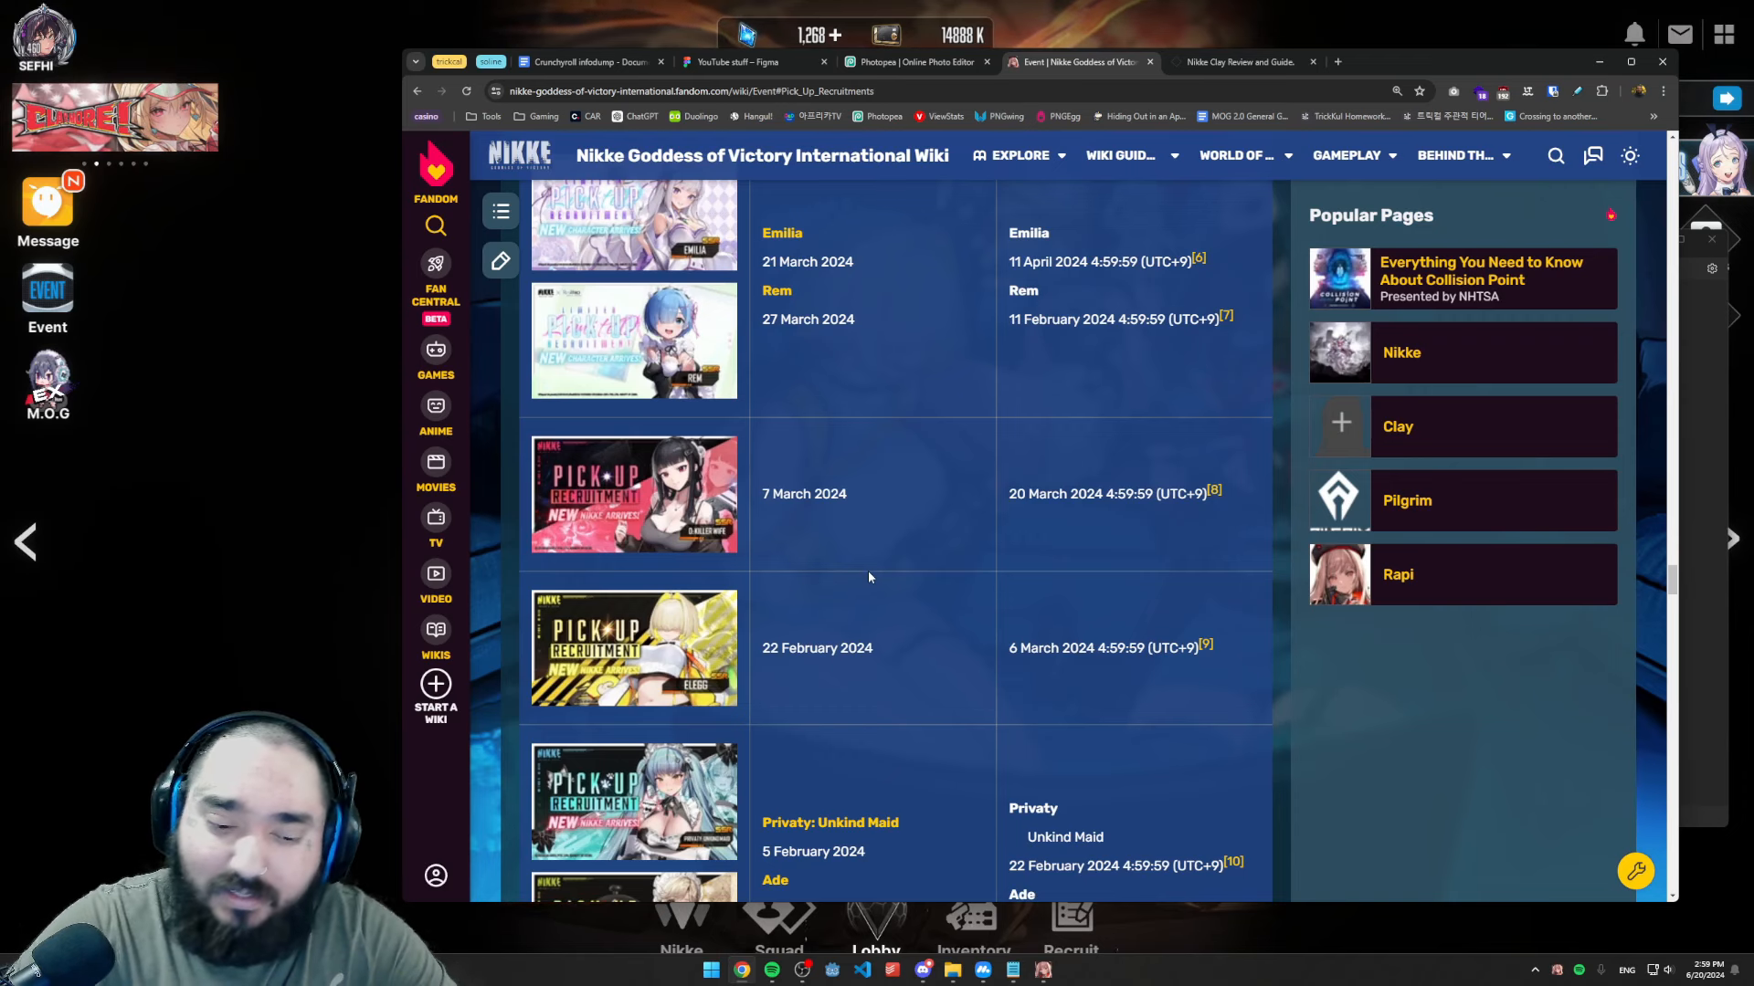
{"action": "scroll", "scroll_direction": "down", "scroll_amount": 3}
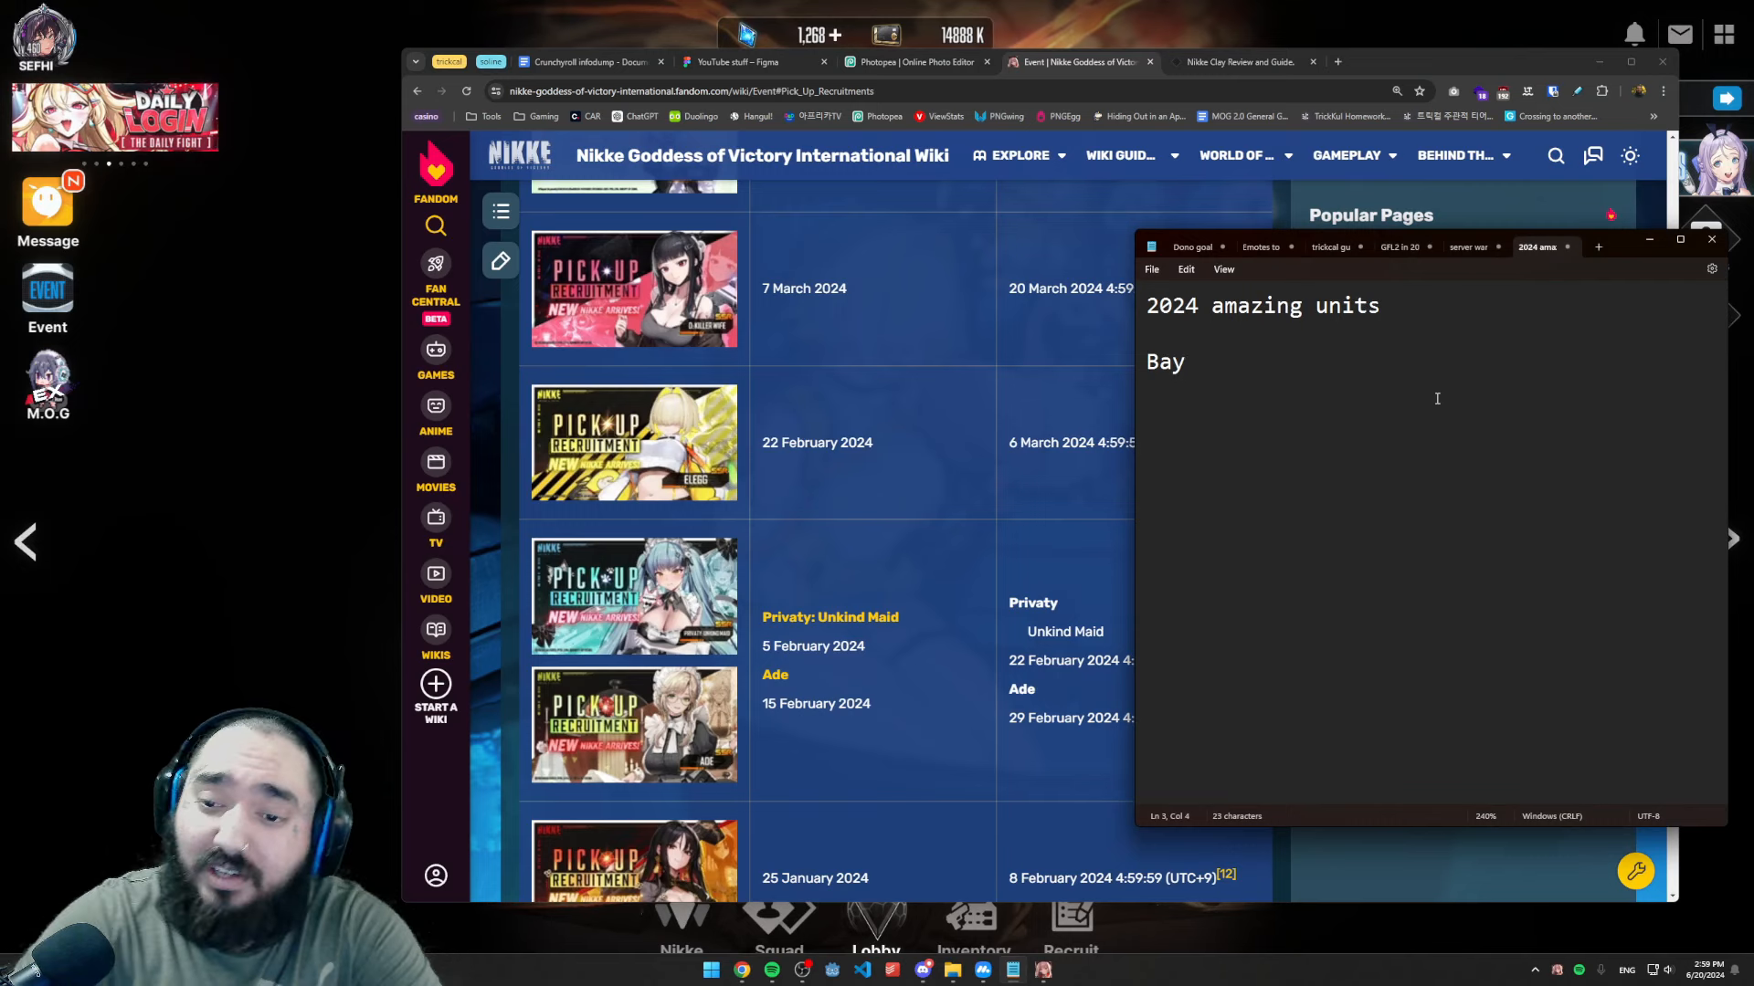
- Add Ade and Moran on their own lines beneath Bay in the Notepad list
{"action": "type", "text": "Ade"}
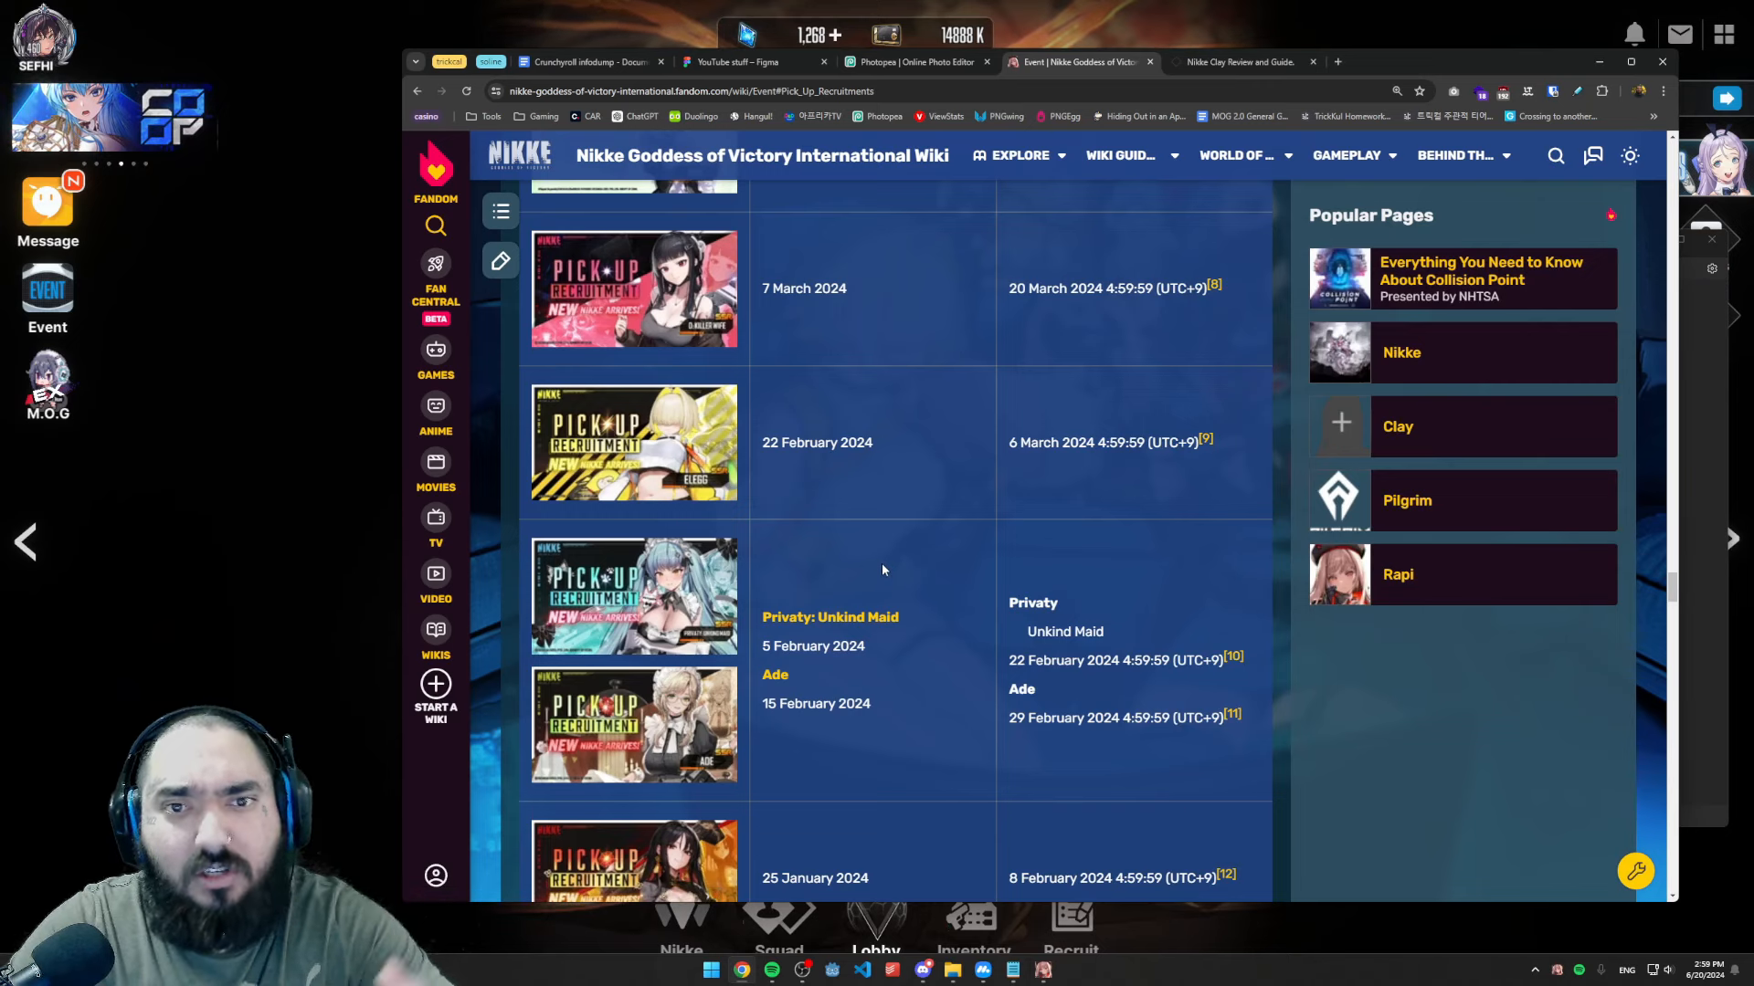
{"action": "mouse_move", "coordinate": [892, 563]}
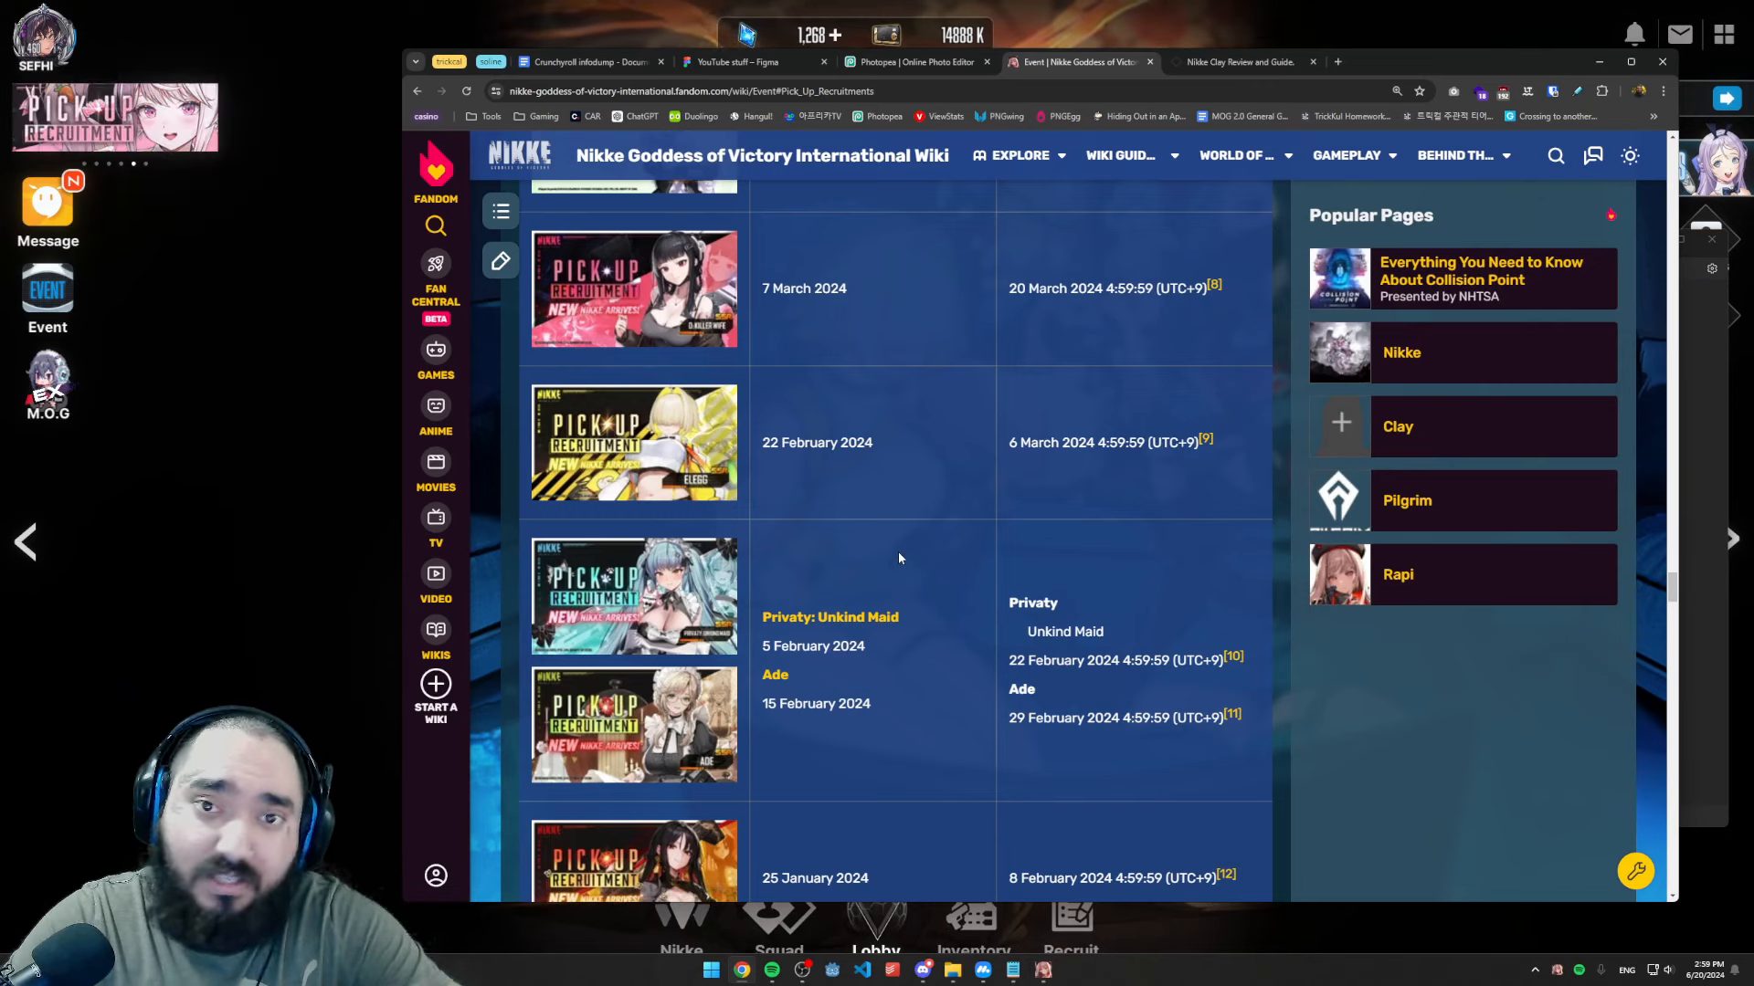
{"action": "scroll", "scroll_direction": "down", "scroll_amount": 3}
{"action": "type", "text": "M"}
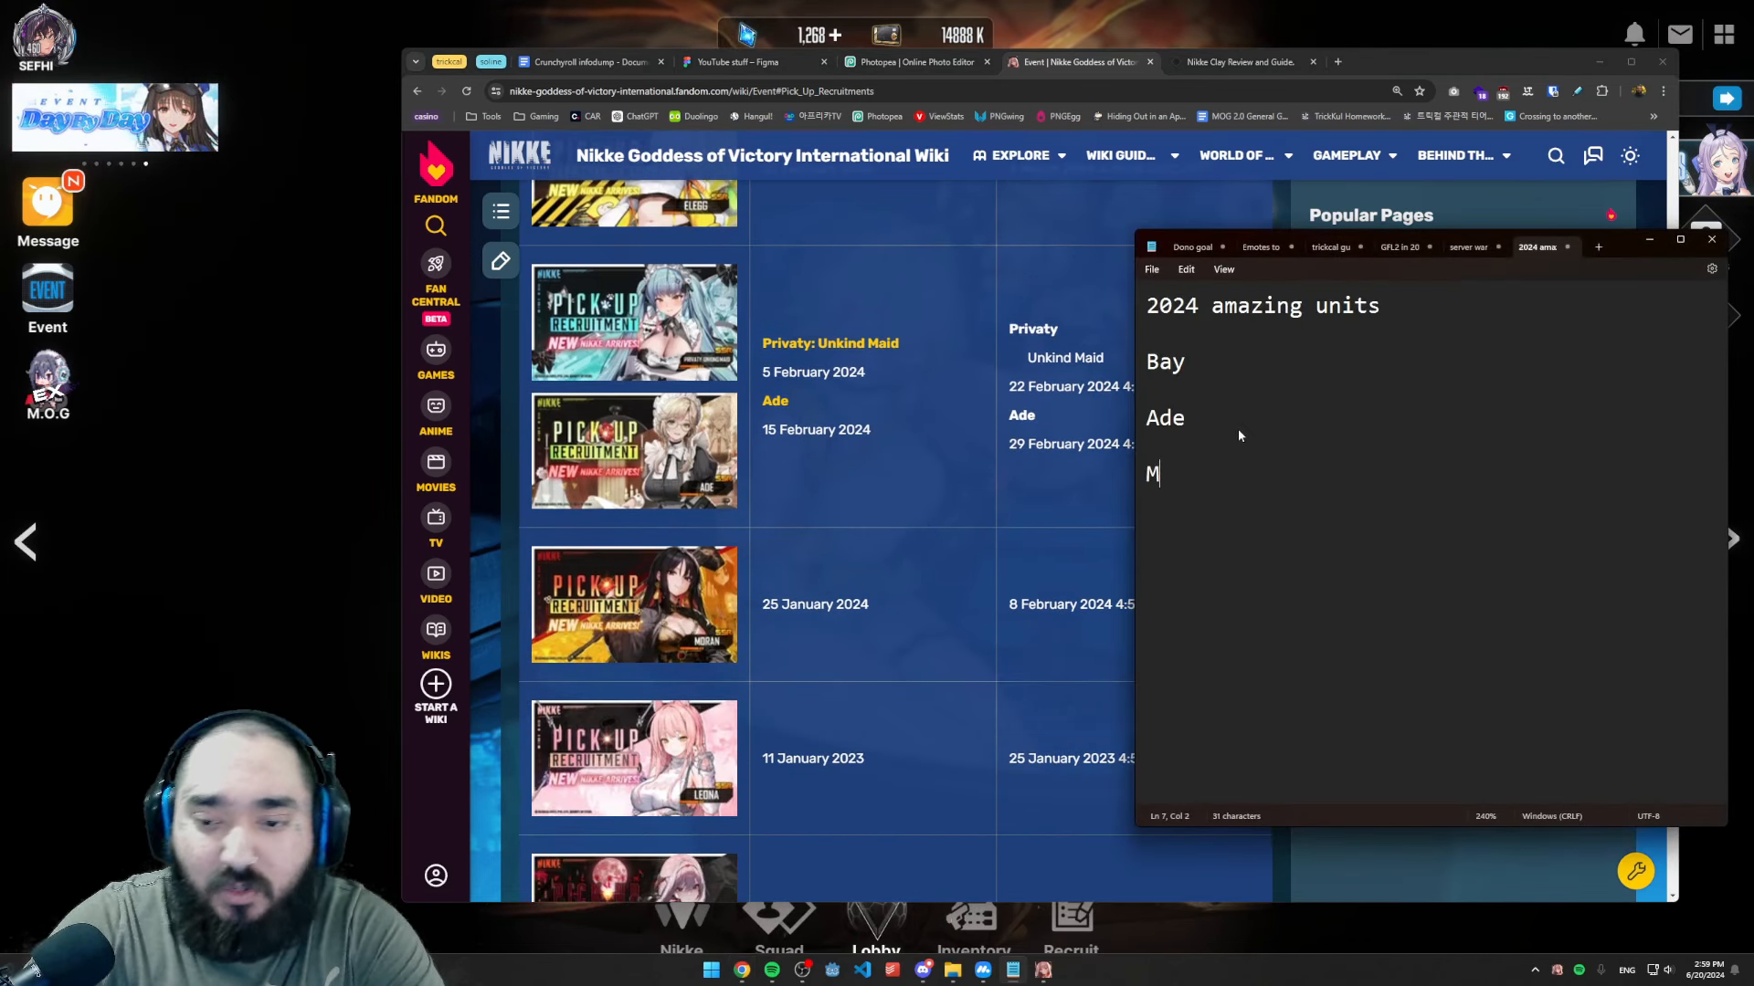
{"action": "type", "text": "oran"}
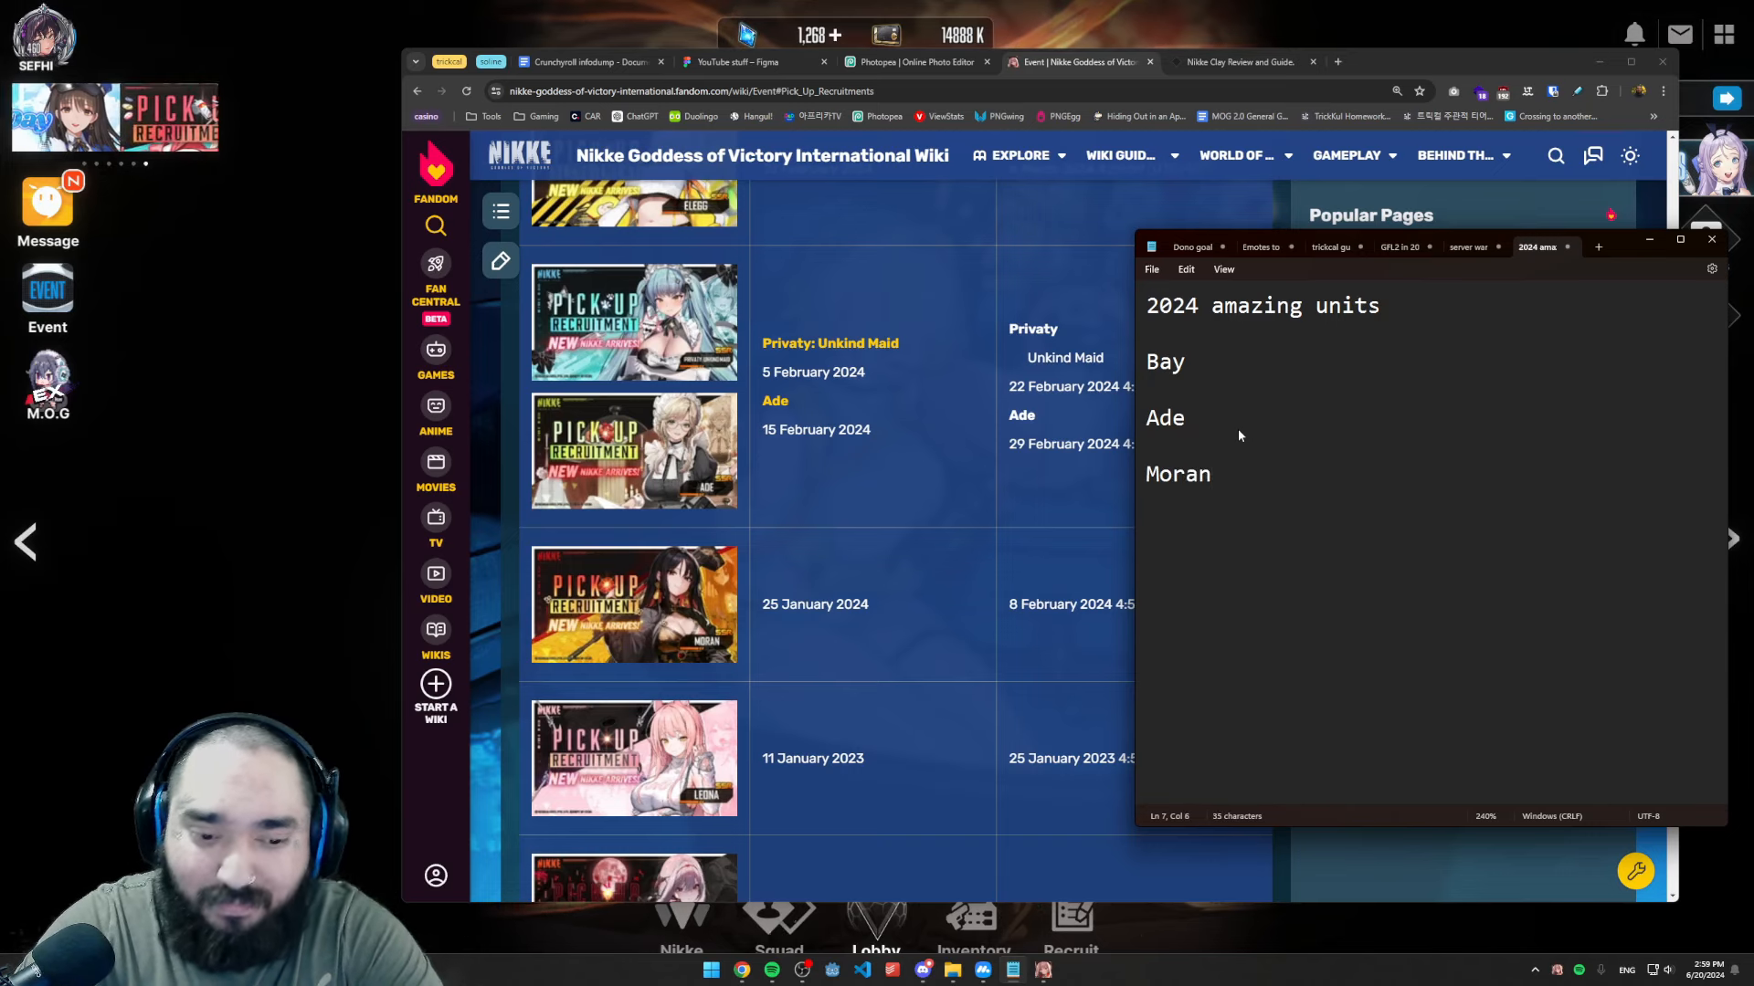
{"action": "left_click", "coordinate": [1211, 473]}
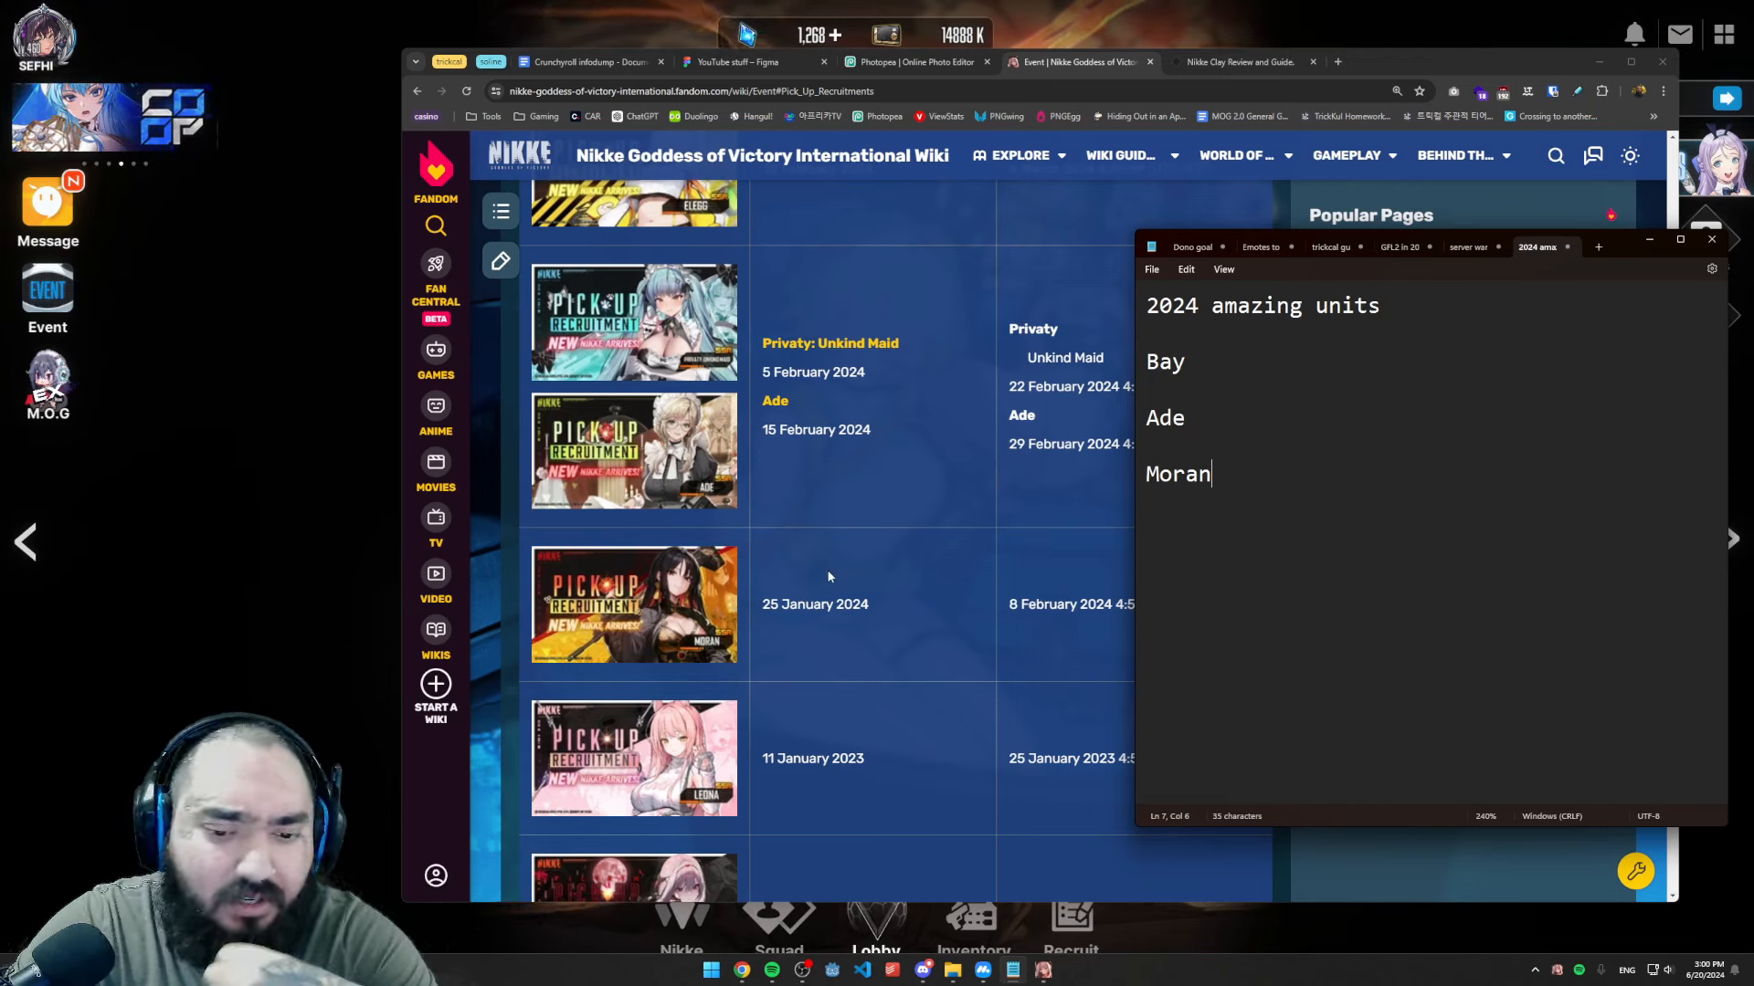
{"action": "double_click", "coordinate": [1176, 474]}
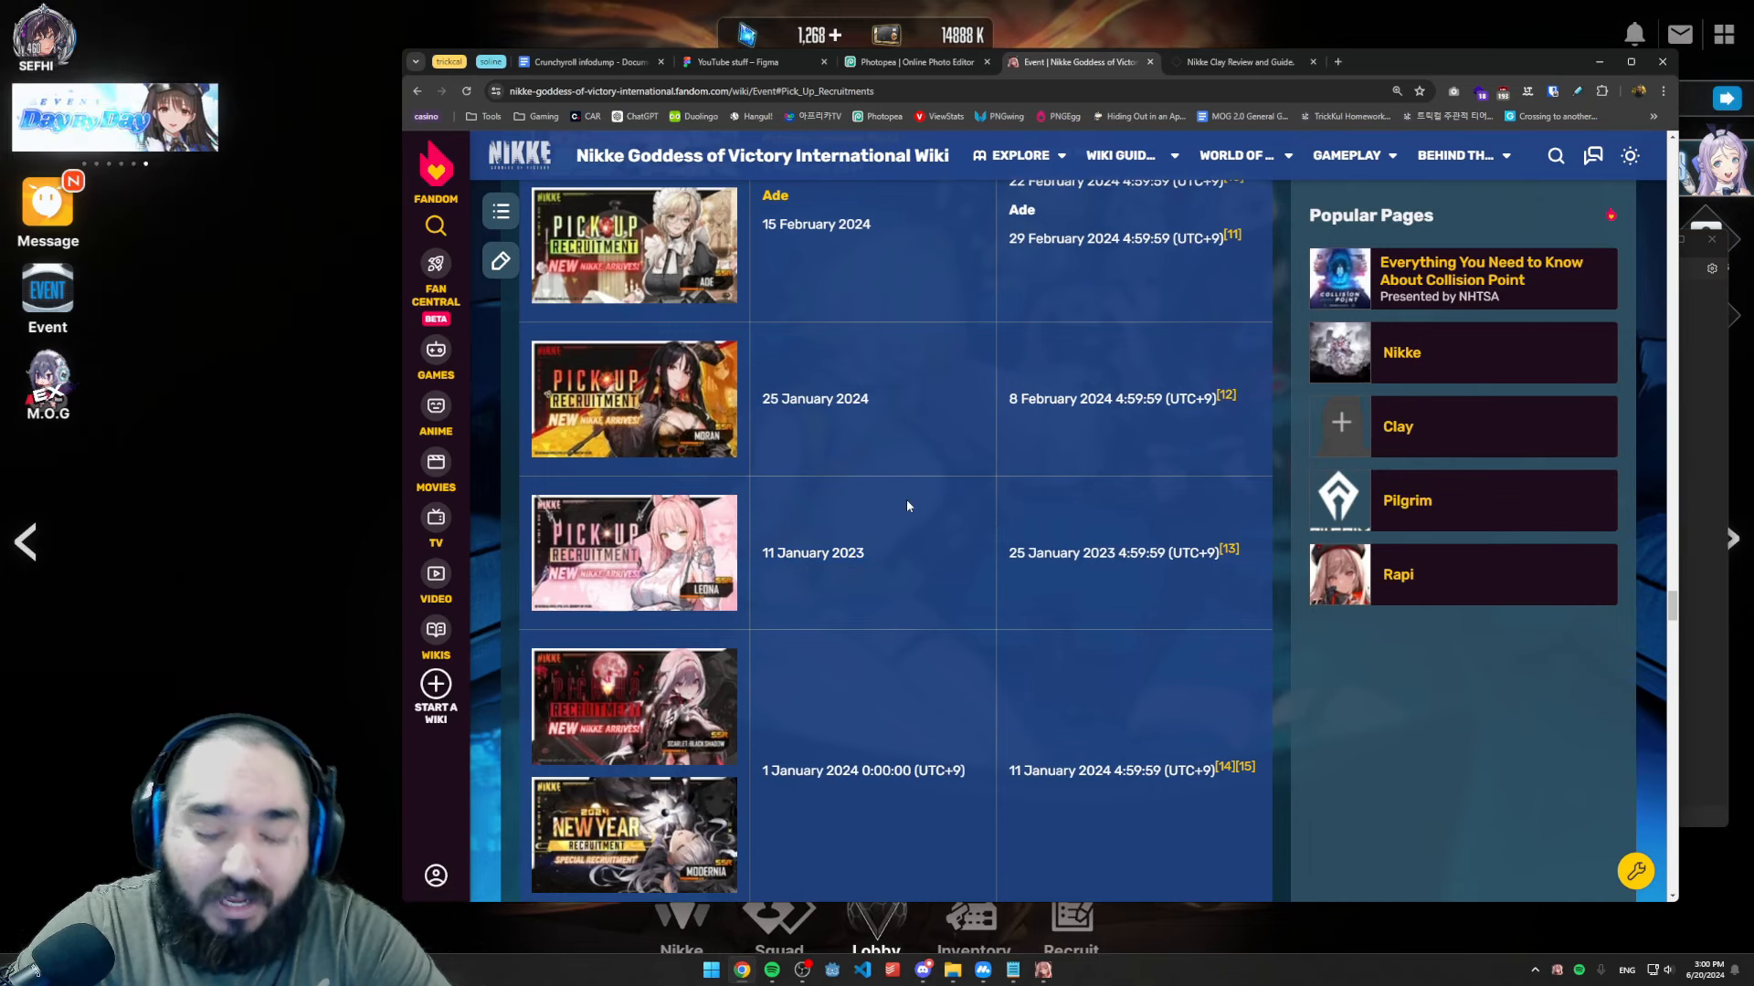
- Check the January 2024 rows and add Clay below Moran in the list
{"action": "scroll", "scroll_direction": "down", "scroll_amount": 3}
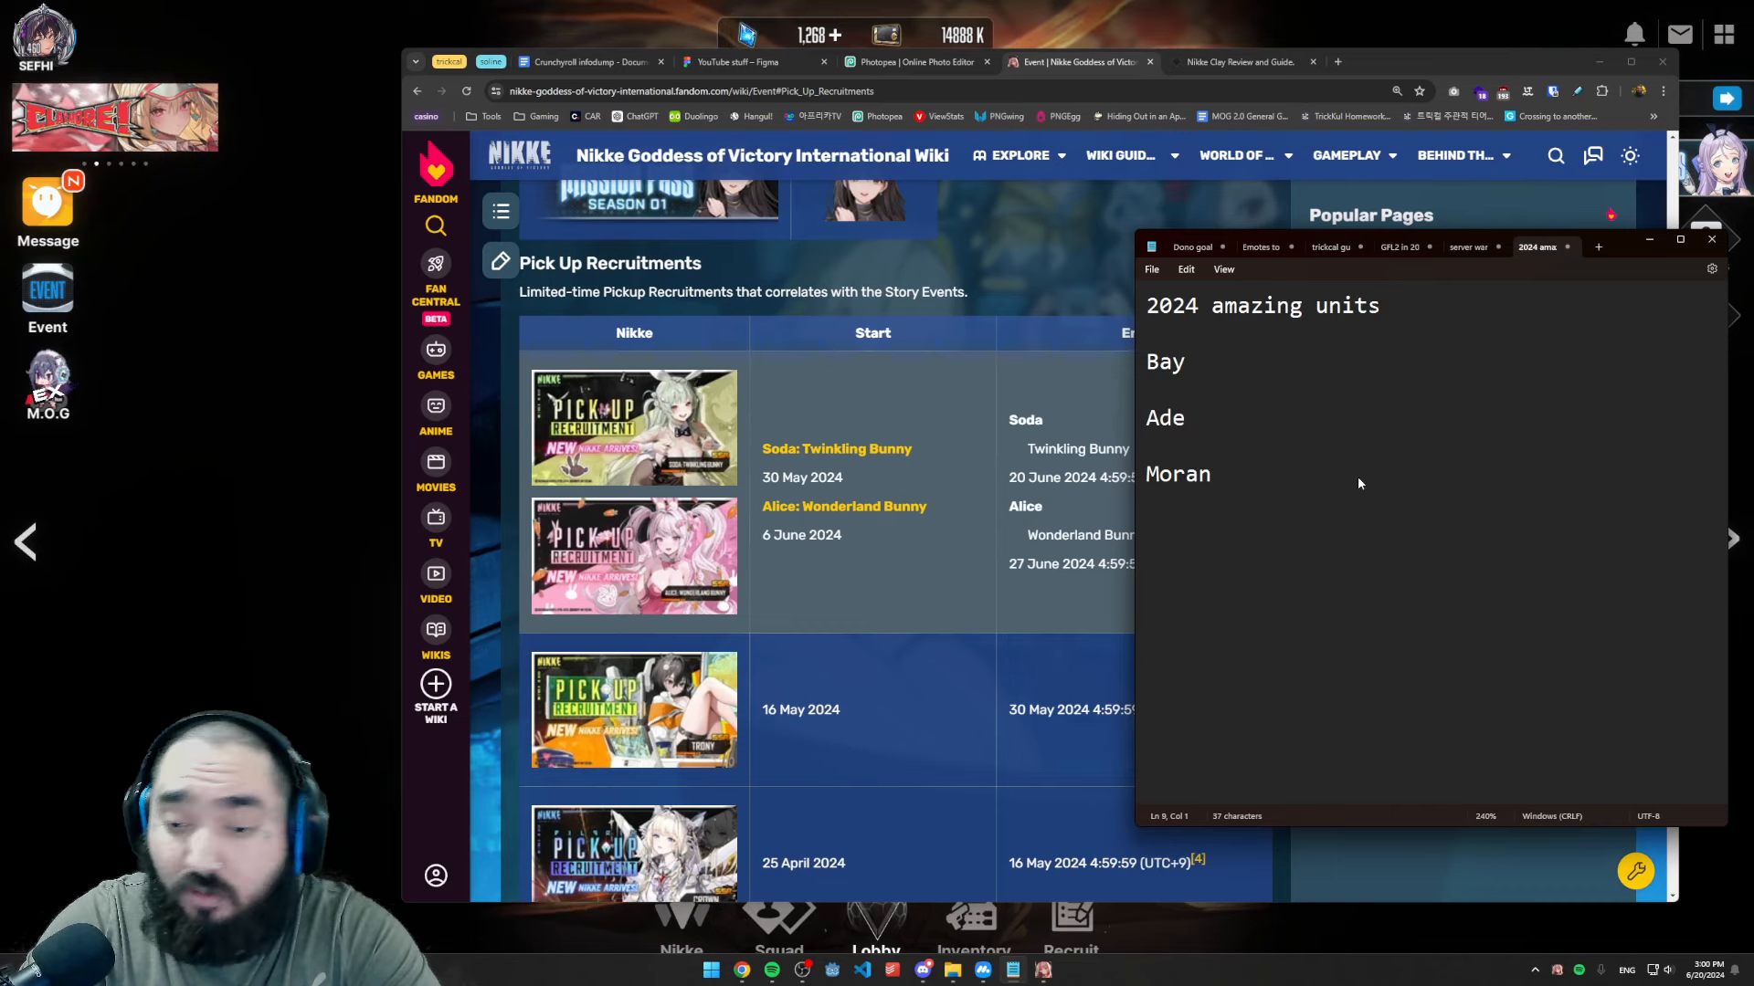
{"action": "type", "text": "Clay"}
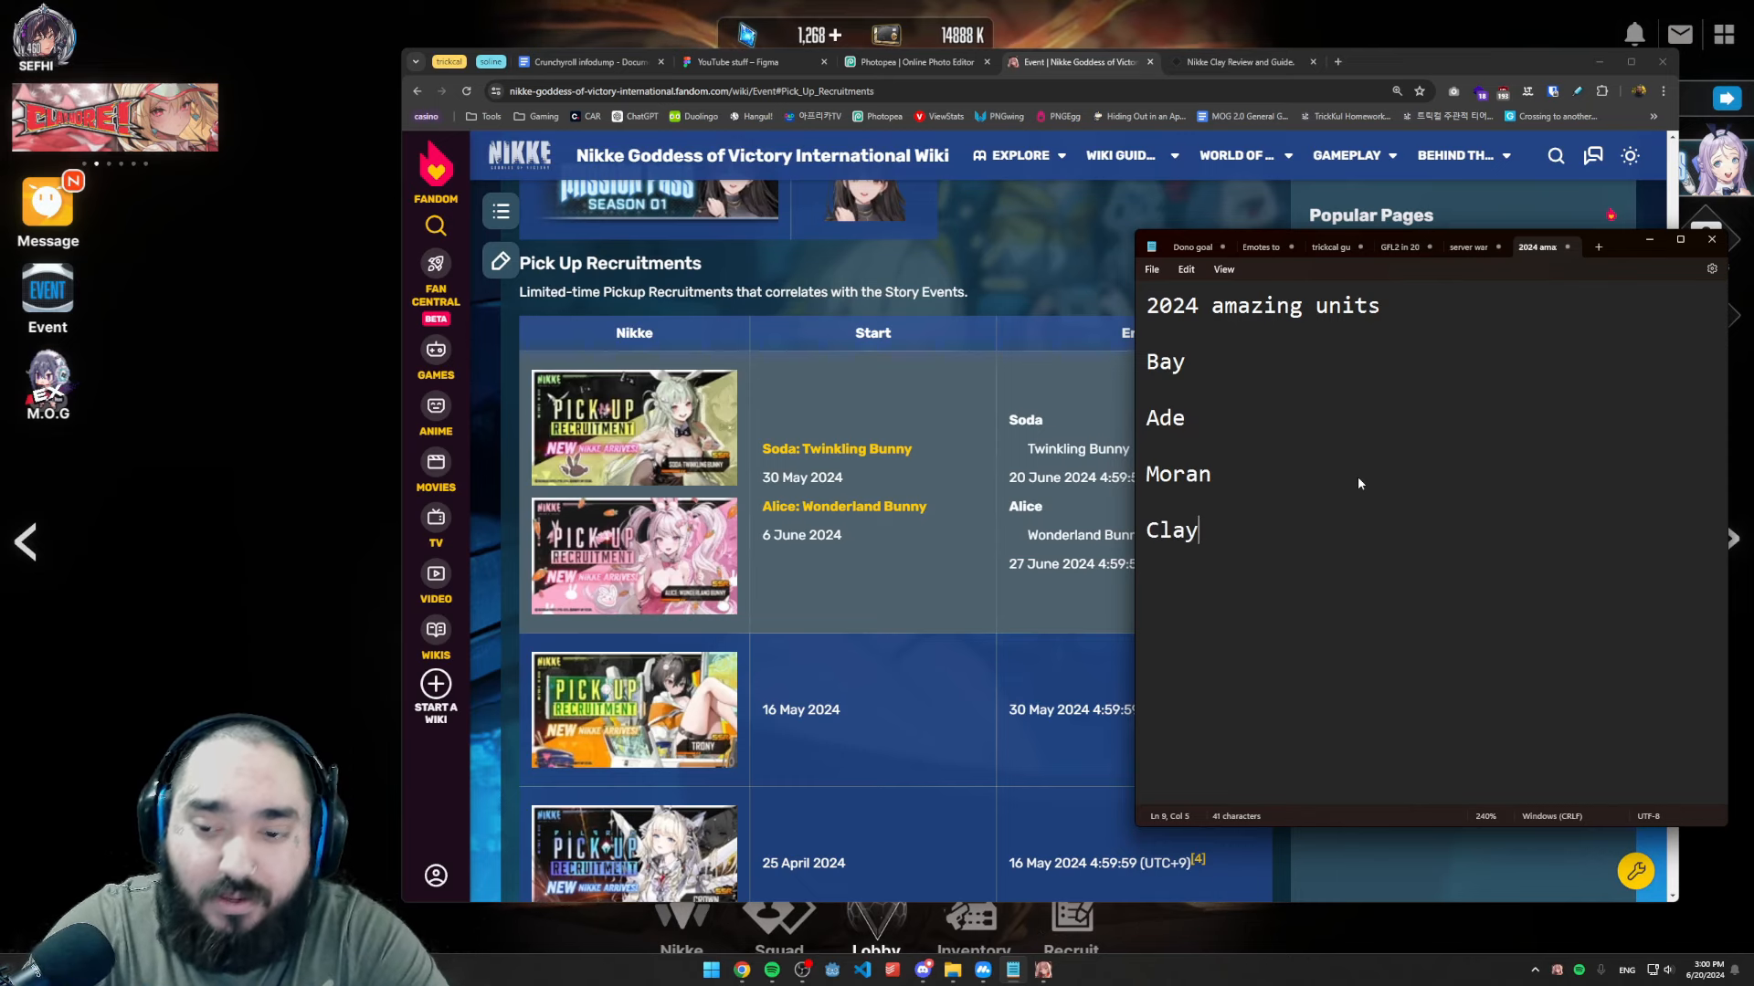
- Select Ade in the Notepad list before switching to her in-game details
{"action": "double_click", "coordinate": [1176, 475]}
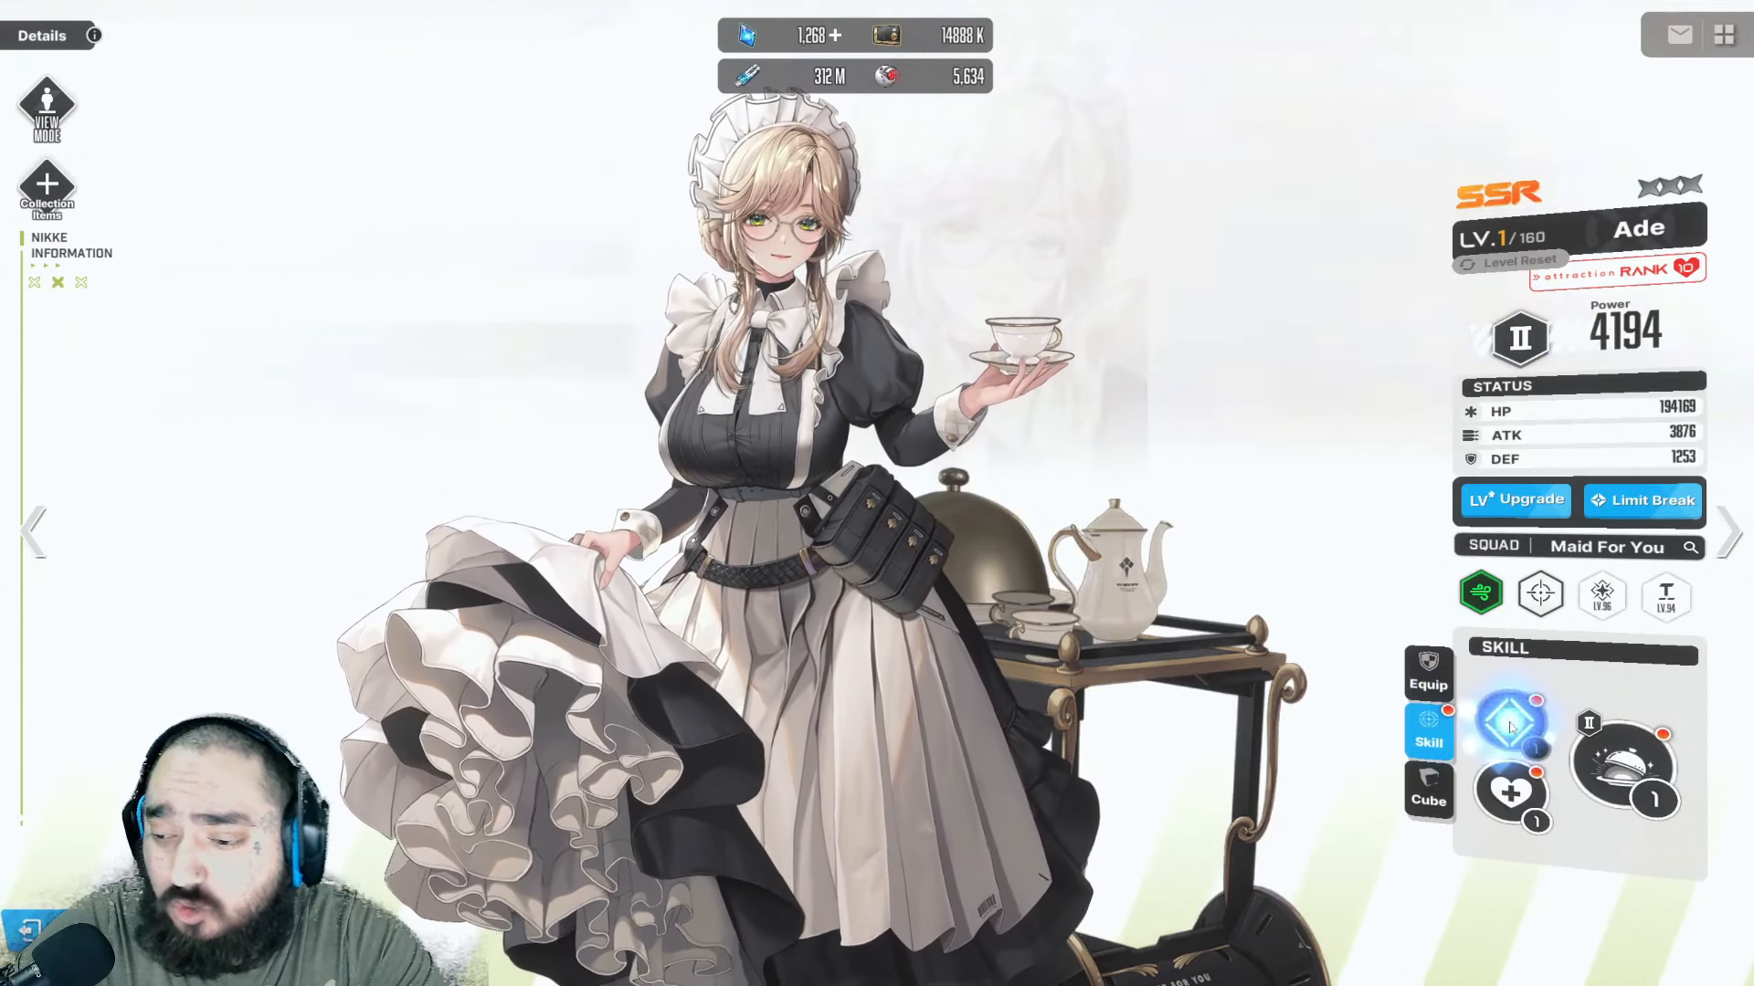
- Read Ade's Skill Info, then return to the full Nikke roster
{"action": "left_click", "coordinate": [1511, 722]}
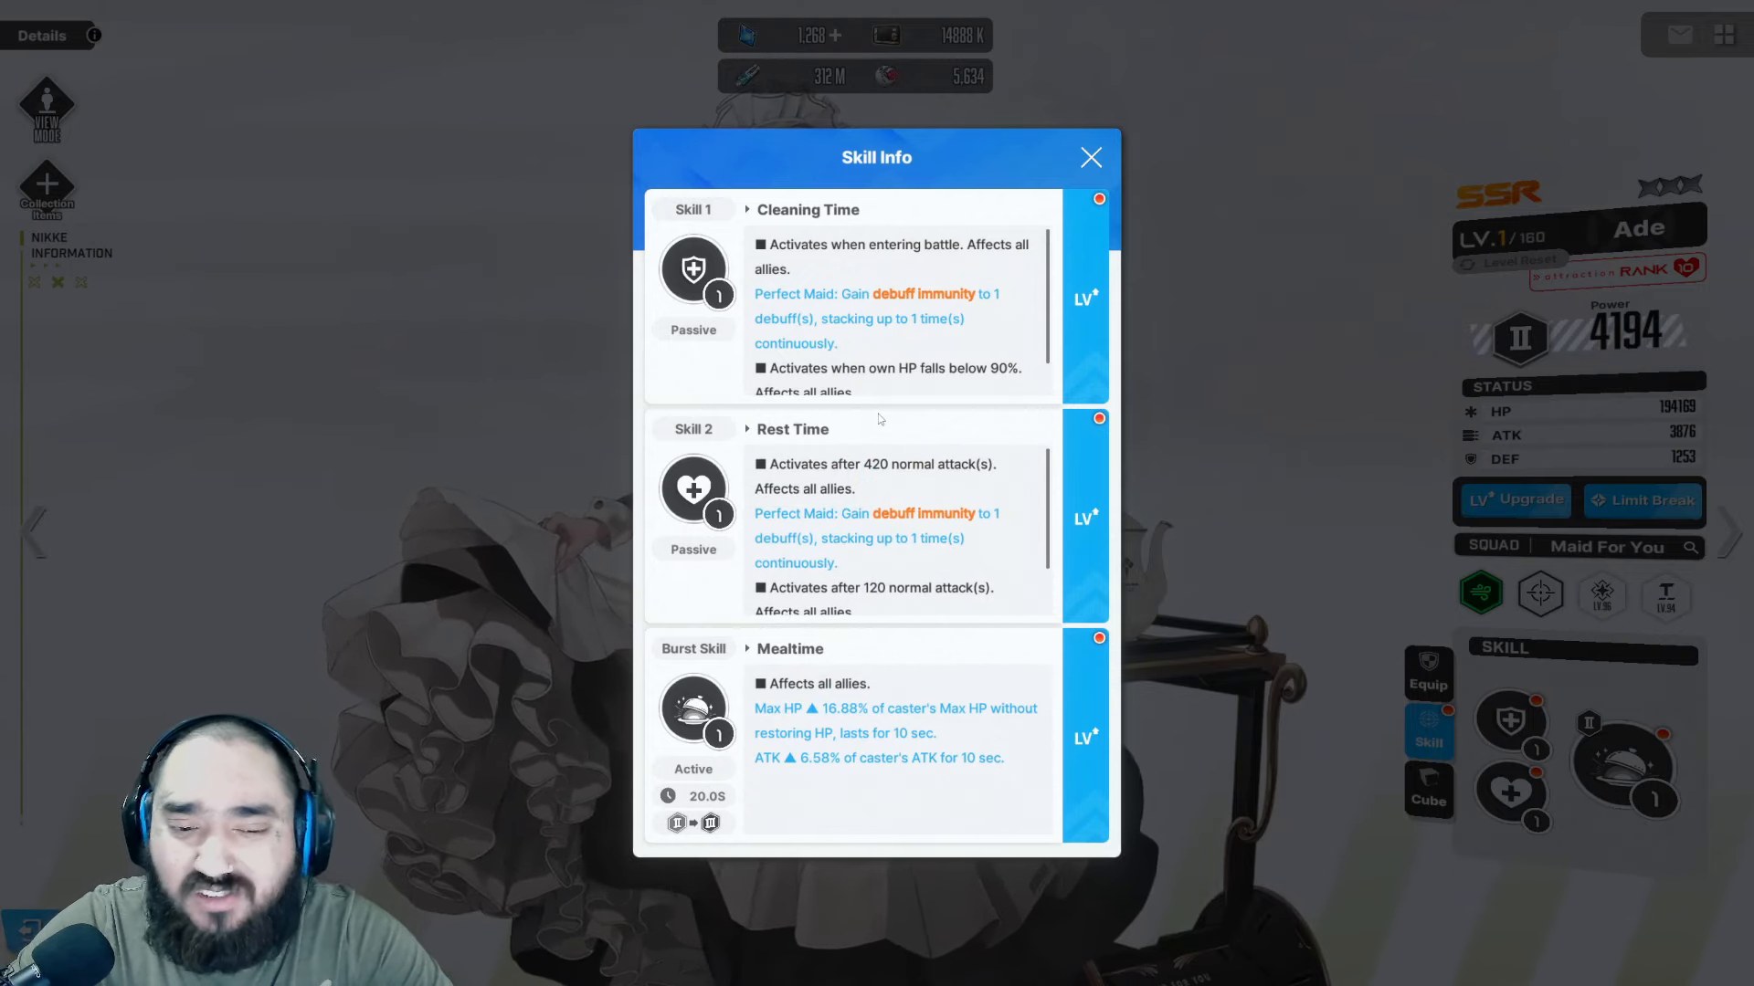
{"action": "left_click", "coordinate": [1088, 157]}
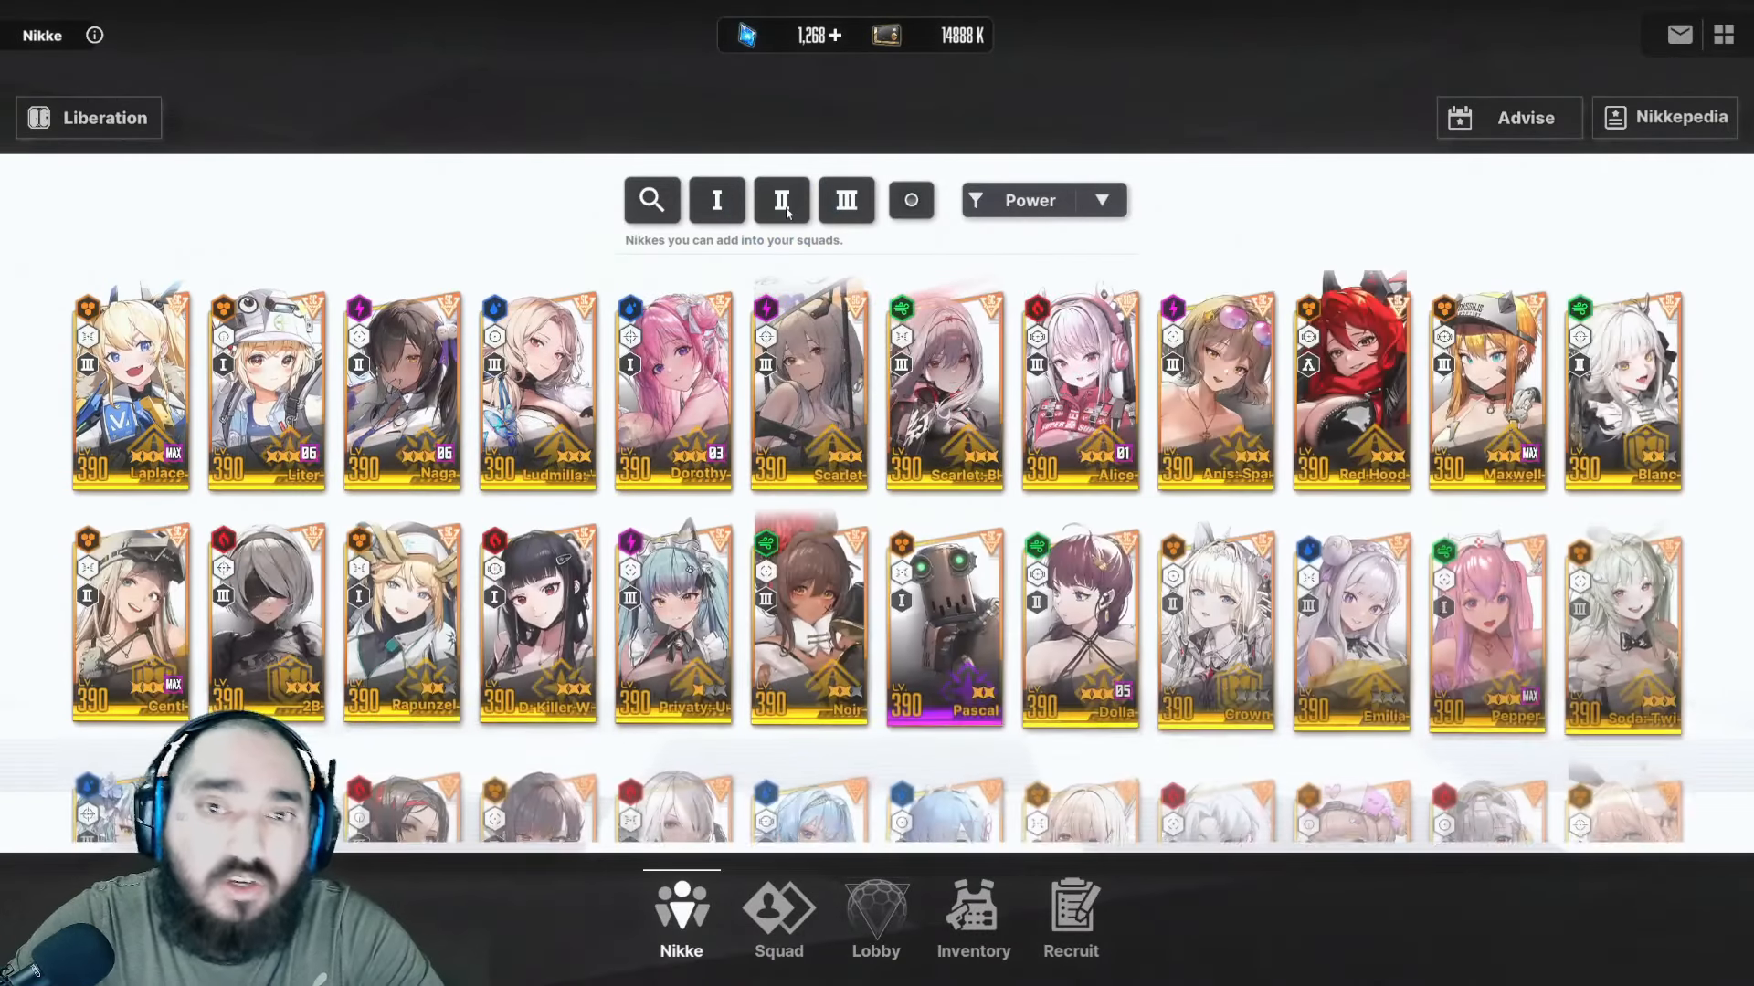
- Scroll down the roster grid to reach Clay's card
{"action": "left_click", "coordinate": [846, 201]}
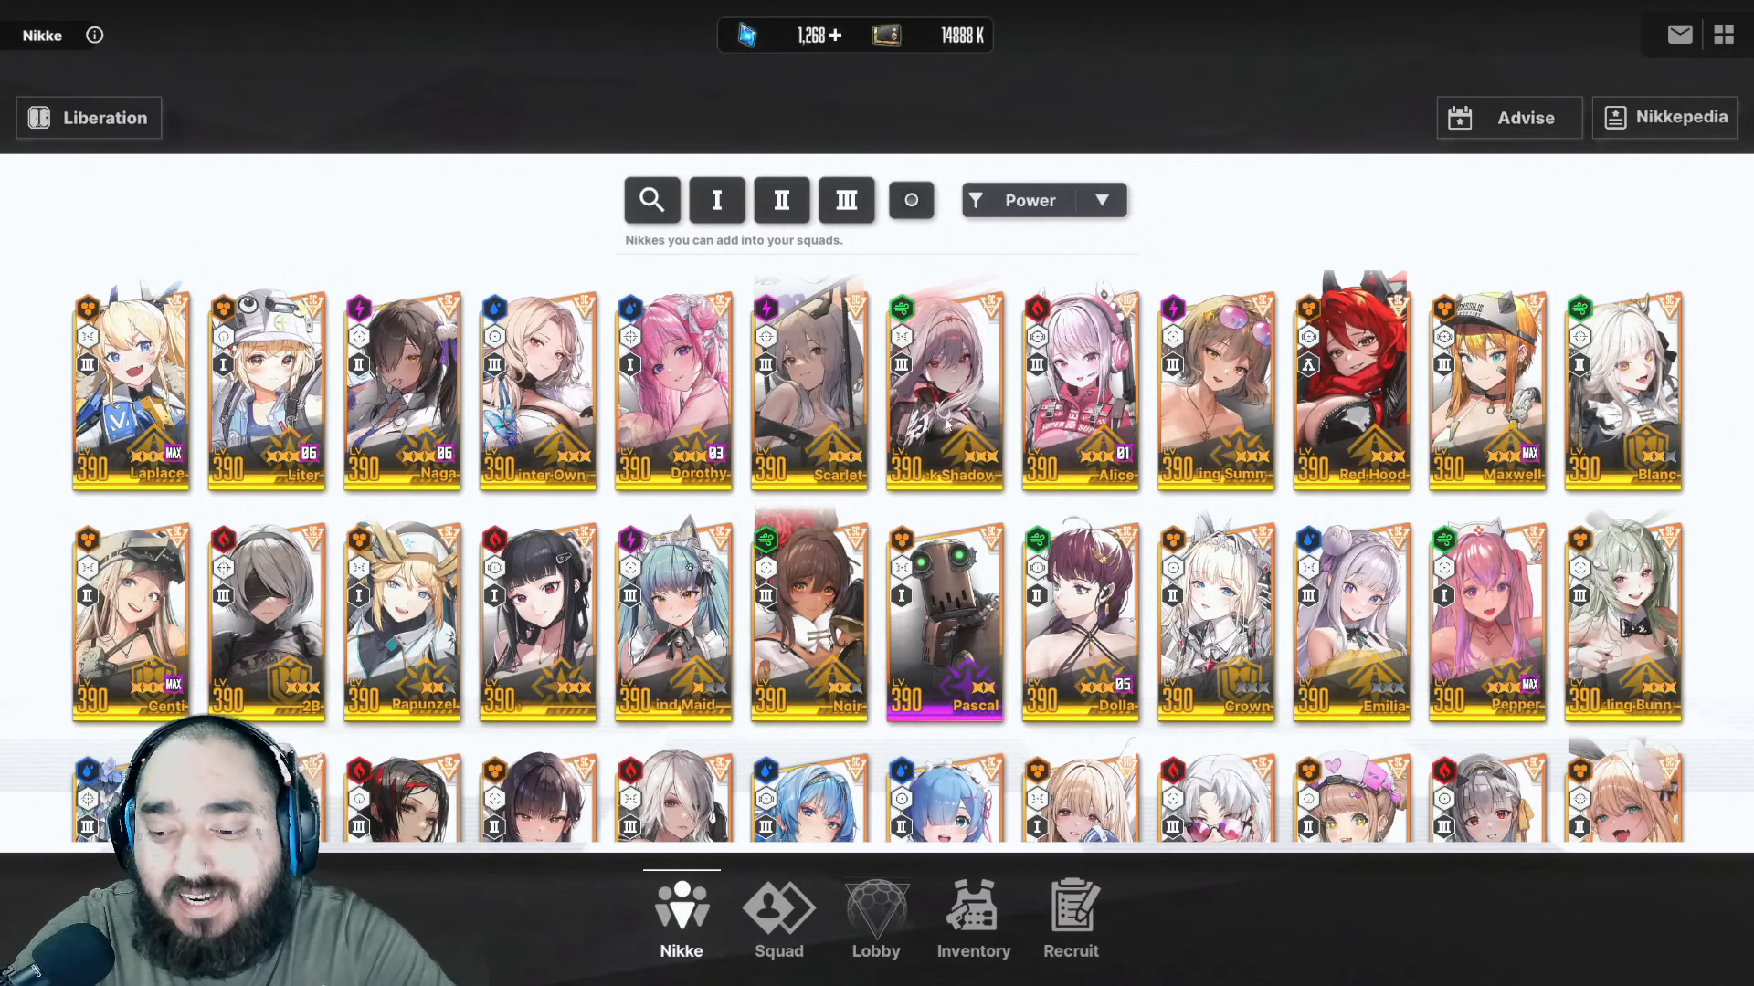
{"action": "scroll", "scroll_direction": "down", "scroll_amount": 3}
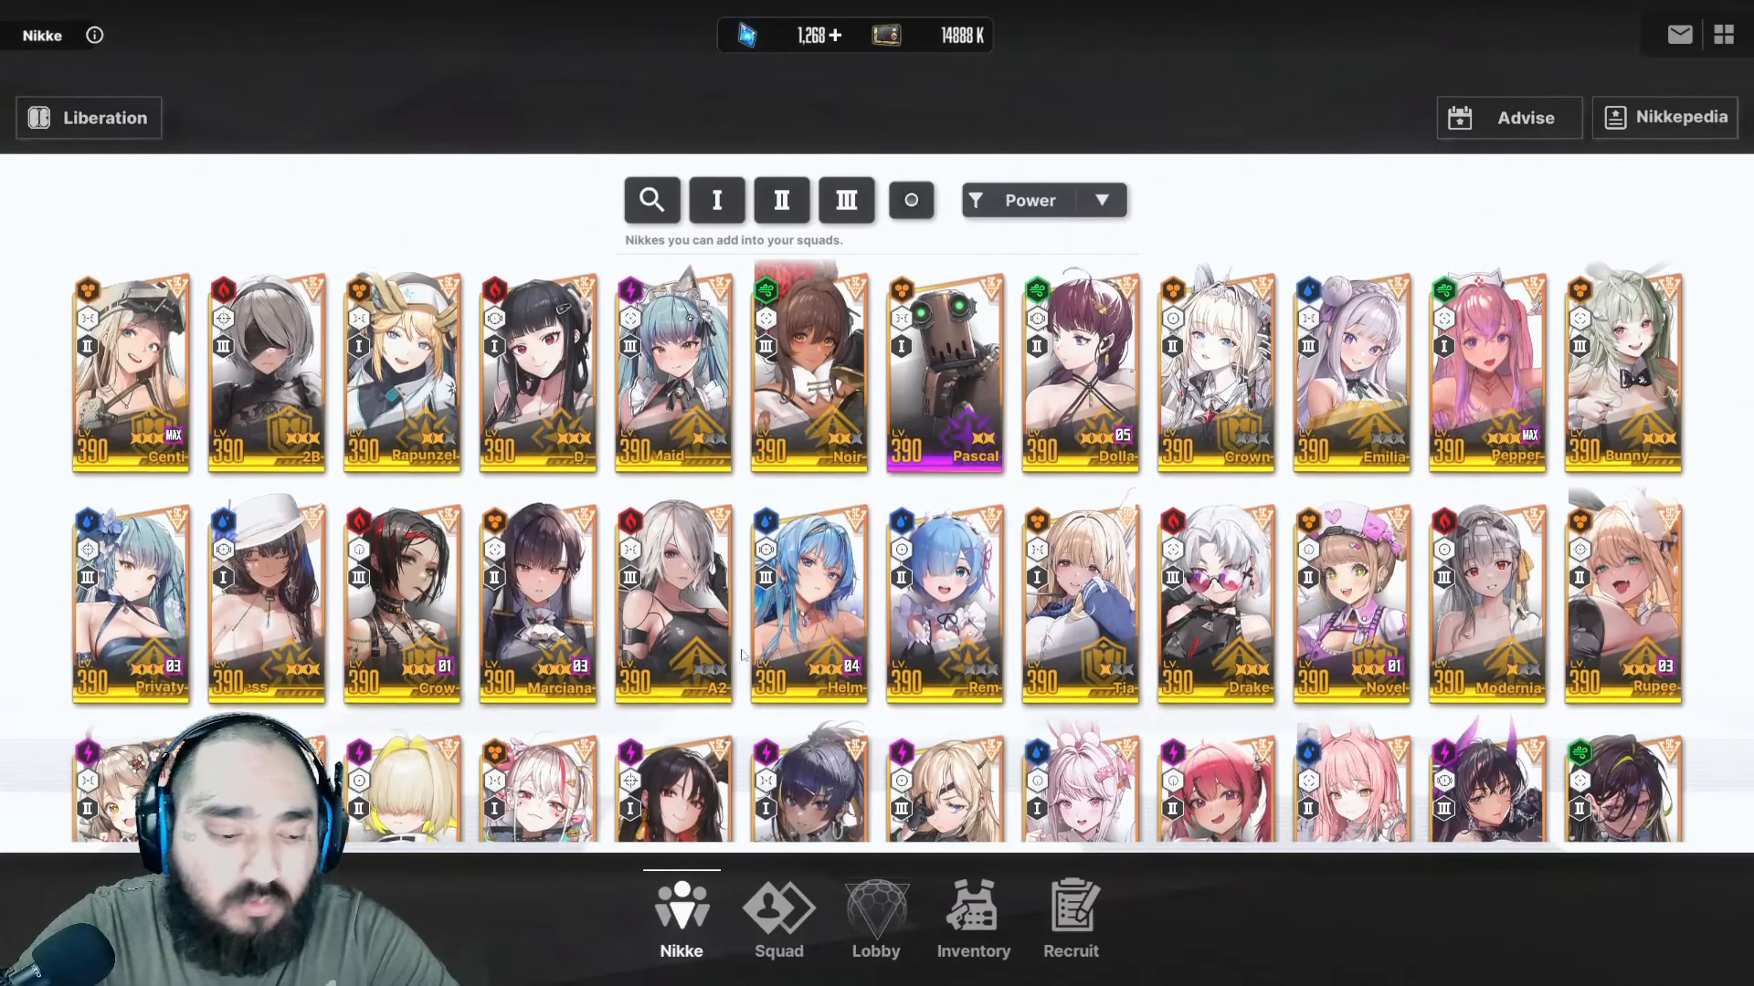
{"action": "scroll", "scroll_direction": "down", "scroll_amount": 3}
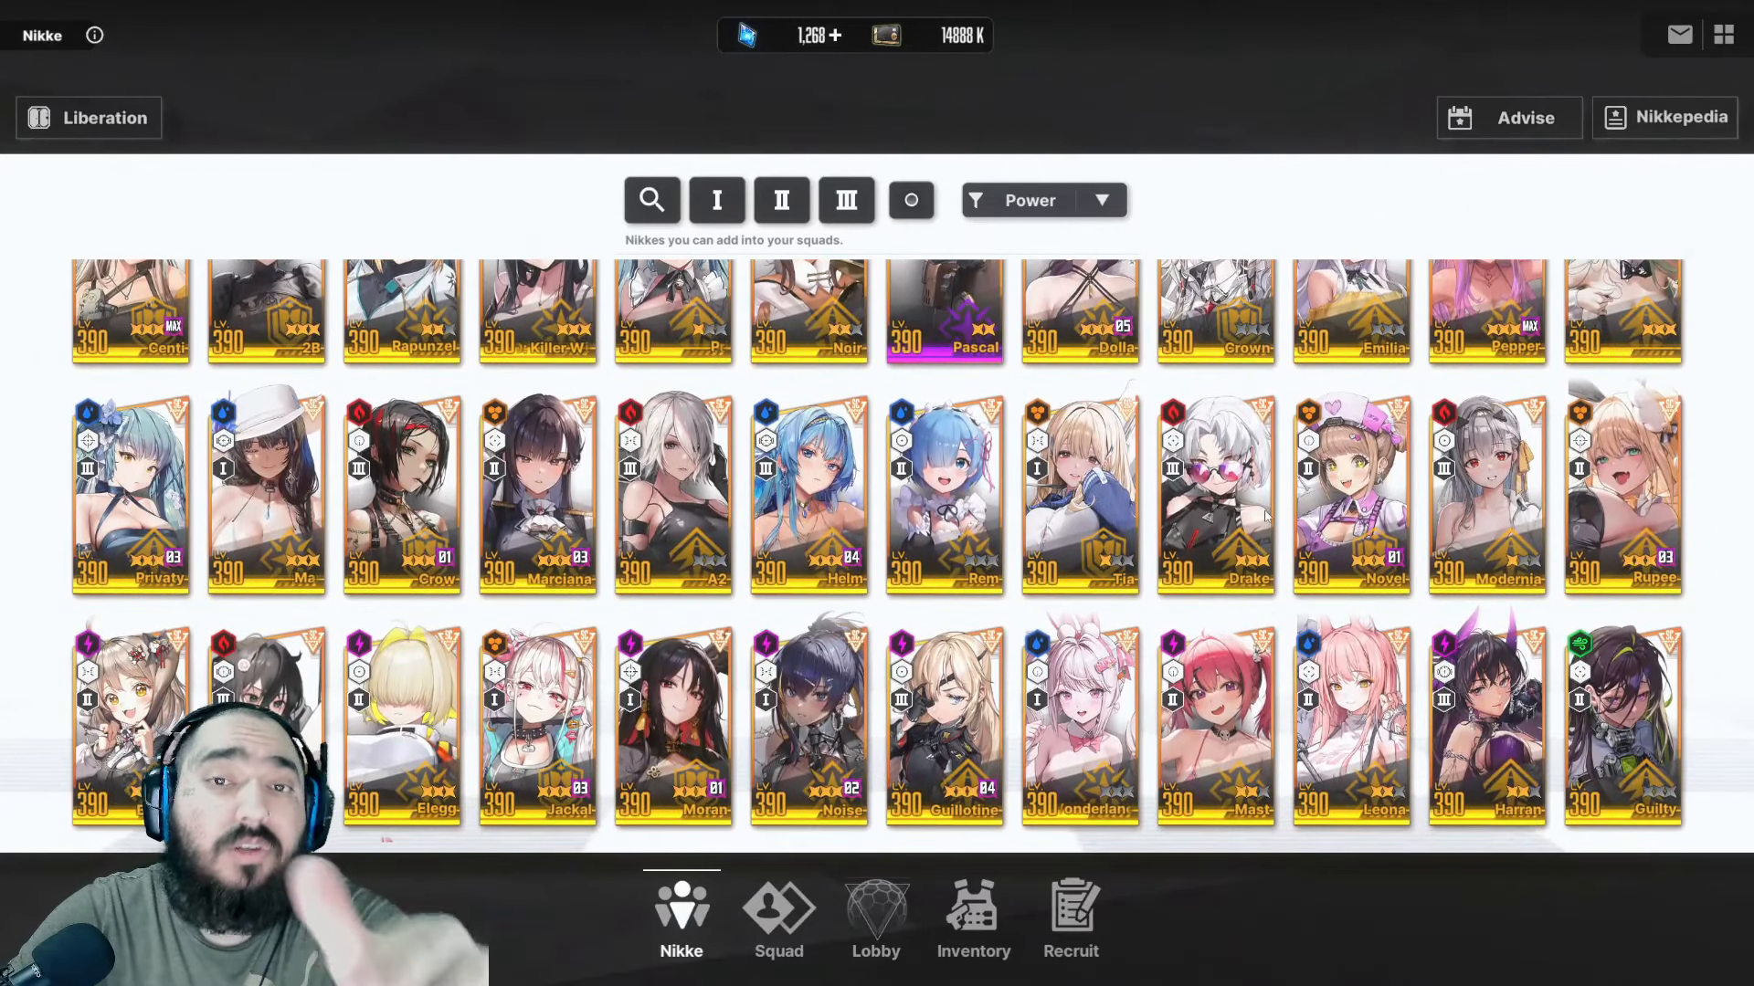
{"action": "scroll", "scroll_direction": "down", "scroll_amount": 3}
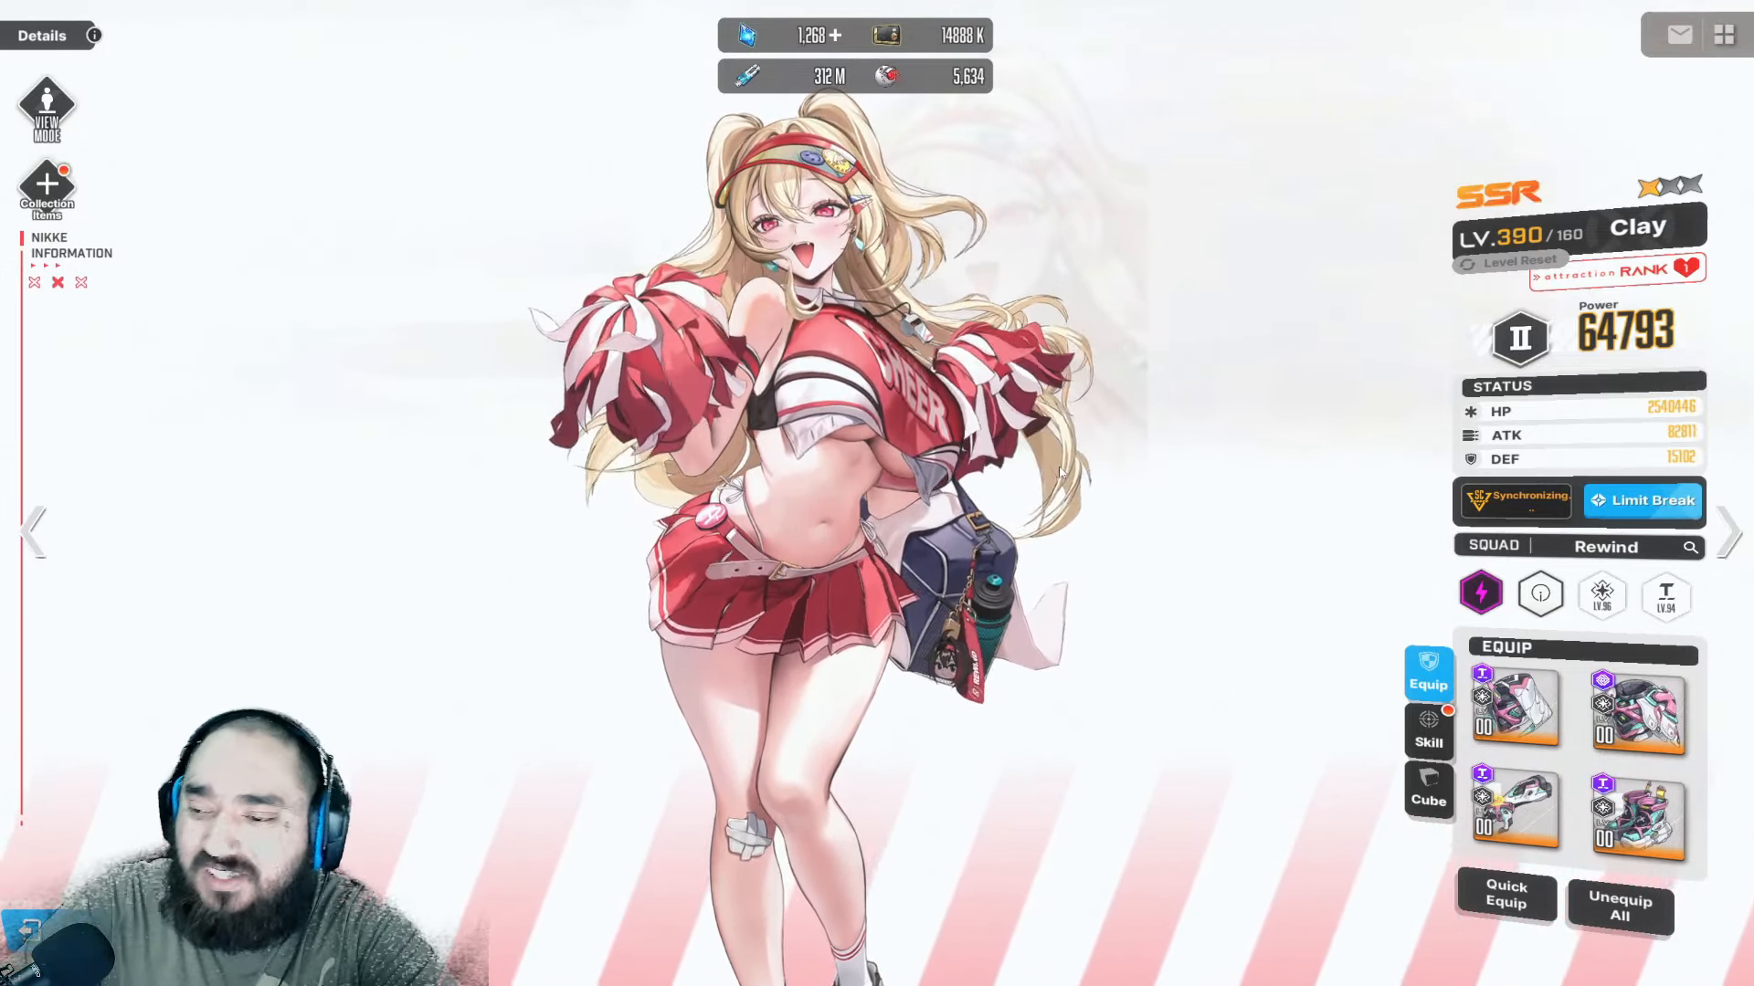
- Show Clay's skills — DON'T MISS!, WAKE UP!, GO! GO! VICTORY! — instead of her equipment
{"action": "left_click", "coordinate": [1428, 730]}
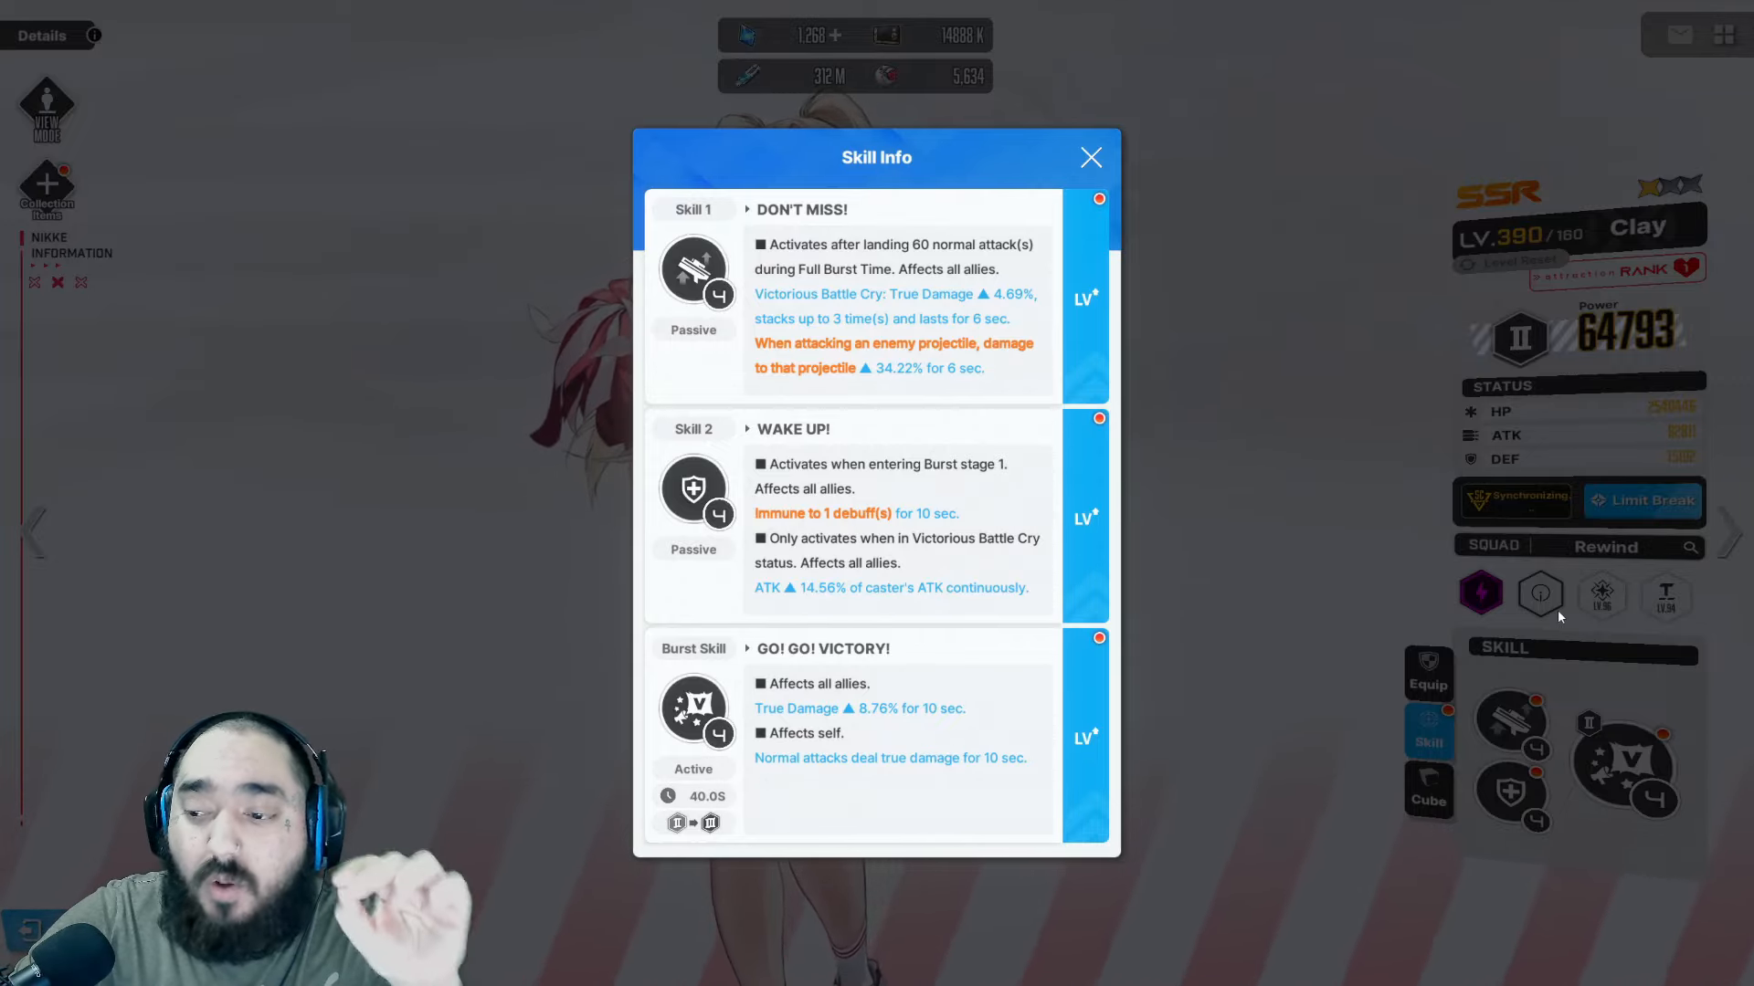
- Check Clay's weapon stats, reopen her Skill Info, then switch to the wiki browser
{"action": "left_click", "coordinate": [1088, 157]}
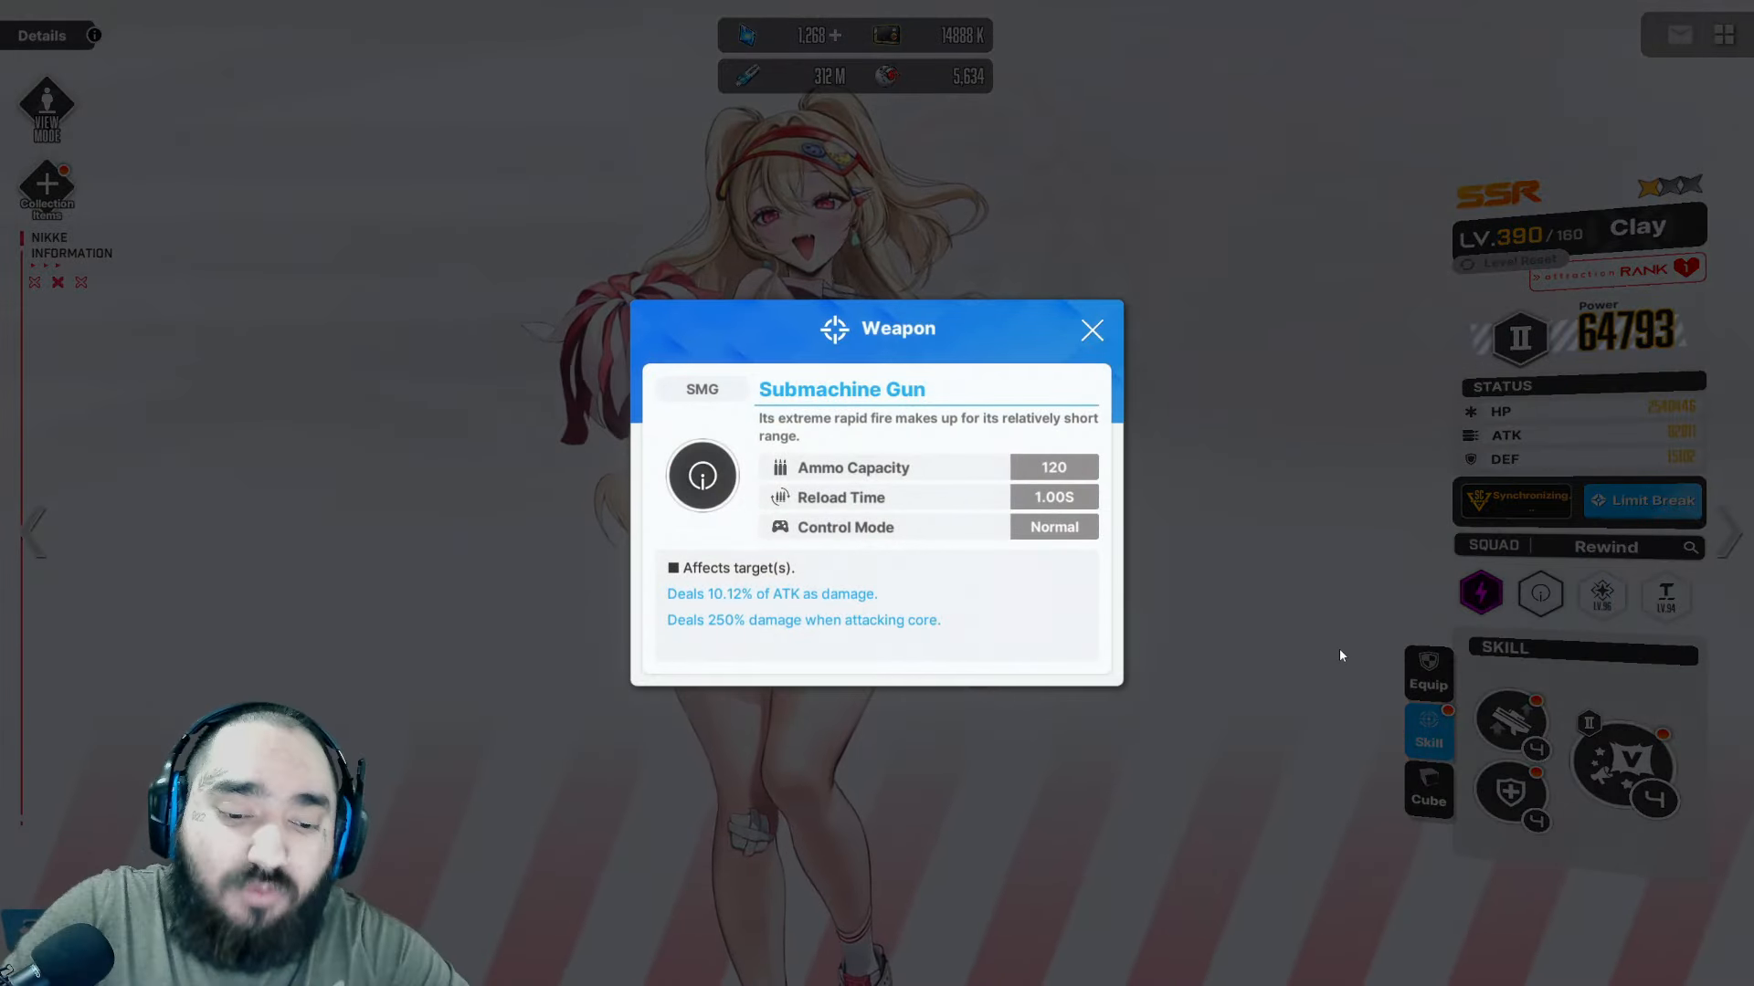
{"action": "left_click", "coordinate": [1090, 330]}
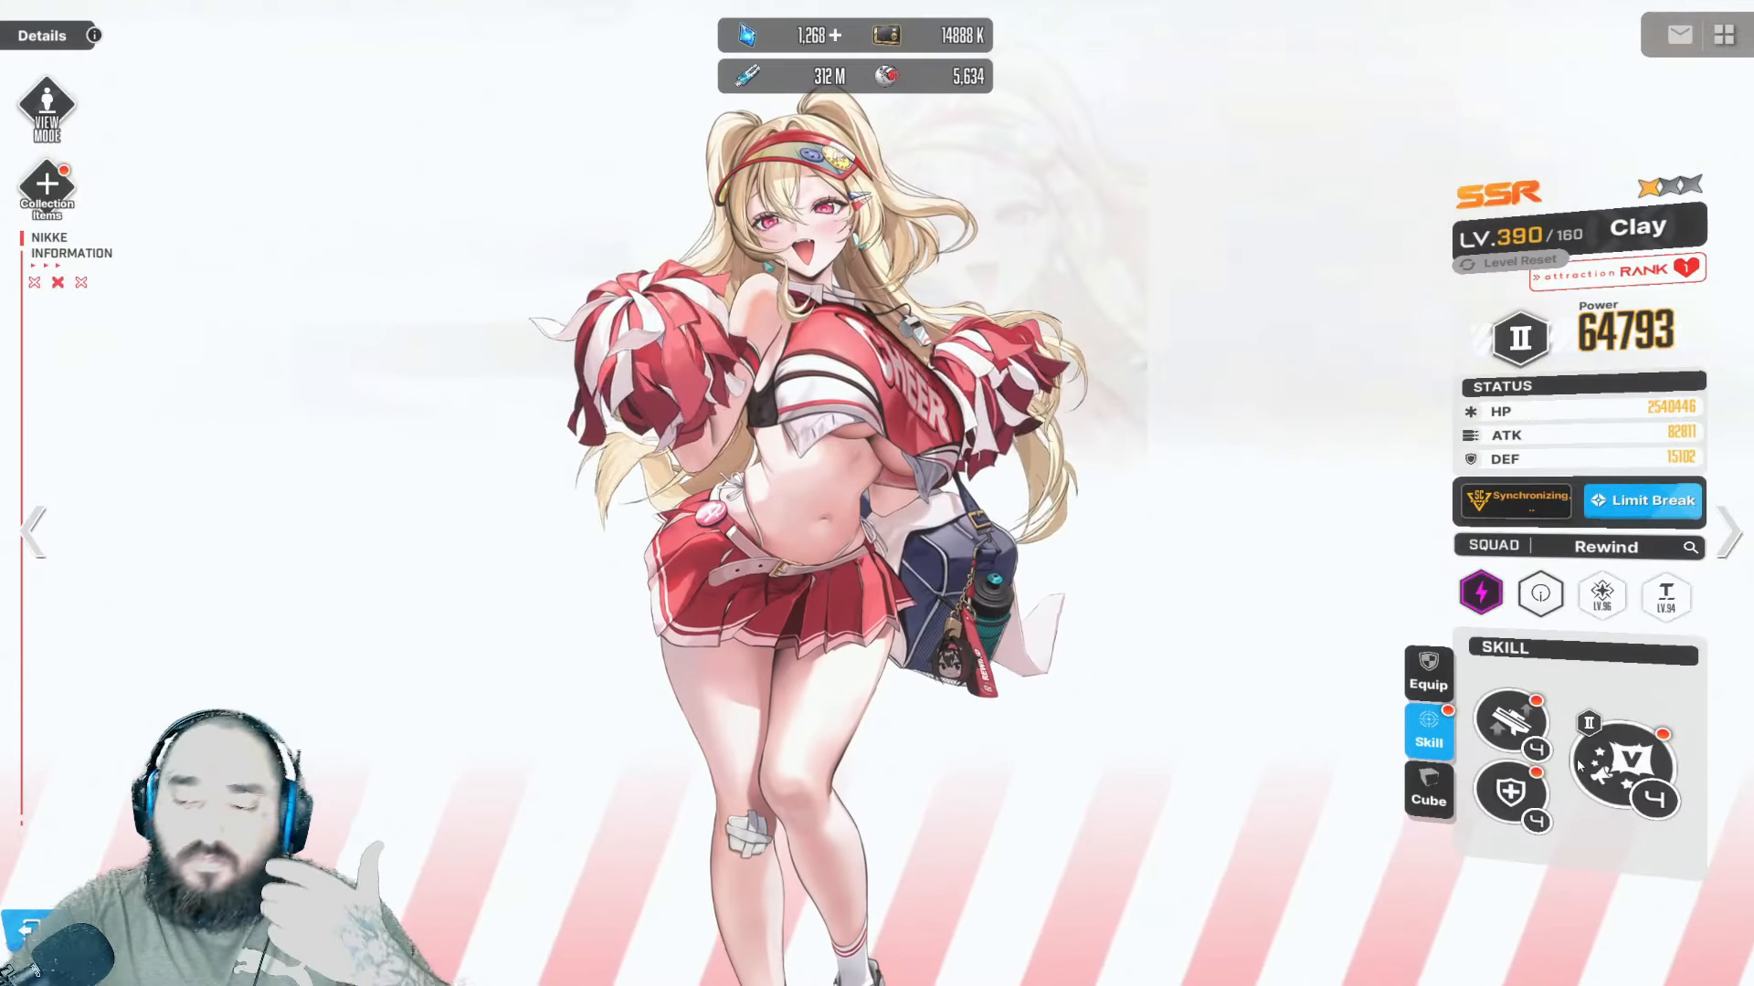
{"action": "left_click", "coordinate": [1428, 732]}
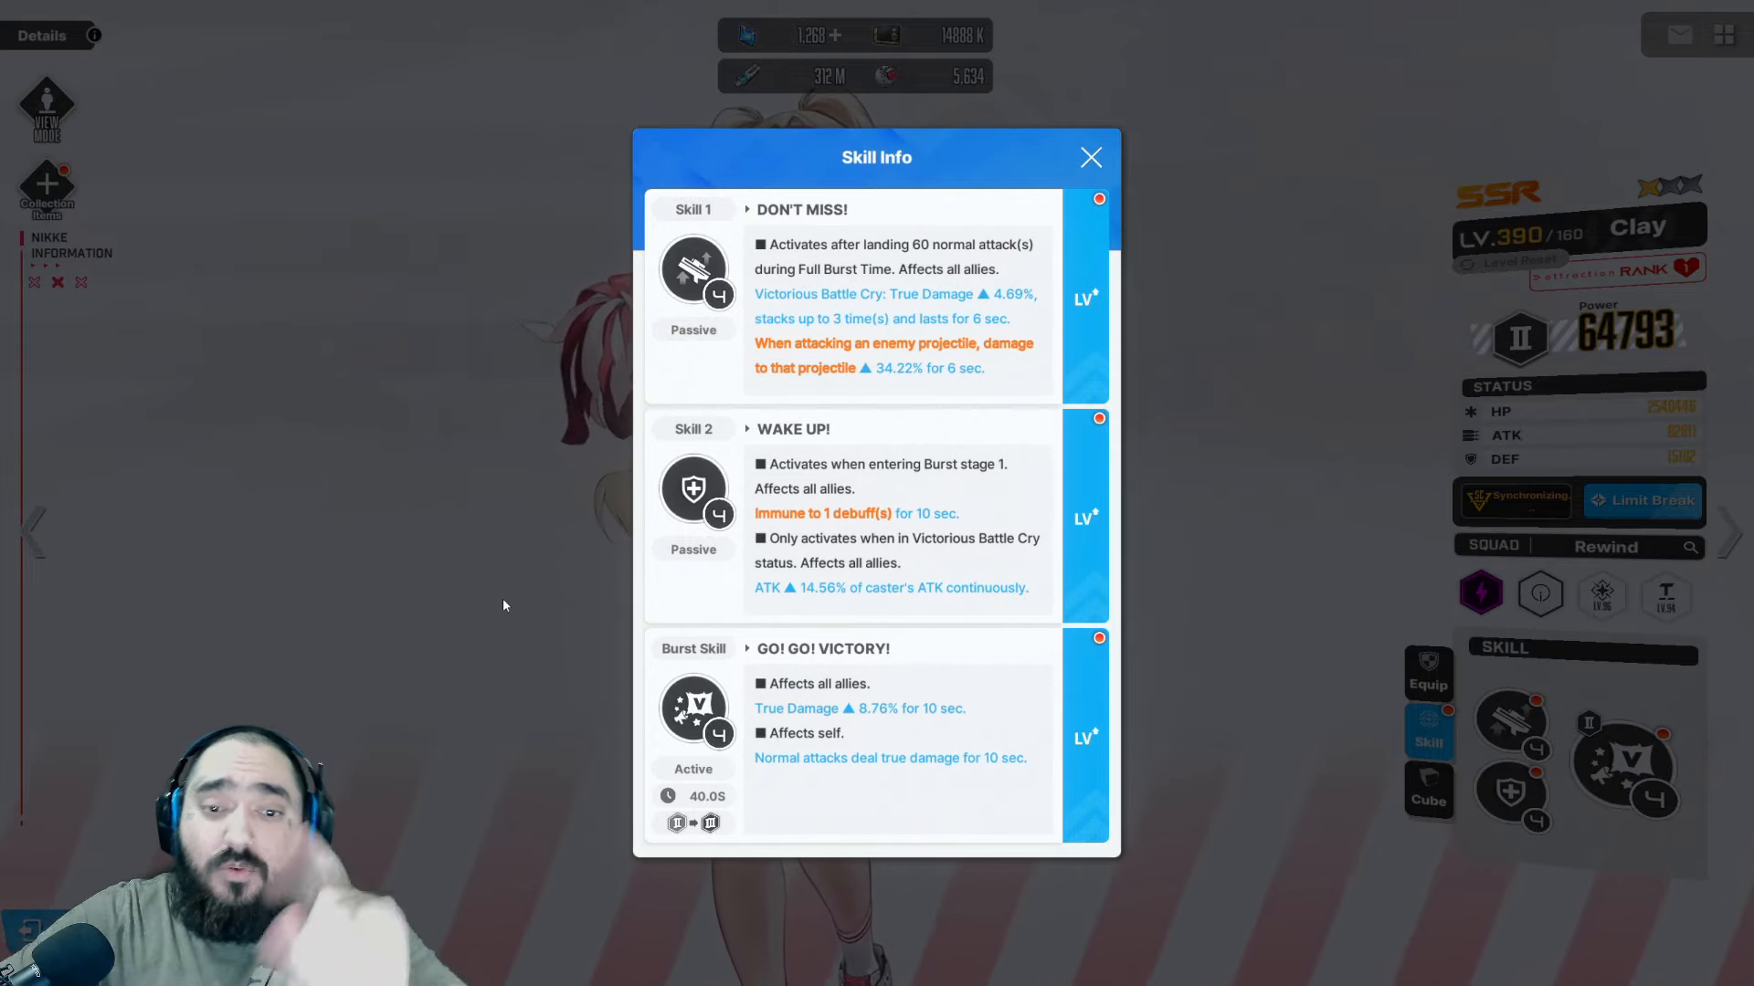
{"action": "key", "text": "alt+tab"}
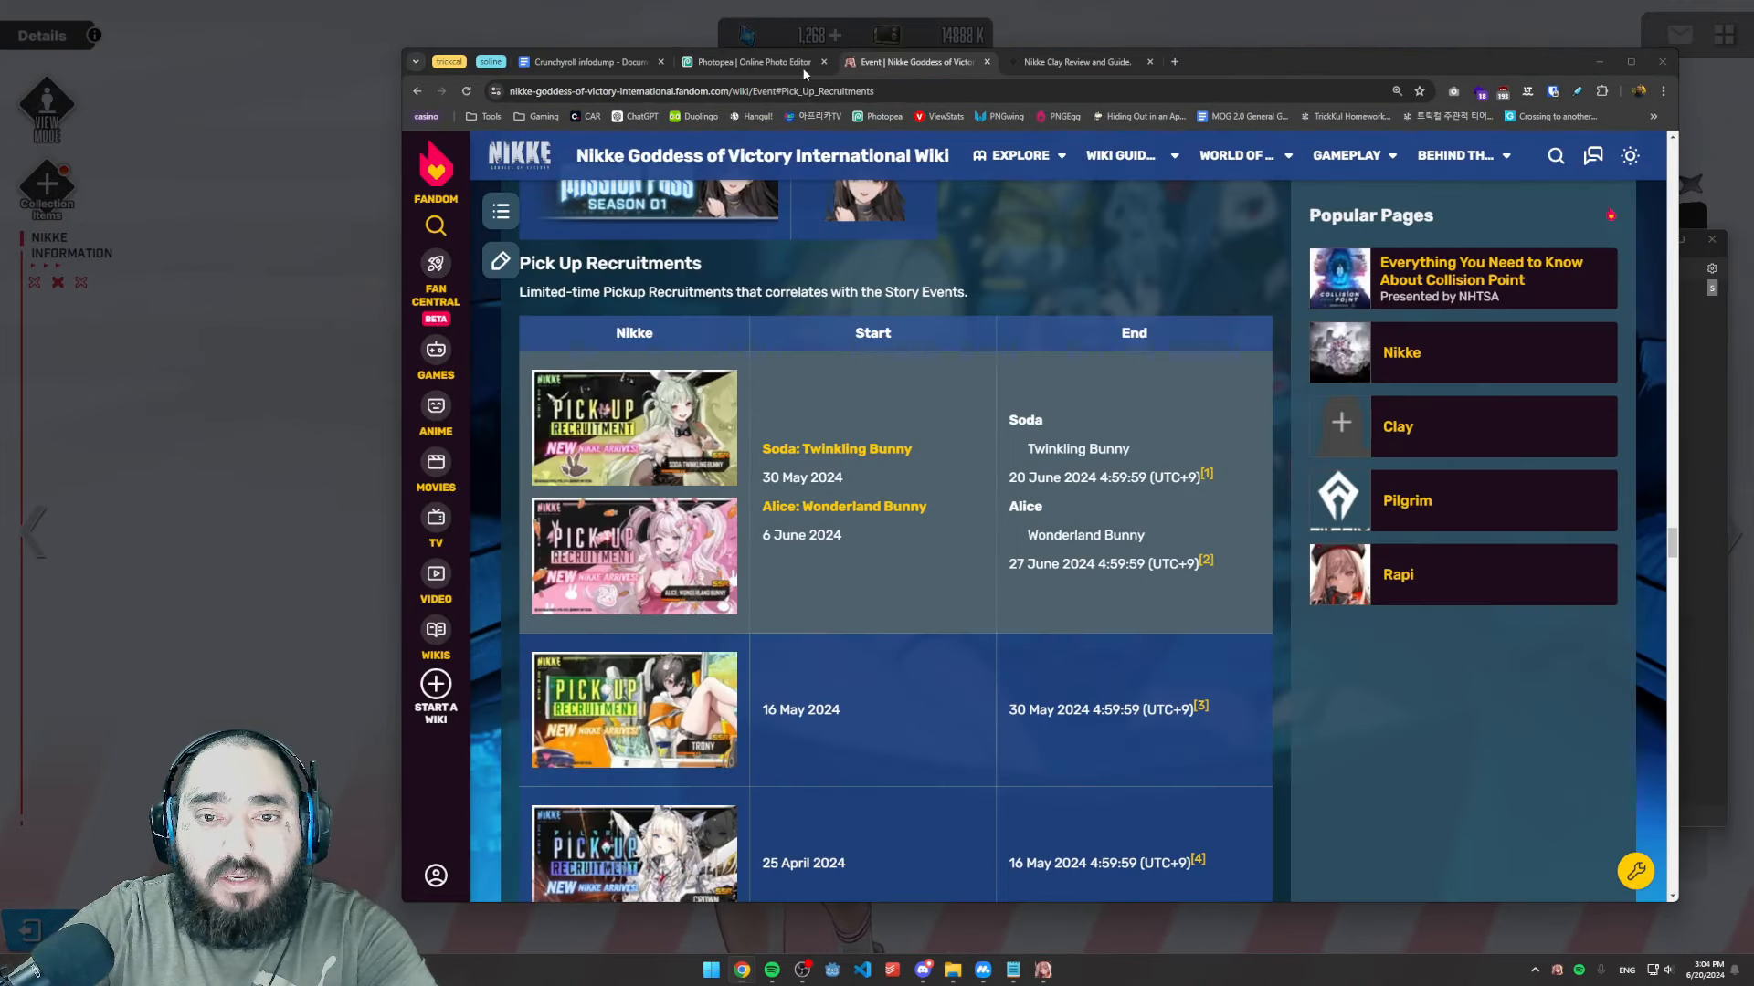
- Bring up the Union range comparison image in Figma's YouTube stuff file
{"action": "left_click", "coordinate": [911, 62]}
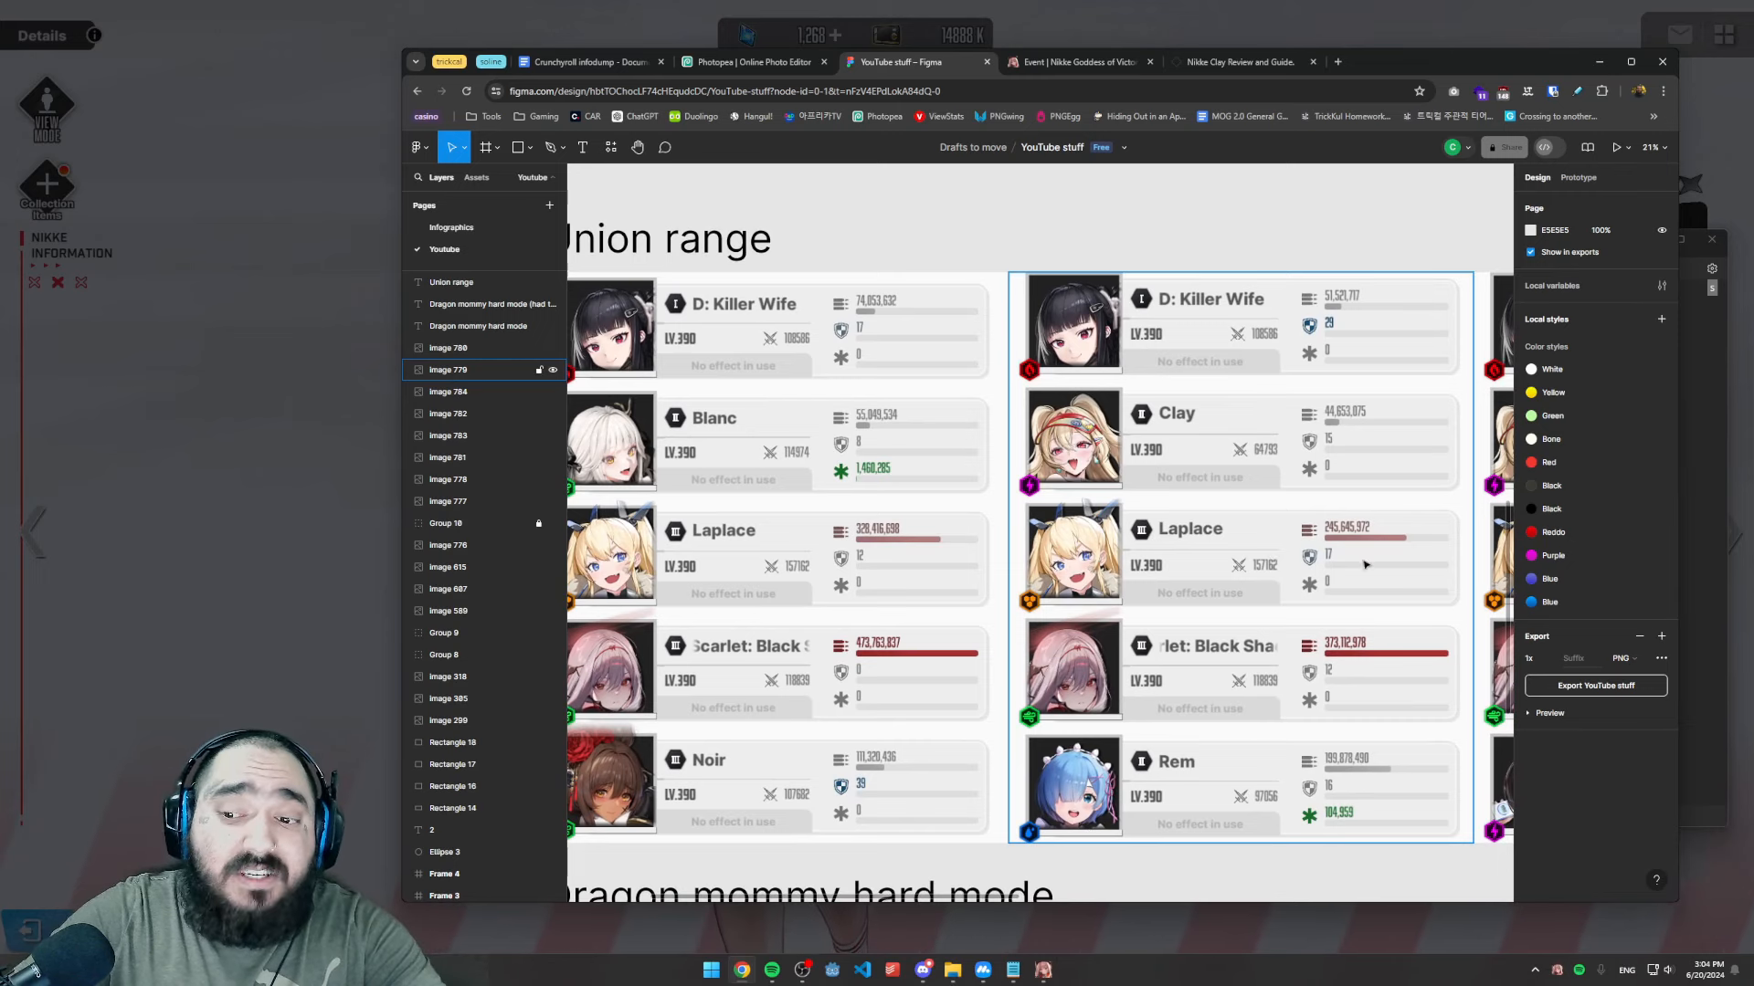
{"action": "left_click", "coordinate": [448, 479]}
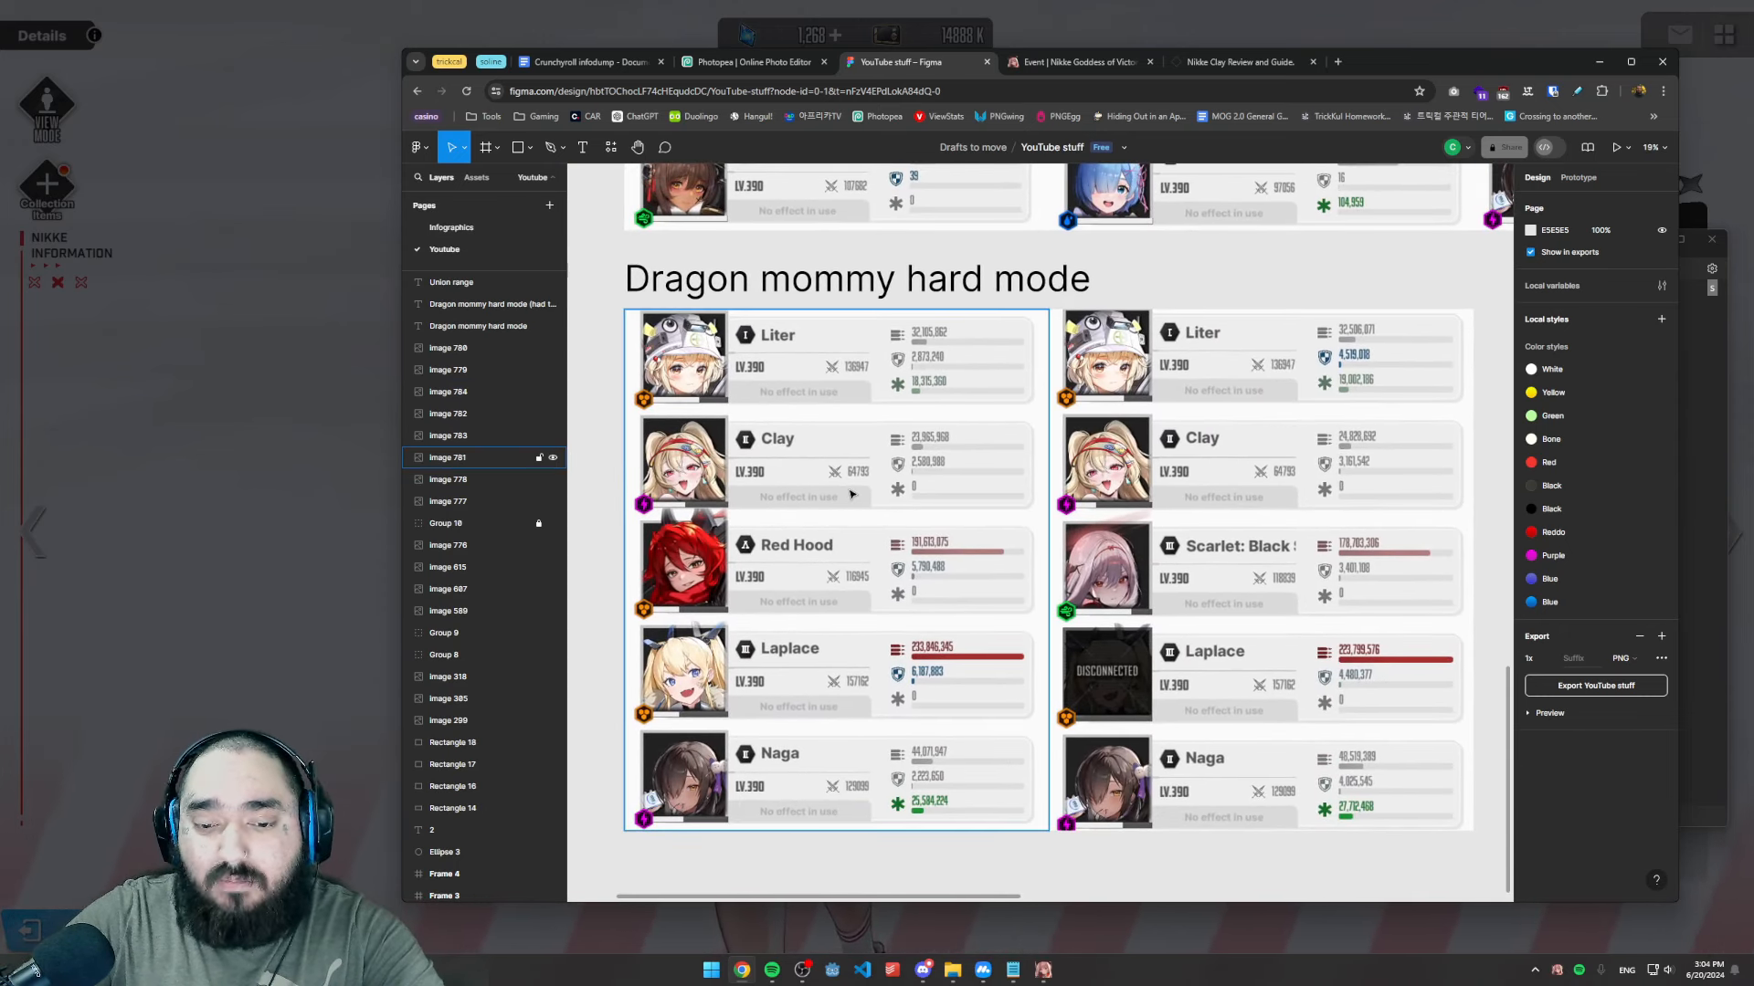
{"action": "mouse_move", "coordinate": [928, 592]}
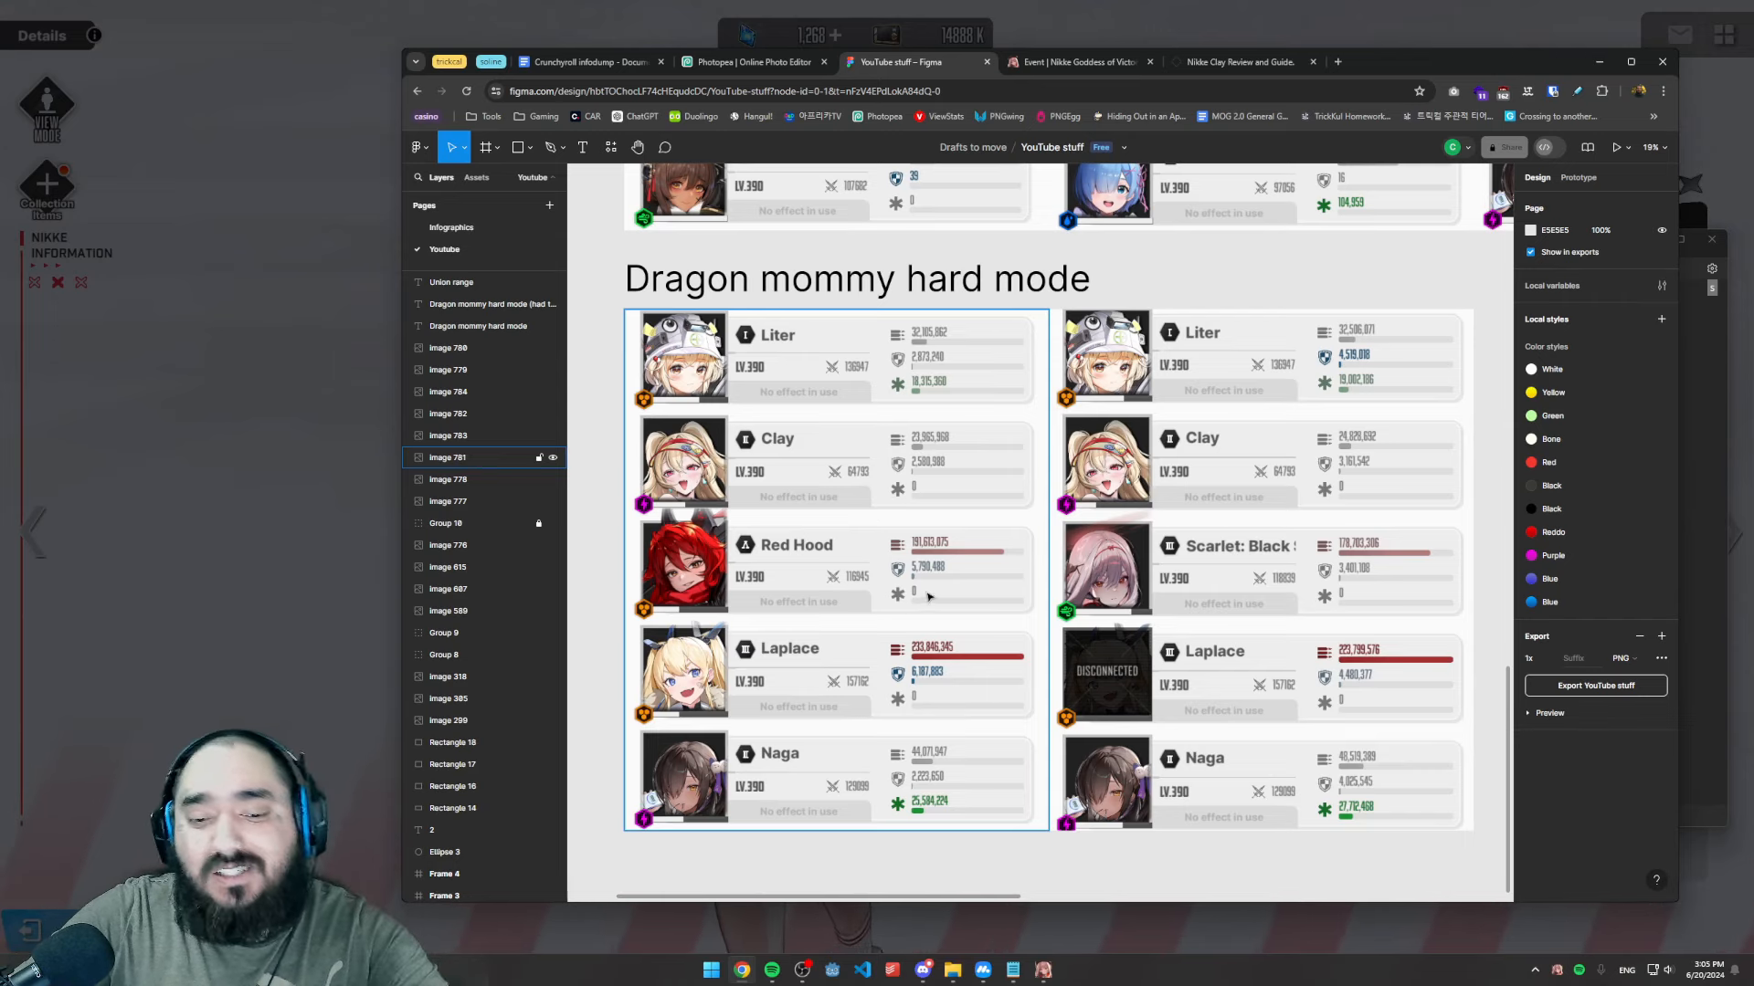
{"action": "mouse_move", "coordinate": [955, 668]}
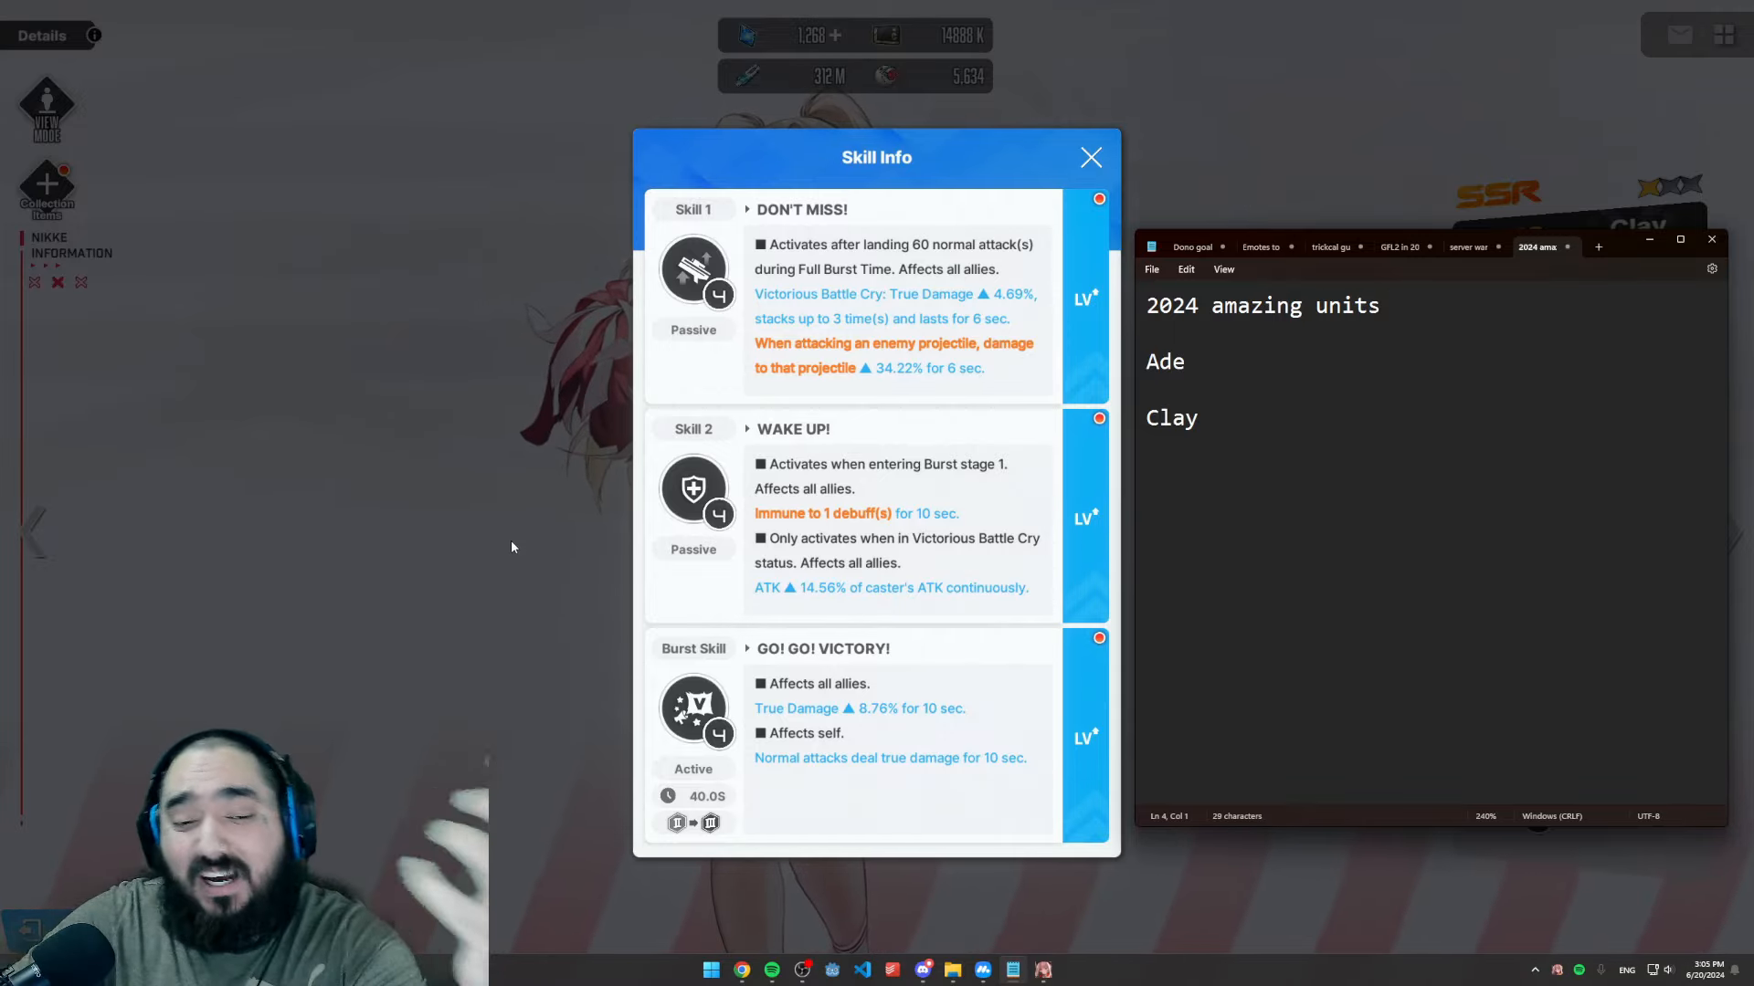
- Restore the zoomed-out Figma damage boards over Clay's NIKKE details page
{"action": "left_click", "coordinate": [1089, 158]}
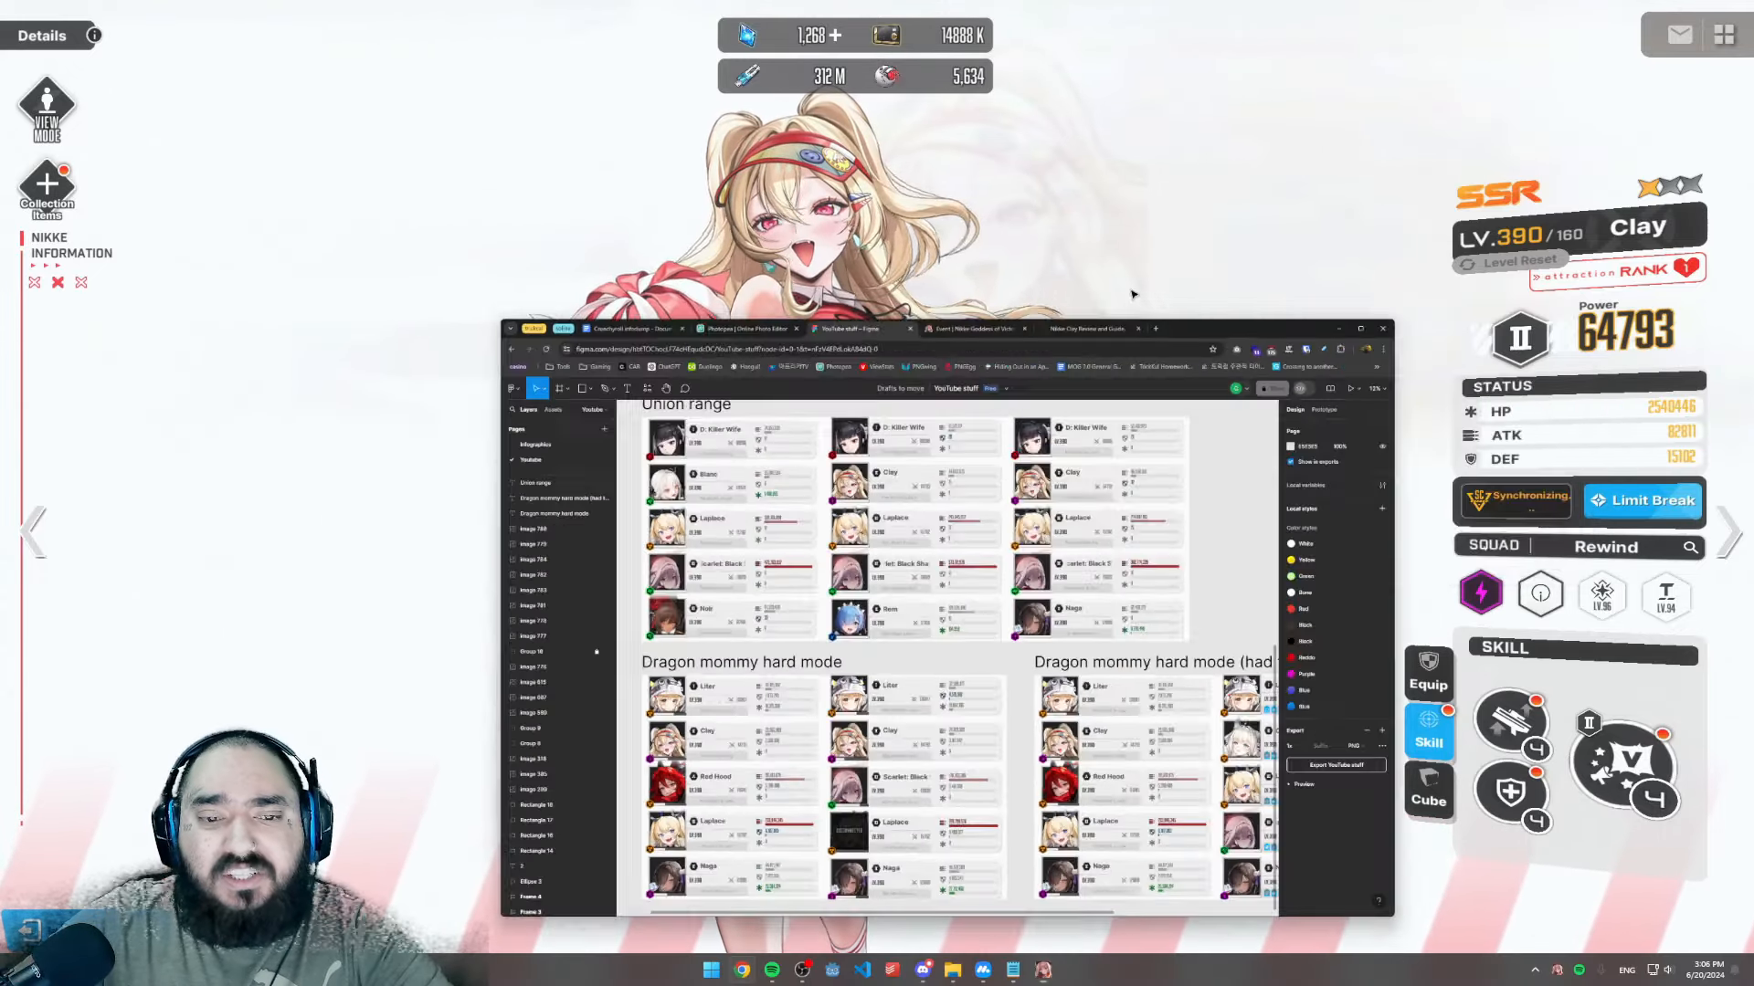
- View Clay's lootandwaifus.com build and skill priority guide, then minimize the browser
{"action": "left_click", "coordinate": [1236, 62]}
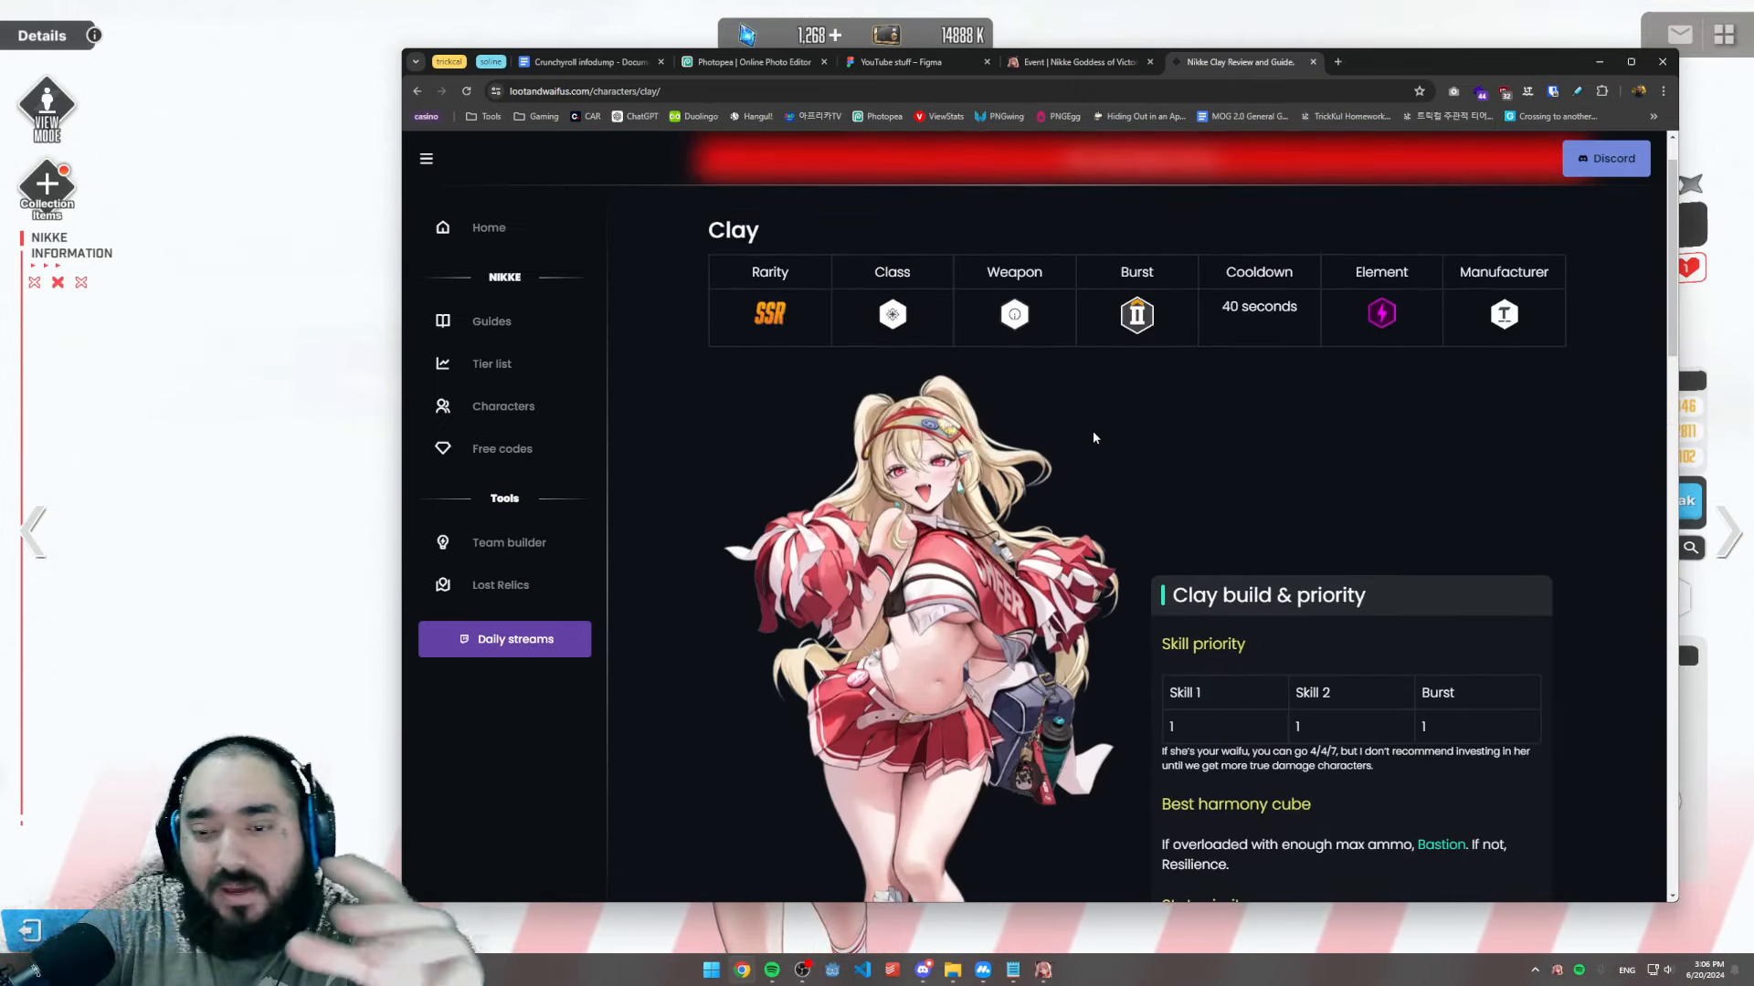
{"action": "scroll", "scroll_direction": "down", "scroll_amount": 3}
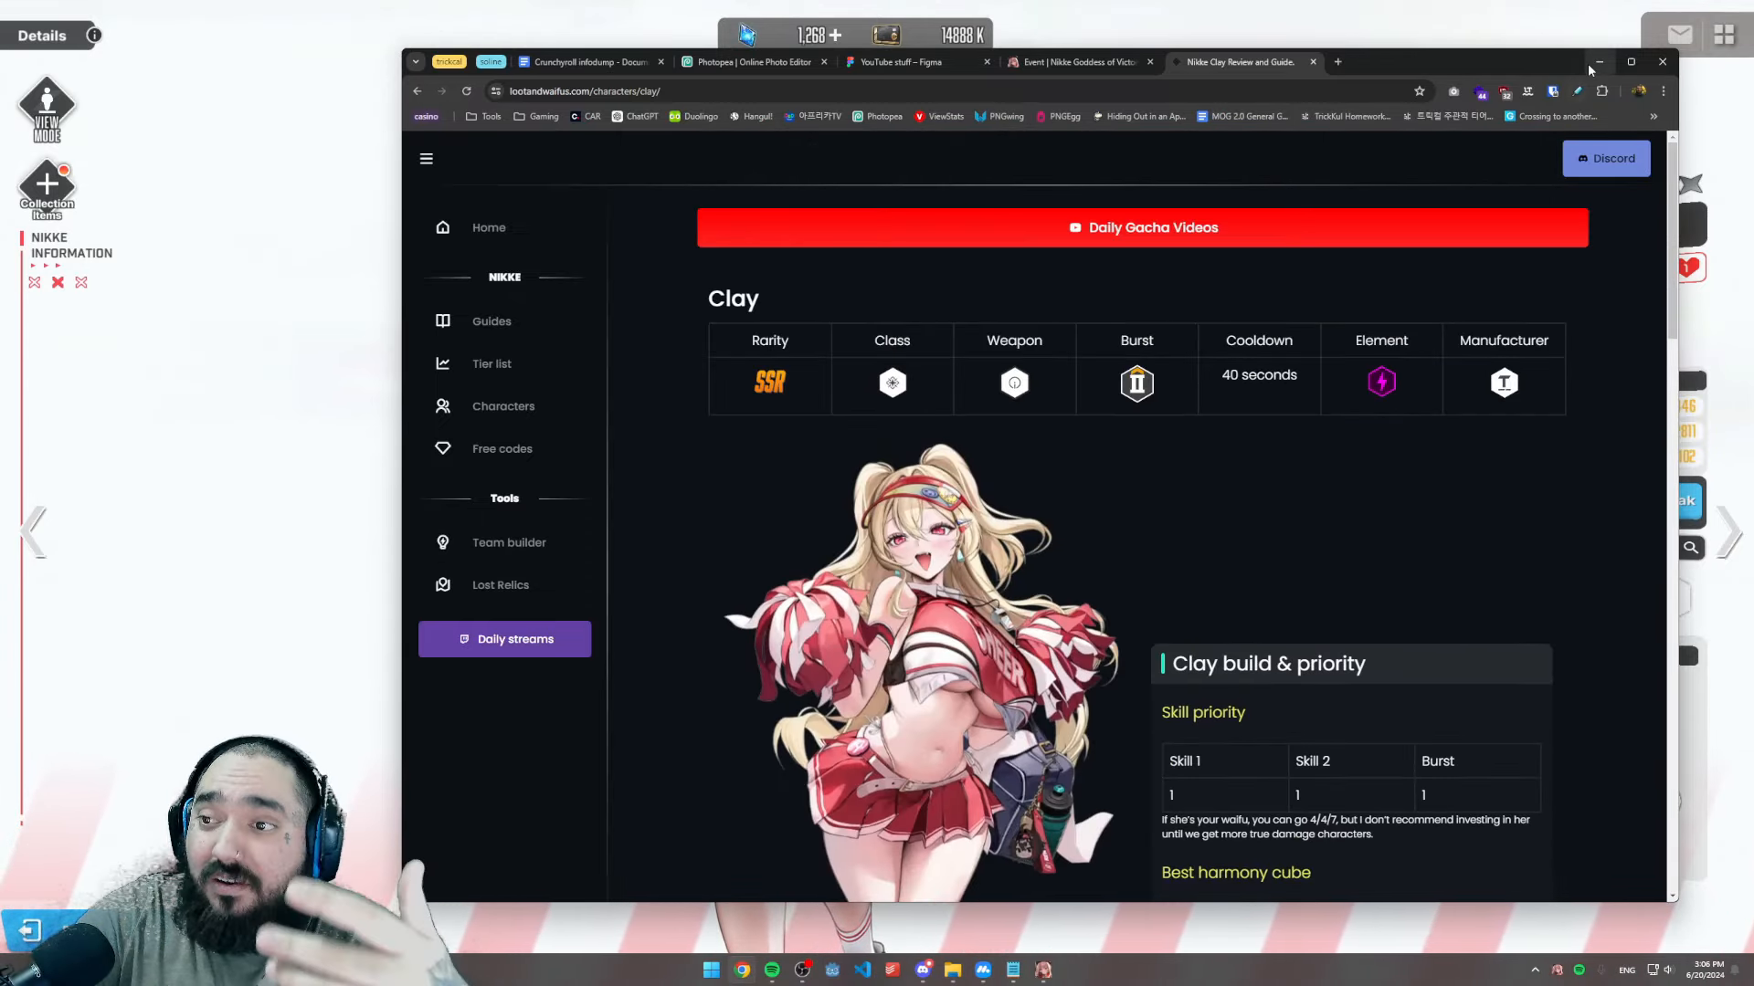
{"action": "left_click", "coordinate": [1596, 62]}
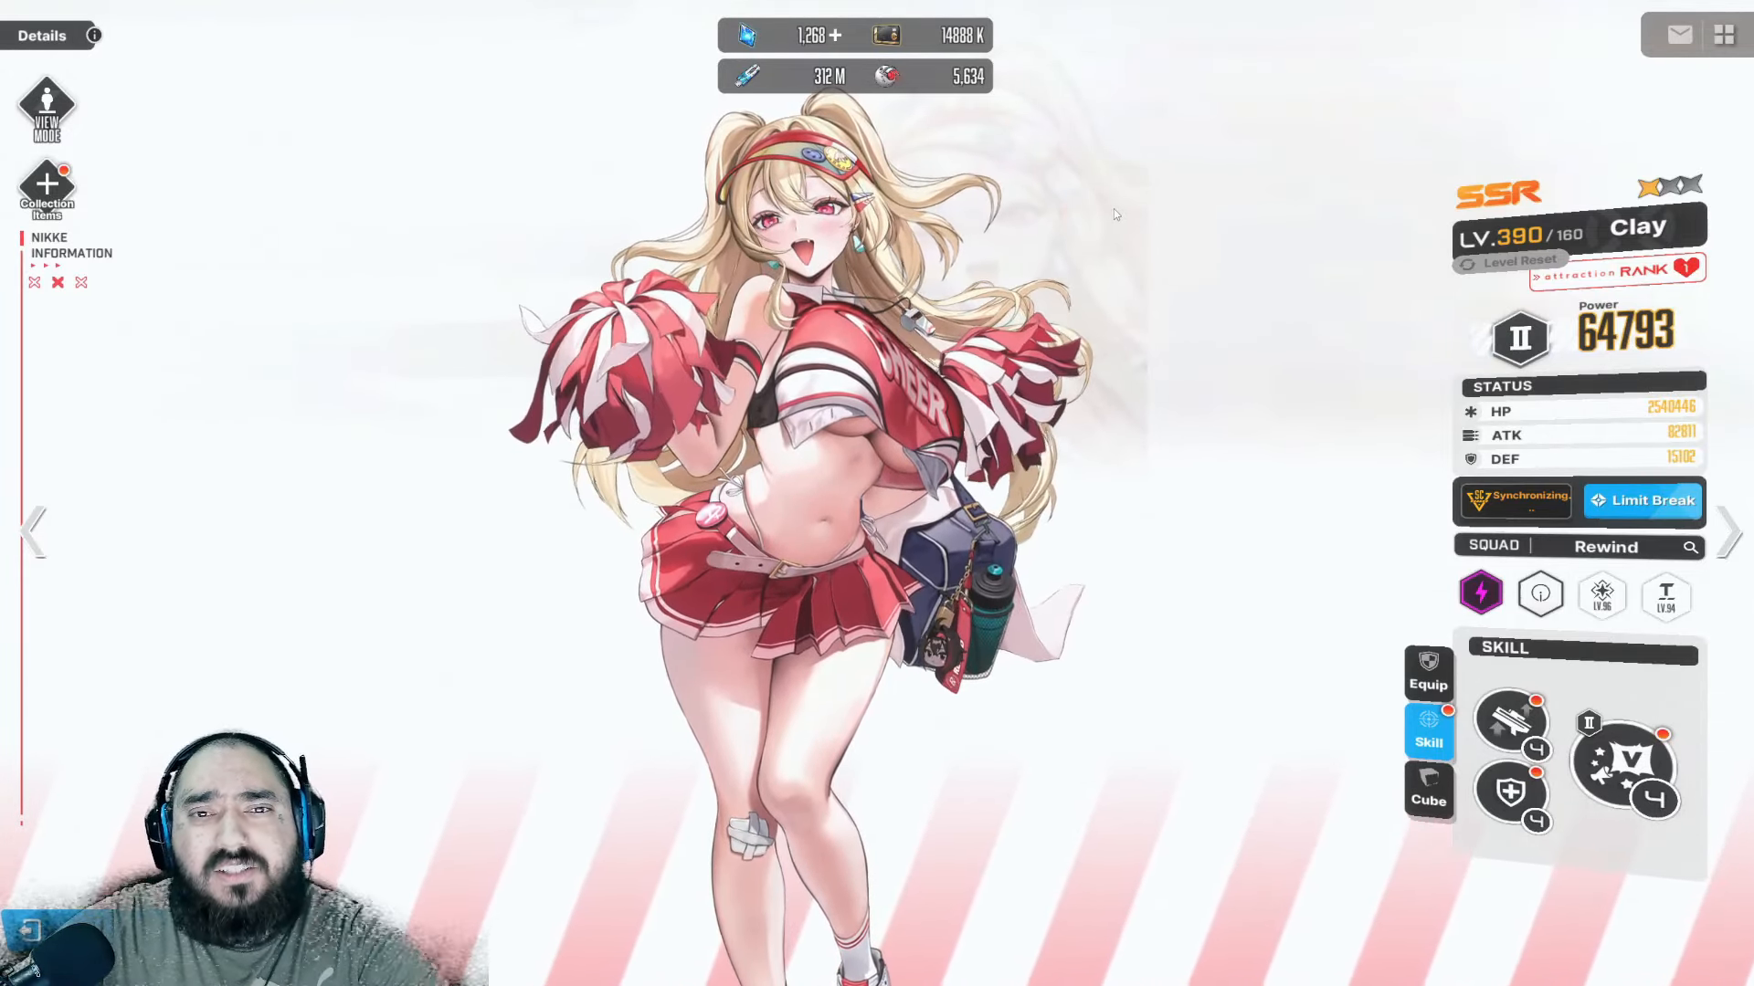
- Exit Clay's character details page back to the previous game screen
{"action": "left_click", "coordinate": [48, 106]}
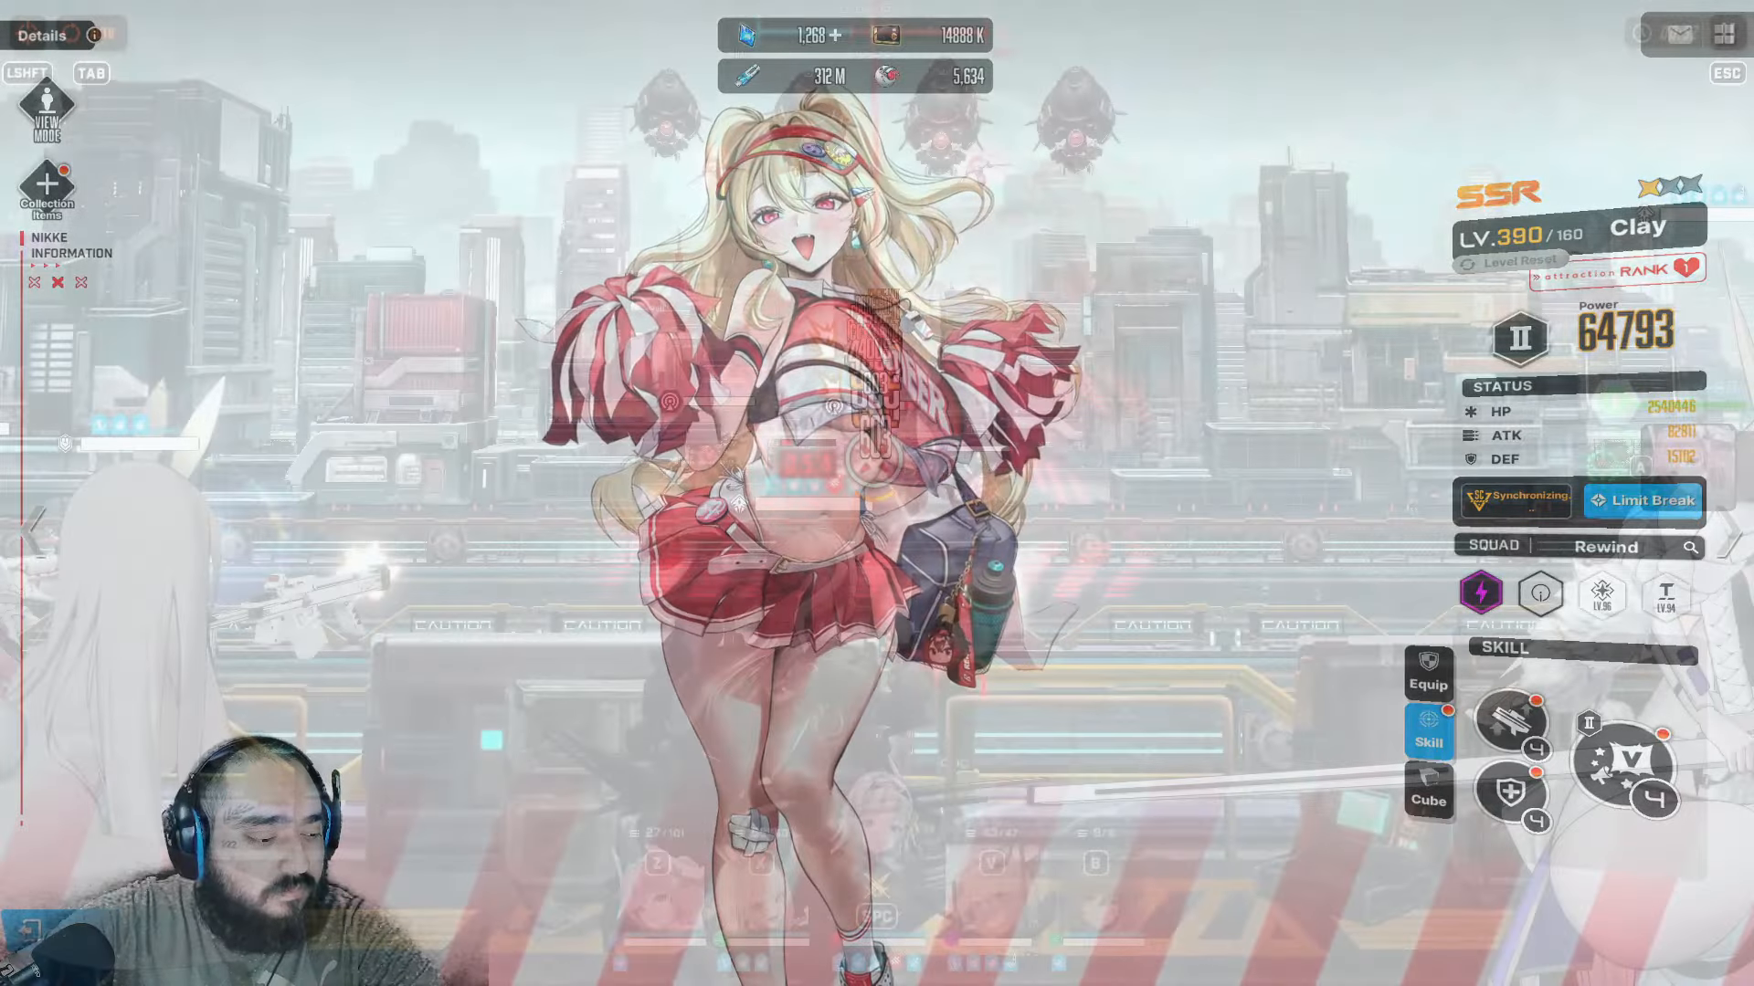